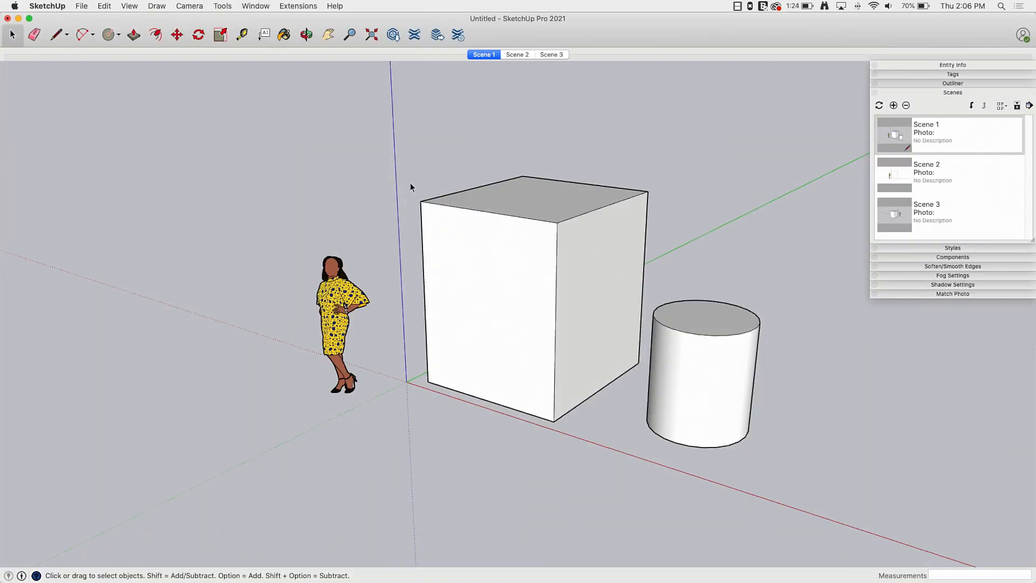
mouse_move(358, 271)
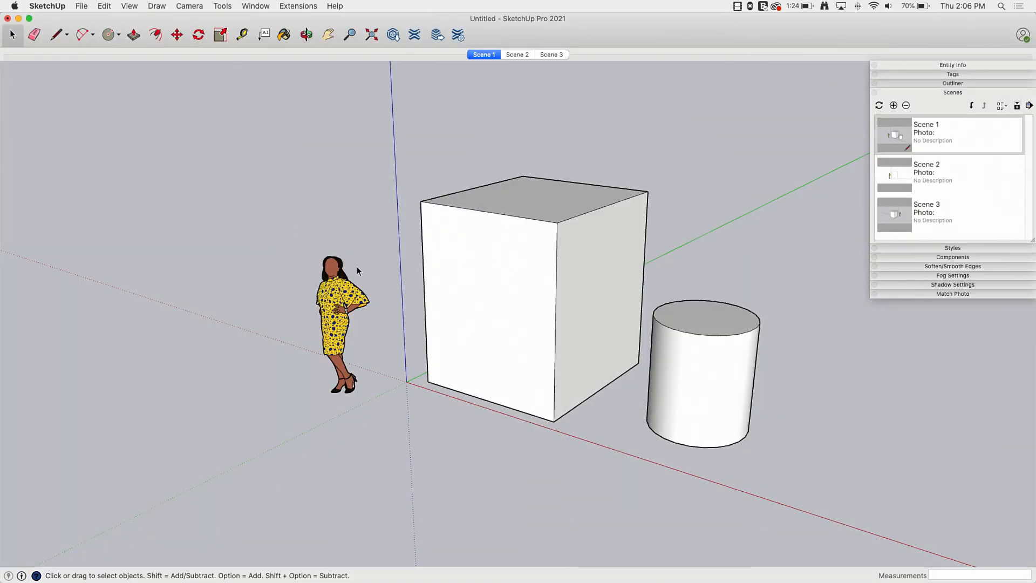
mouse_move(666, 304)
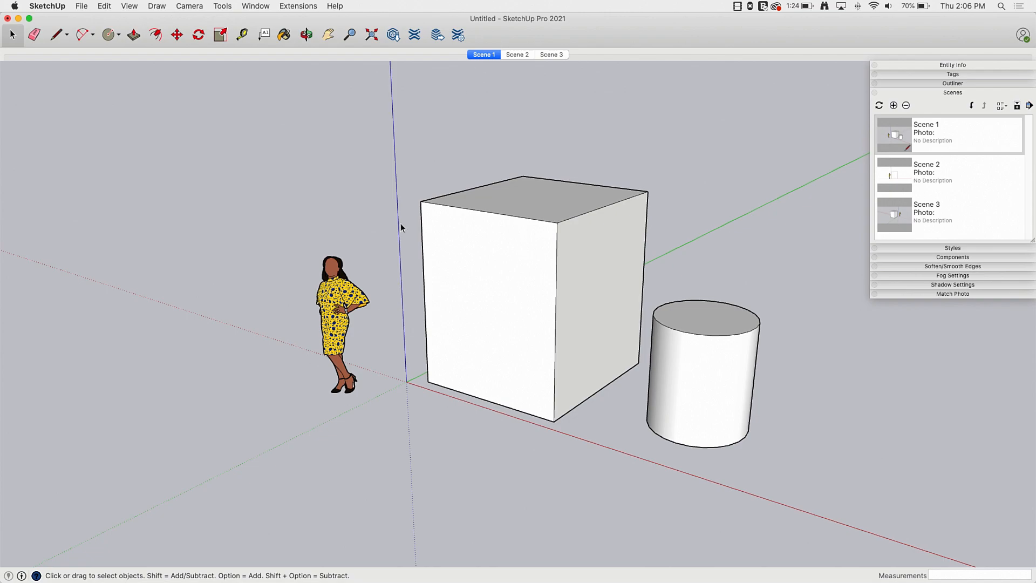
mouse_move(795, 262)
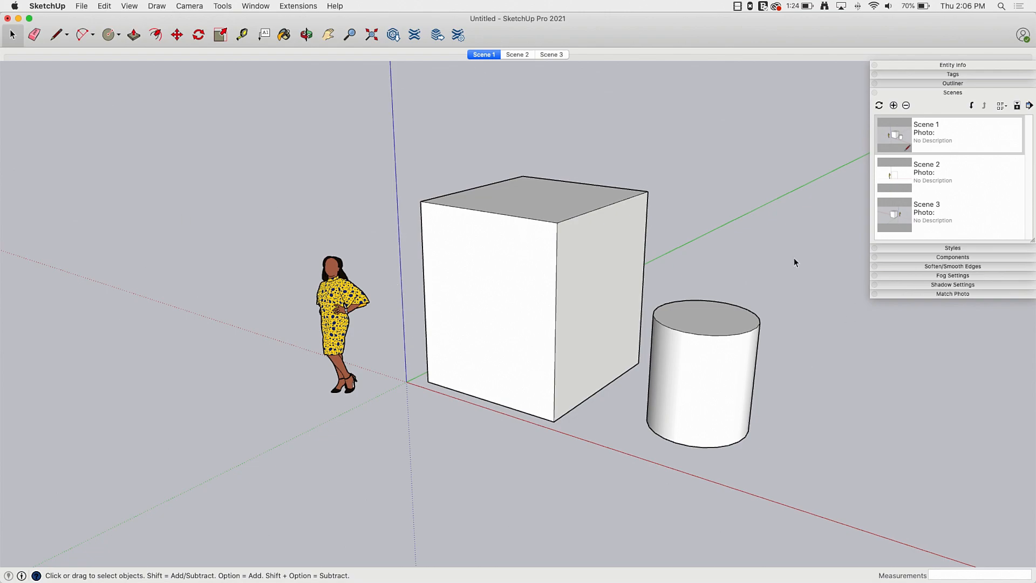
mouse_move(250, 311)
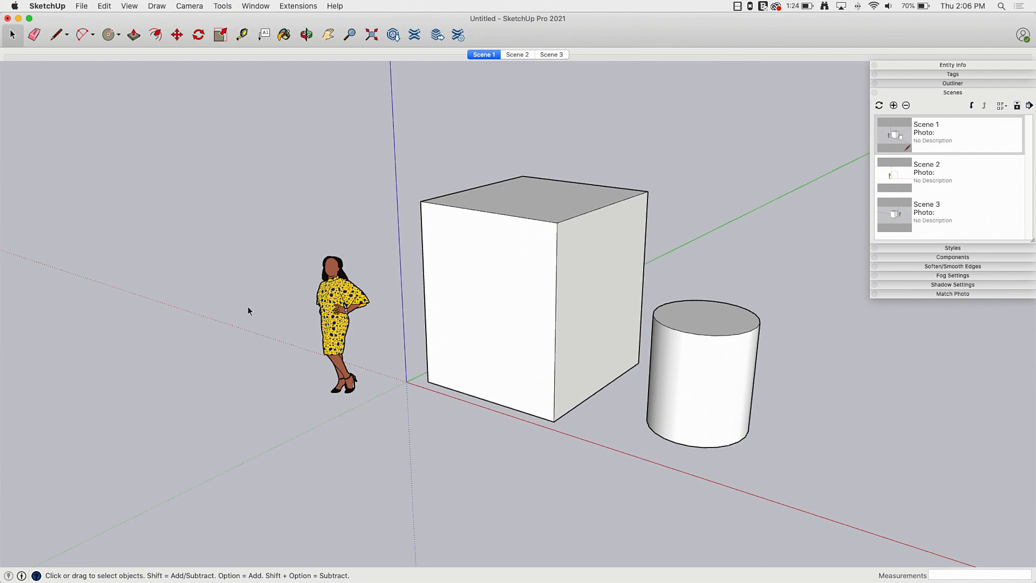
mouse_move(390, 278)
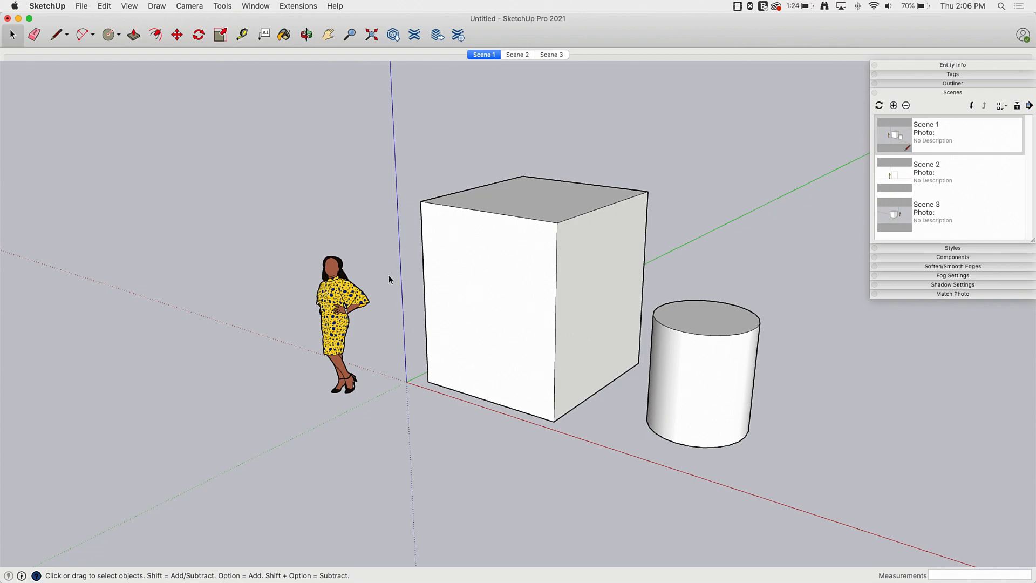
mouse_move(613, 178)
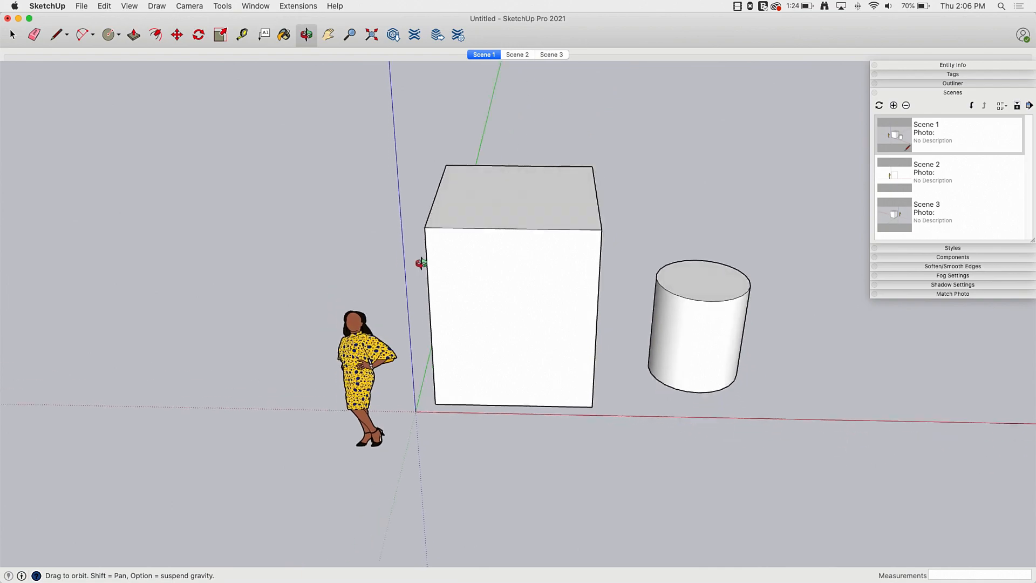
Return the camera to Scene 1's saved view of the figure, box and cylinder.
left_click(483, 54)
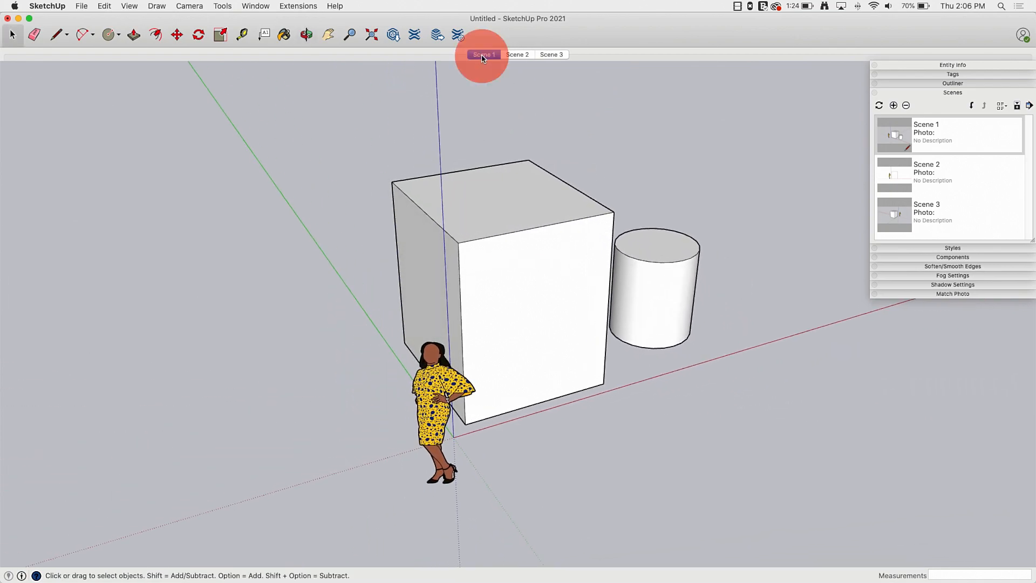
left_click(483, 54)
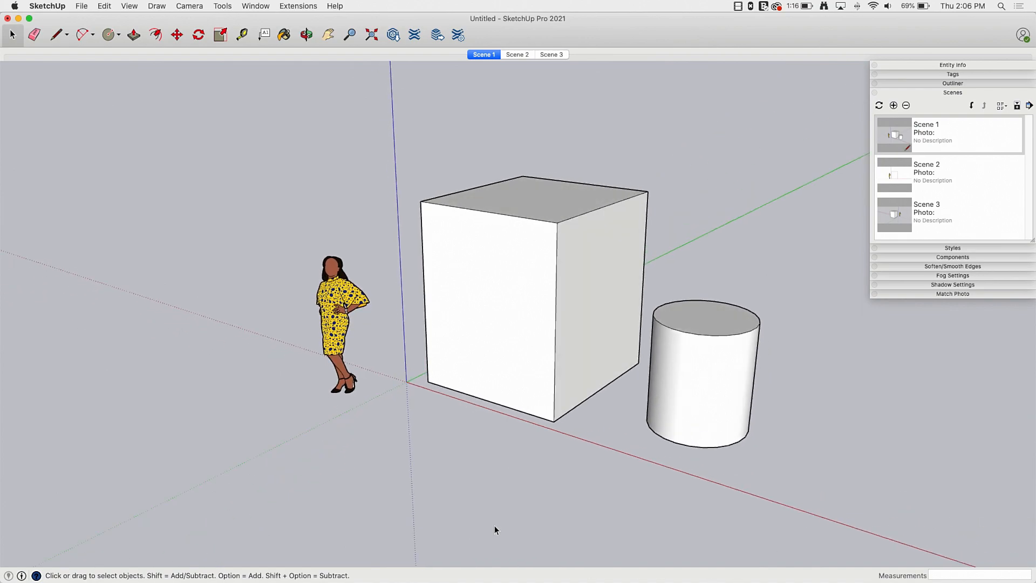
mouse_move(283, 225)
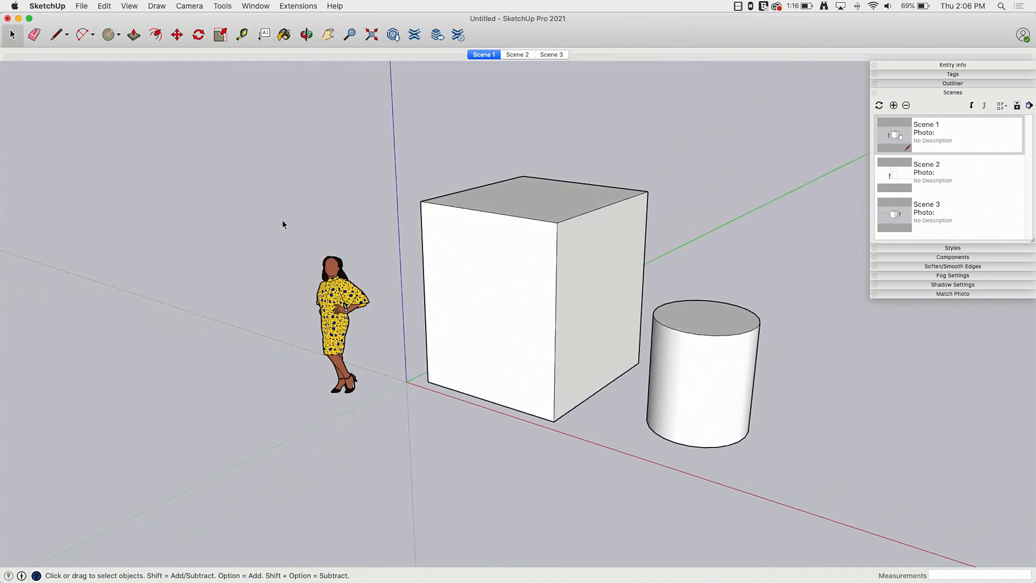
mouse_move(396, 357)
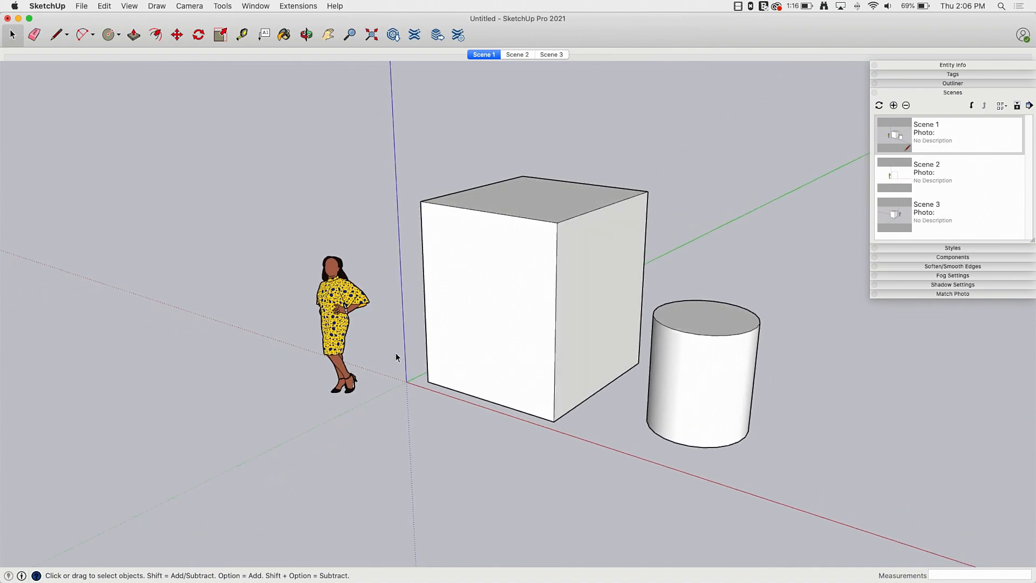
mouse_move(430, 301)
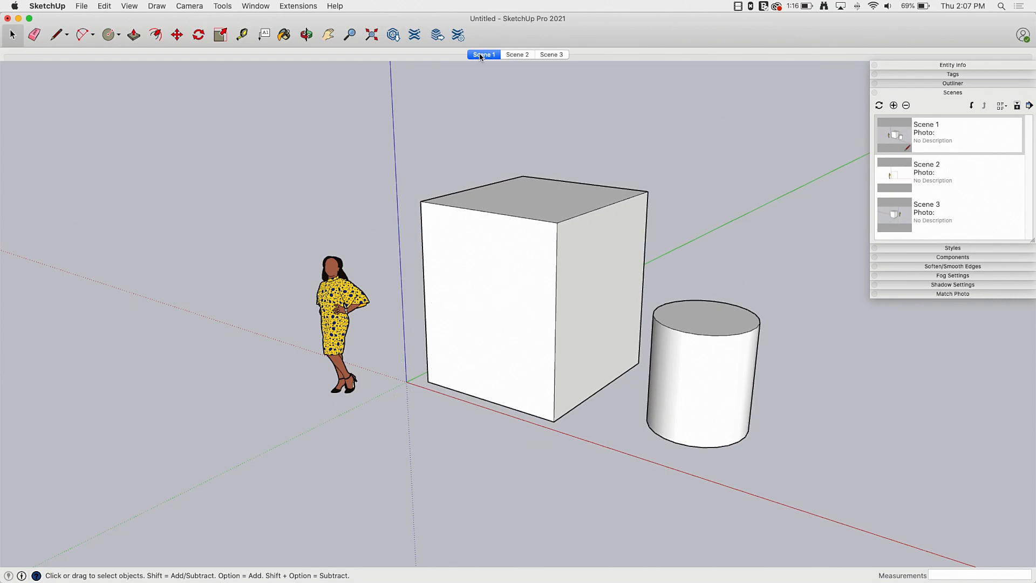
mouse_move(543, 93)
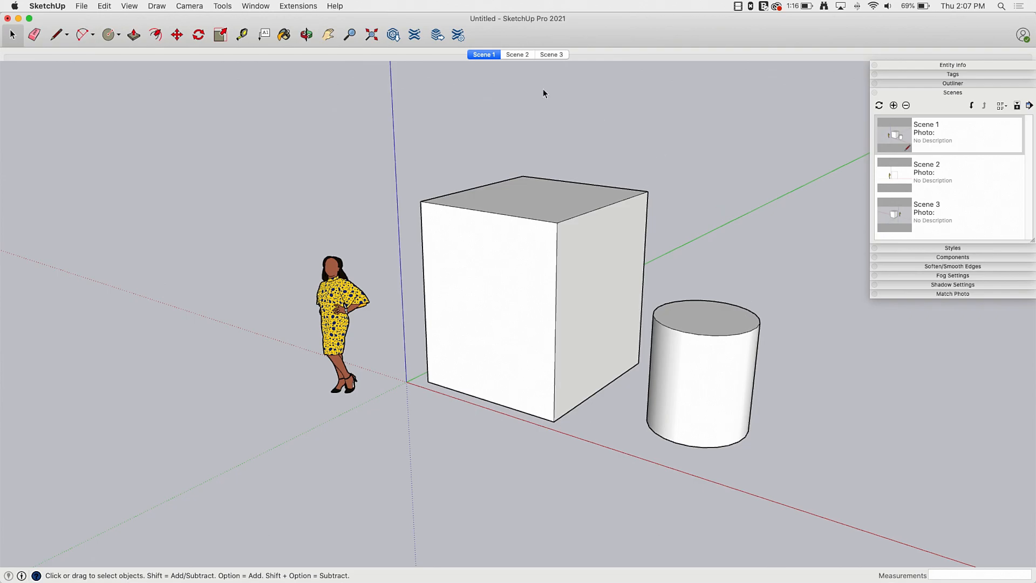
Switch through Scene 2's front view and Scene 3's box-and-figure view, then head back toward Scene 1.
left_click(517, 54)
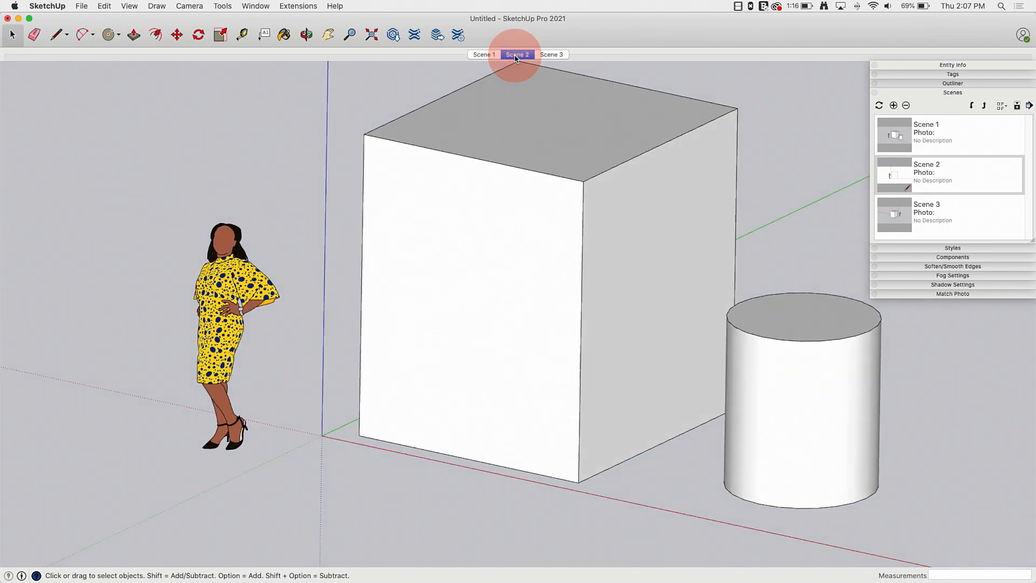
left_click(518, 54)
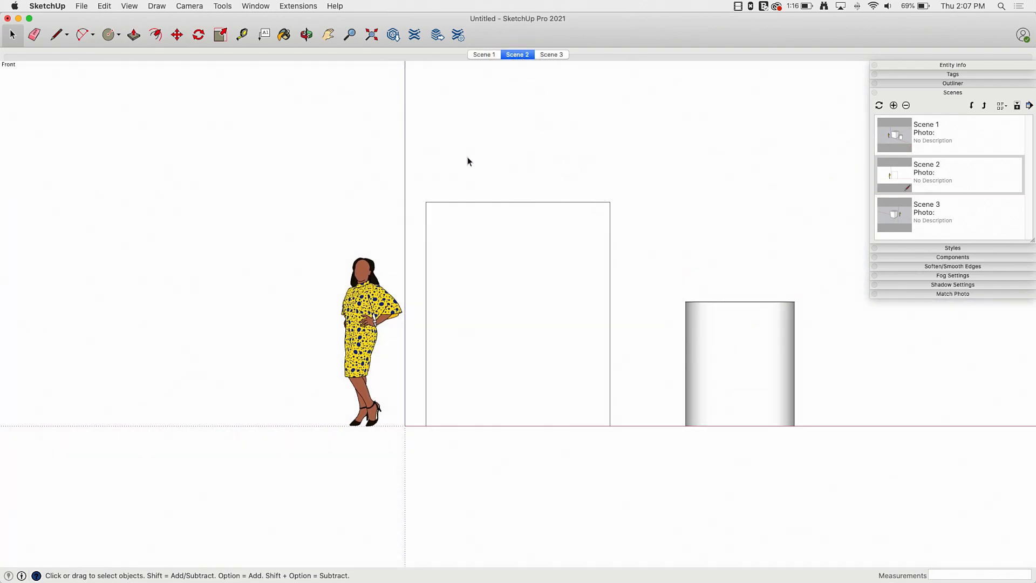
mouse_move(488, 463)
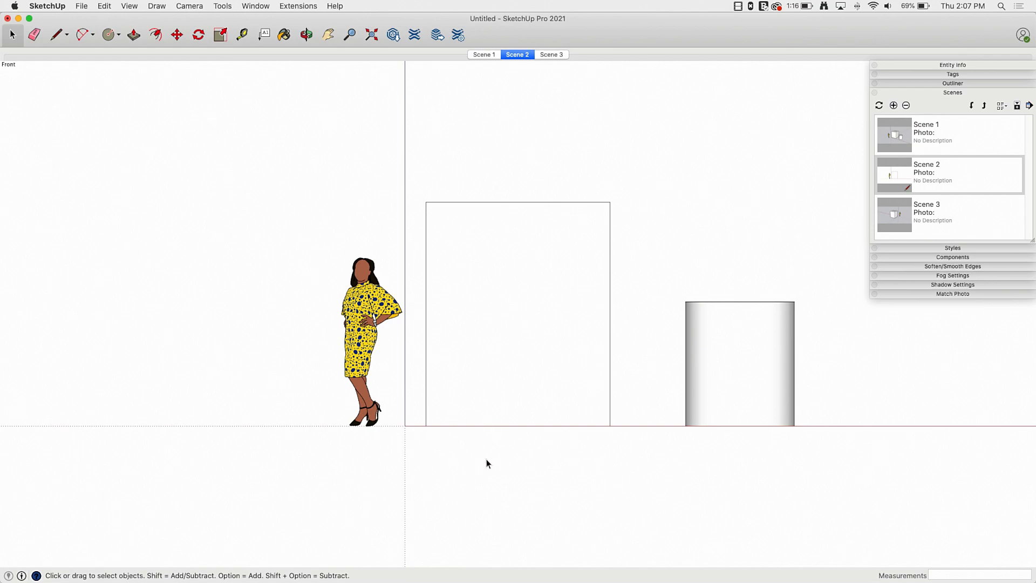
mouse_move(735, 287)
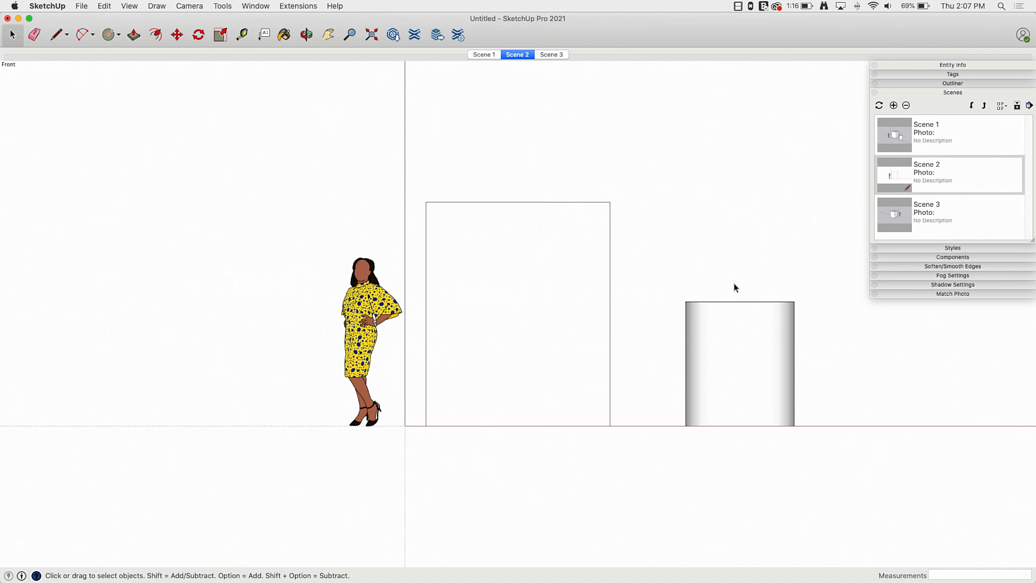
mouse_move(282, 257)
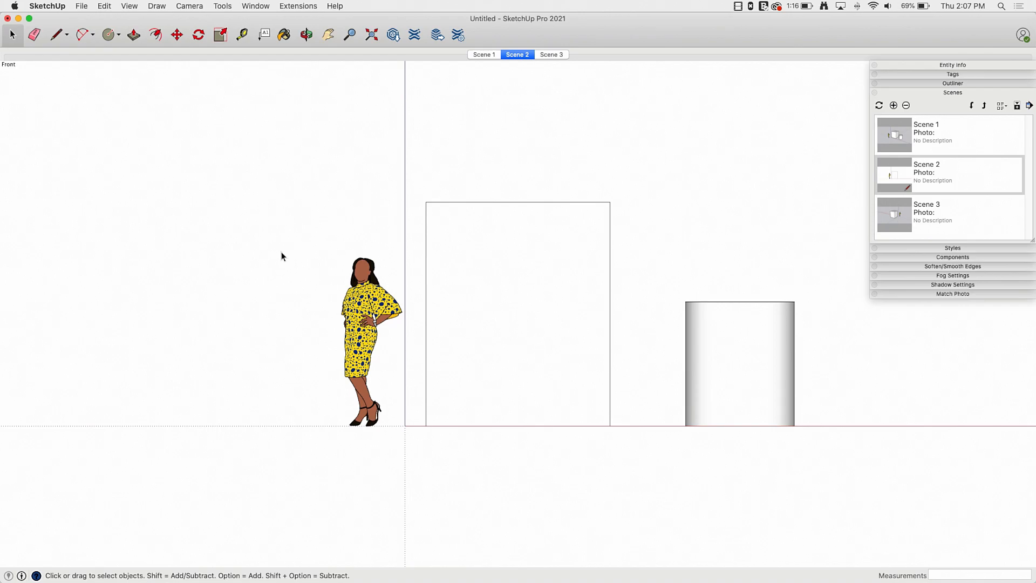
mouse_move(428, 252)
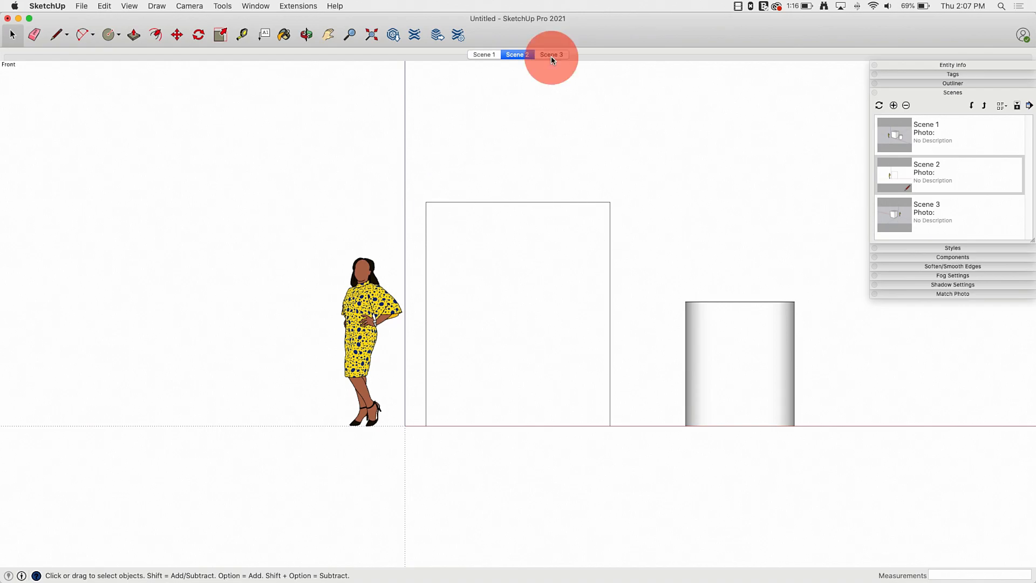
left_click(551, 54)
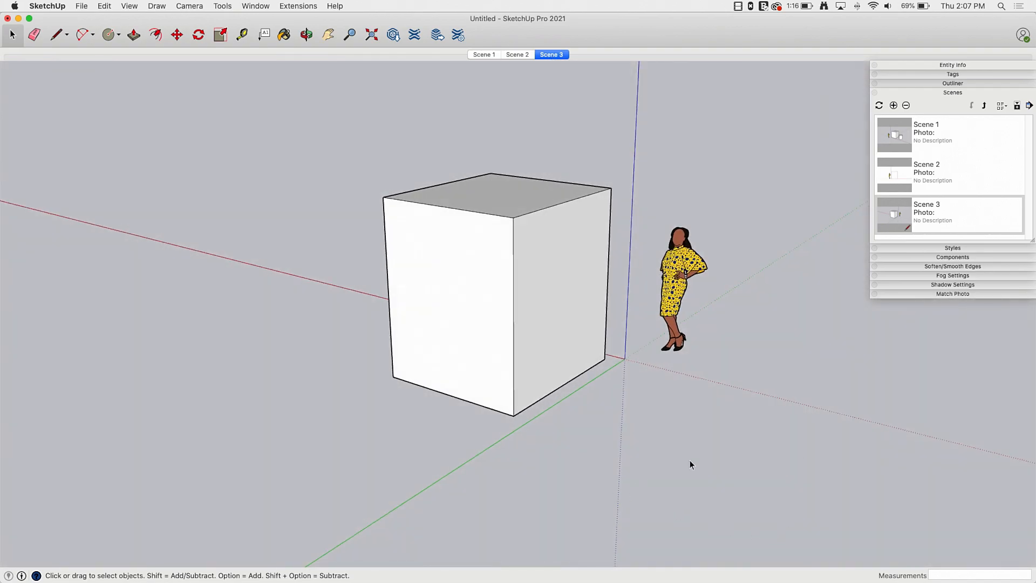
mouse_move(313, 232)
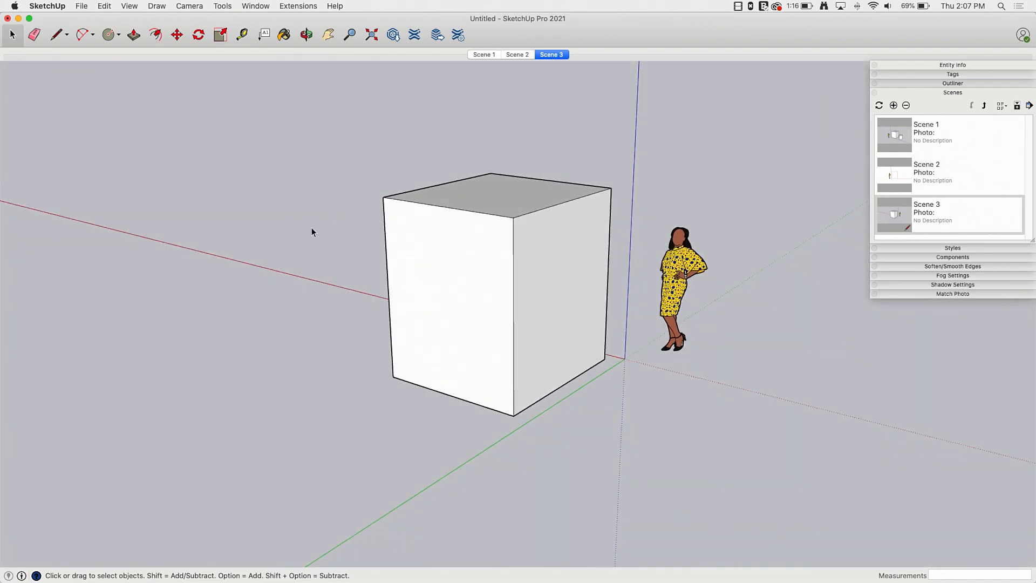
mouse_move(366, 239)
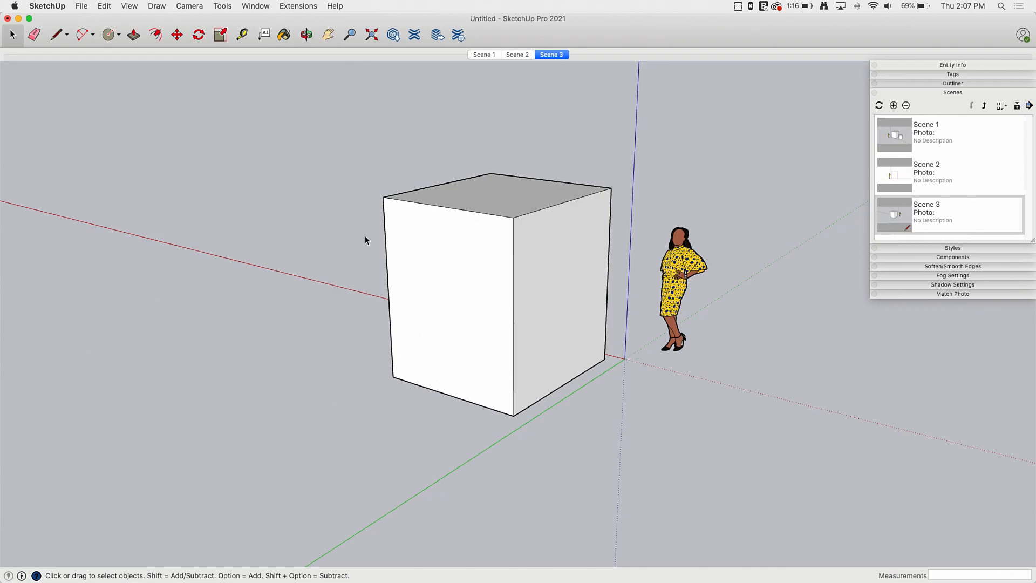
left_click(484, 54)
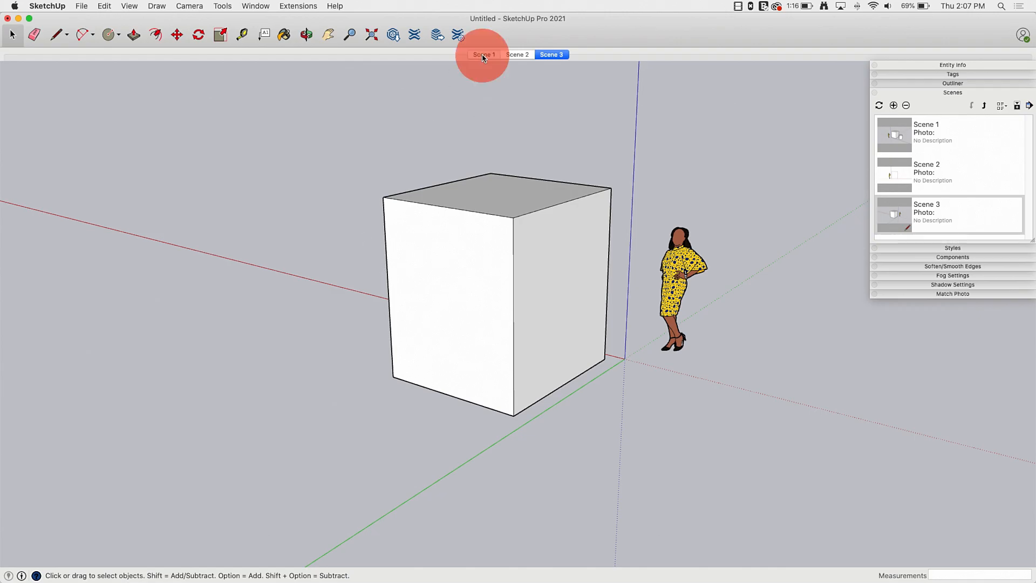
Show Scene 1's perspective view of the figure, cube and cylinder.
left_click(484, 54)
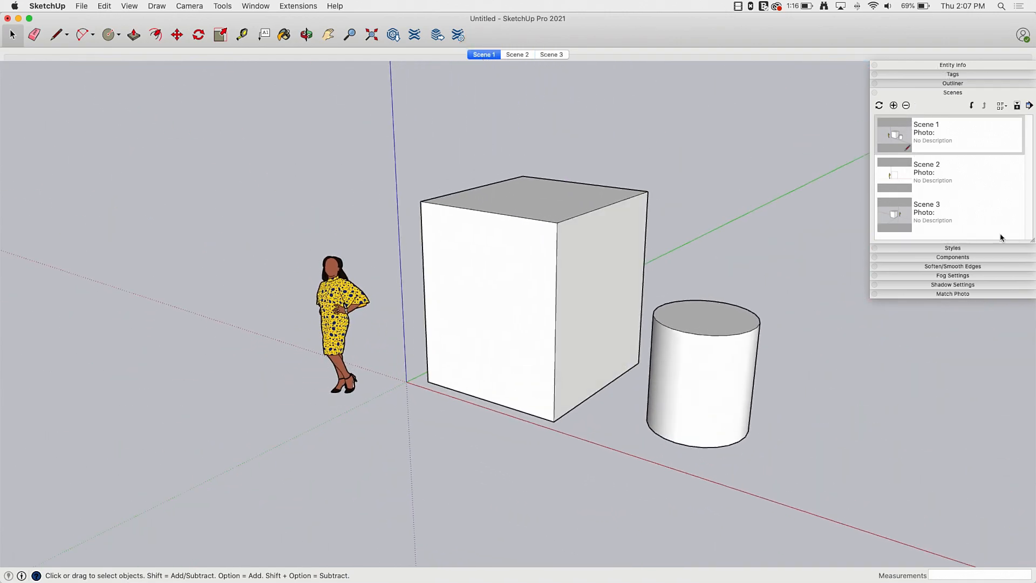
mouse_move(940, 98)
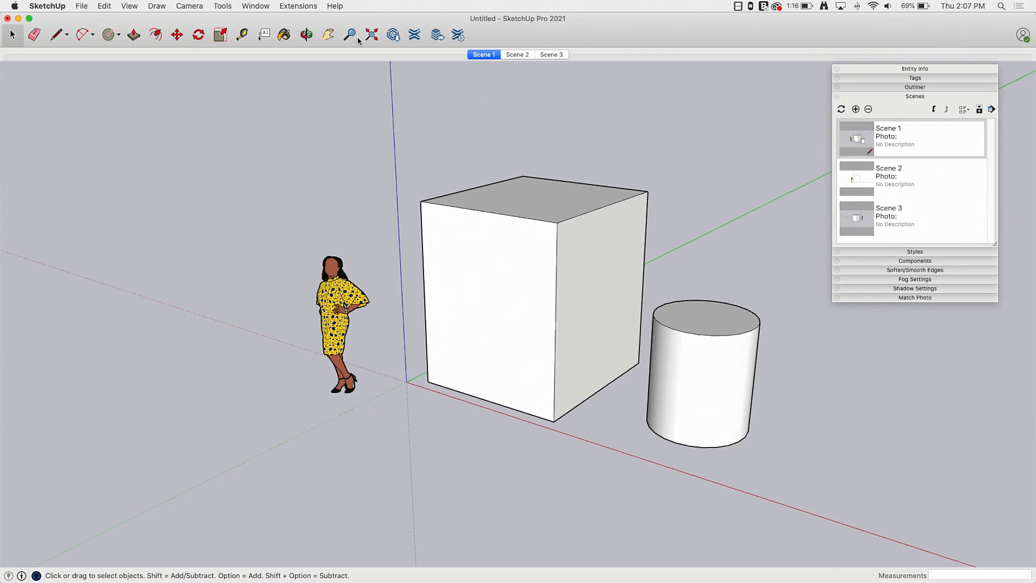
left_click(255, 6)
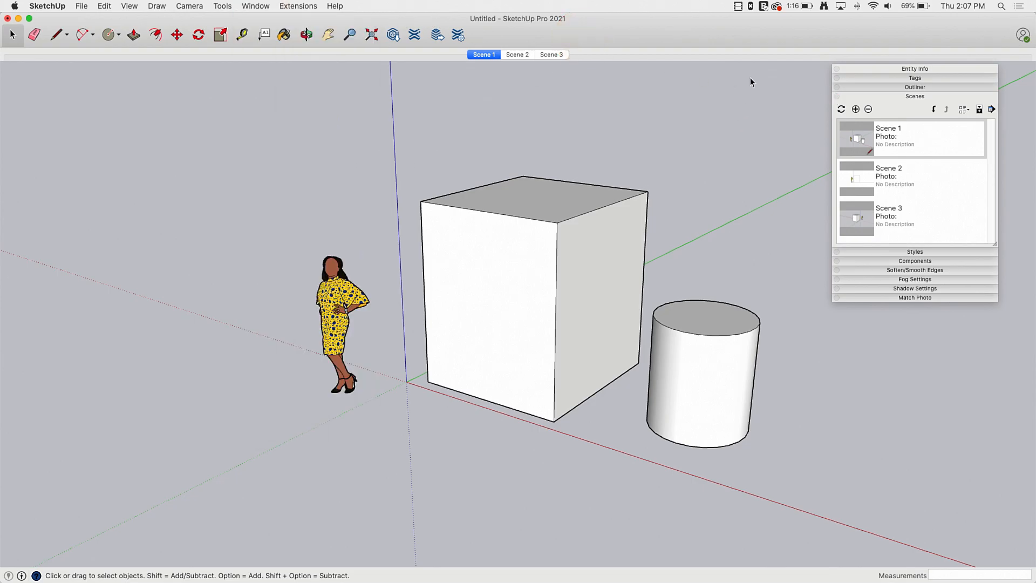
mouse_move(914, 498)
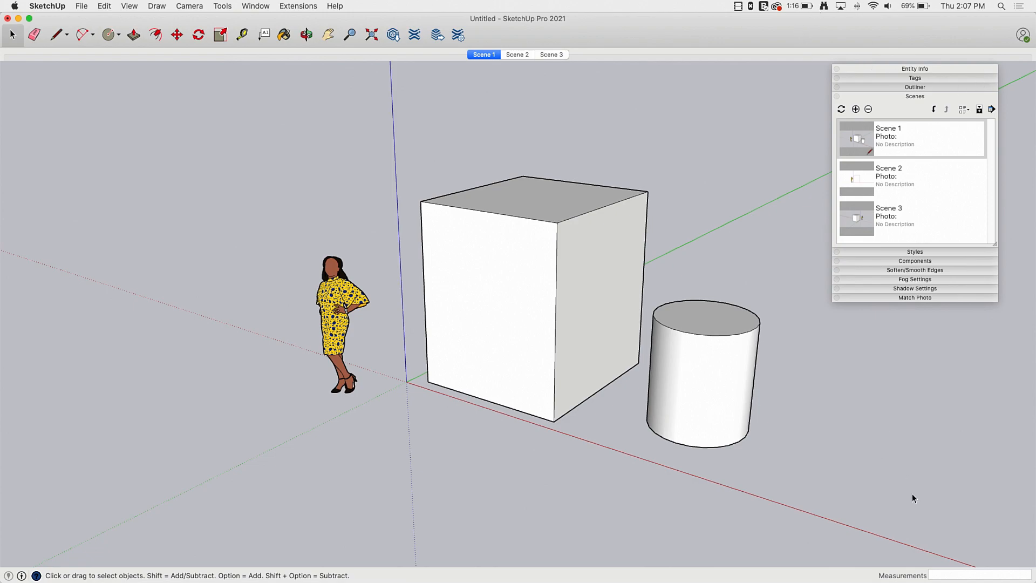
mouse_move(887, 289)
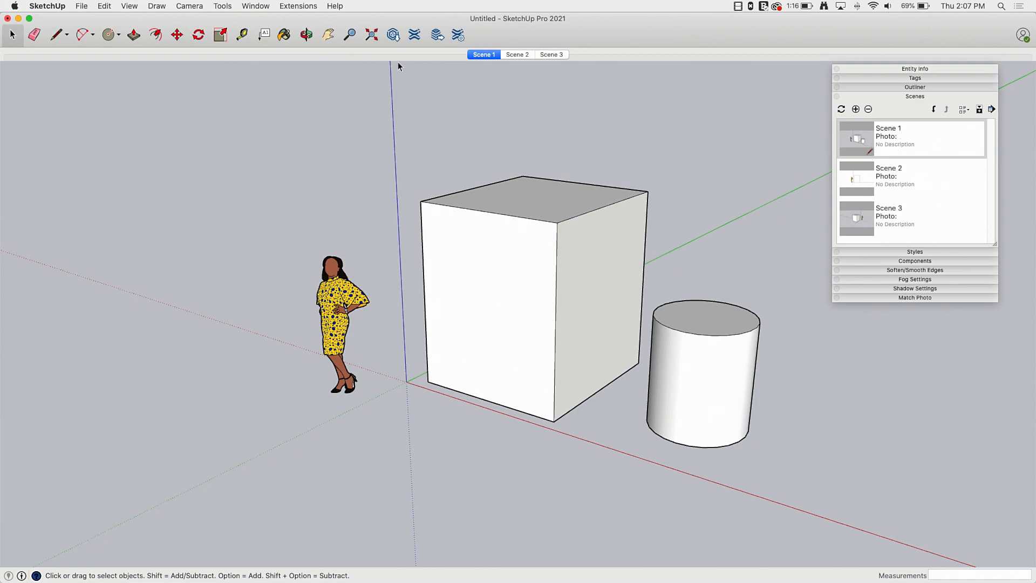
mouse_move(479, 58)
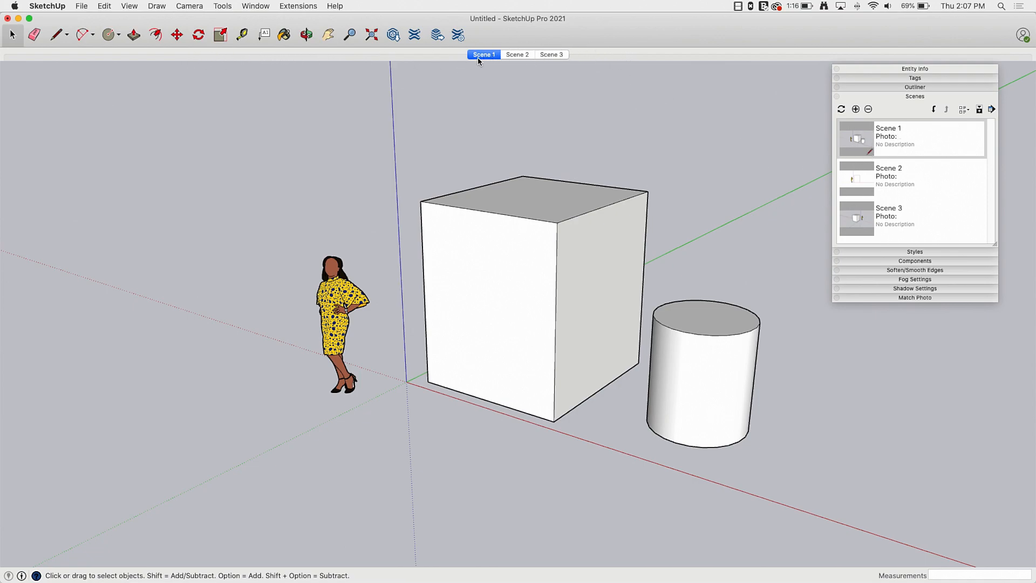
mouse_move(897, 240)
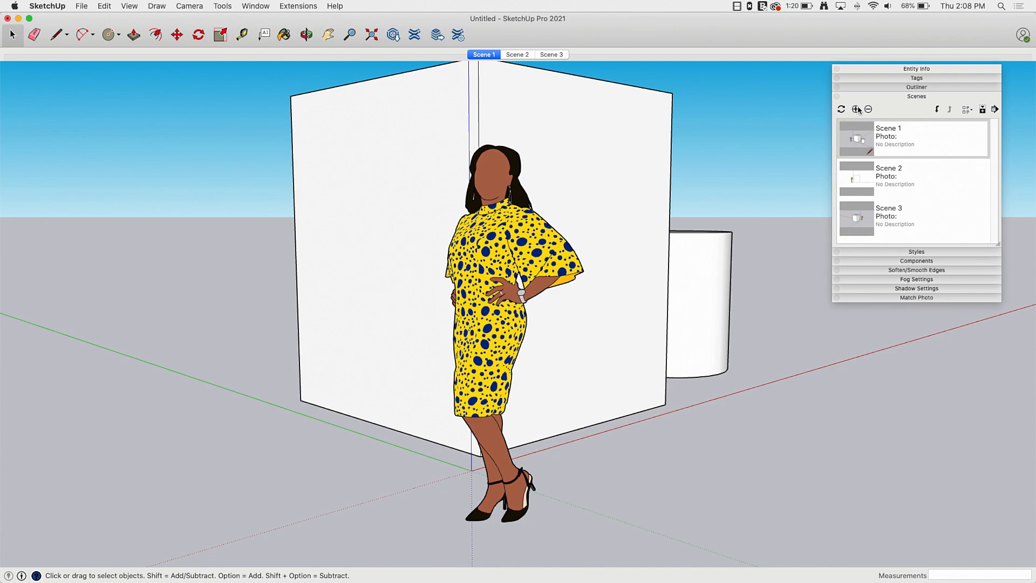
Add the current close-up eye-level view of the figure as new Scene 4.
left_click(855, 109)
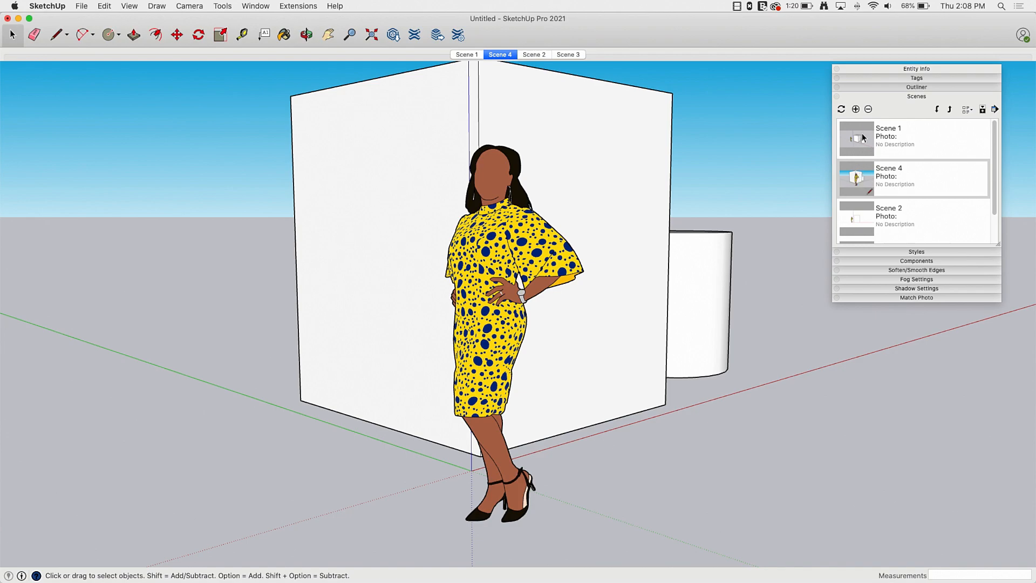
mouse_move(854, 113)
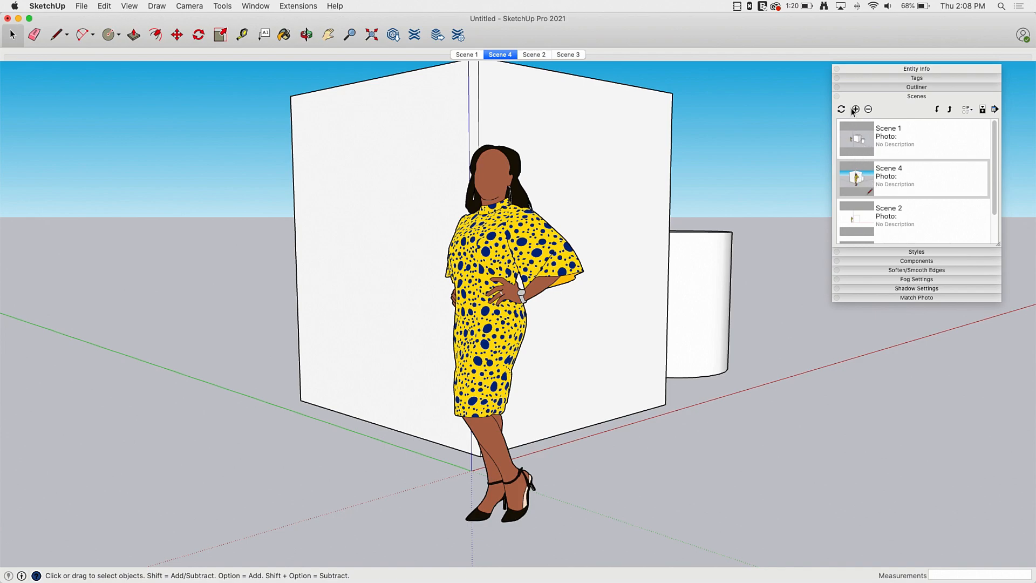
mouse_move(855, 109)
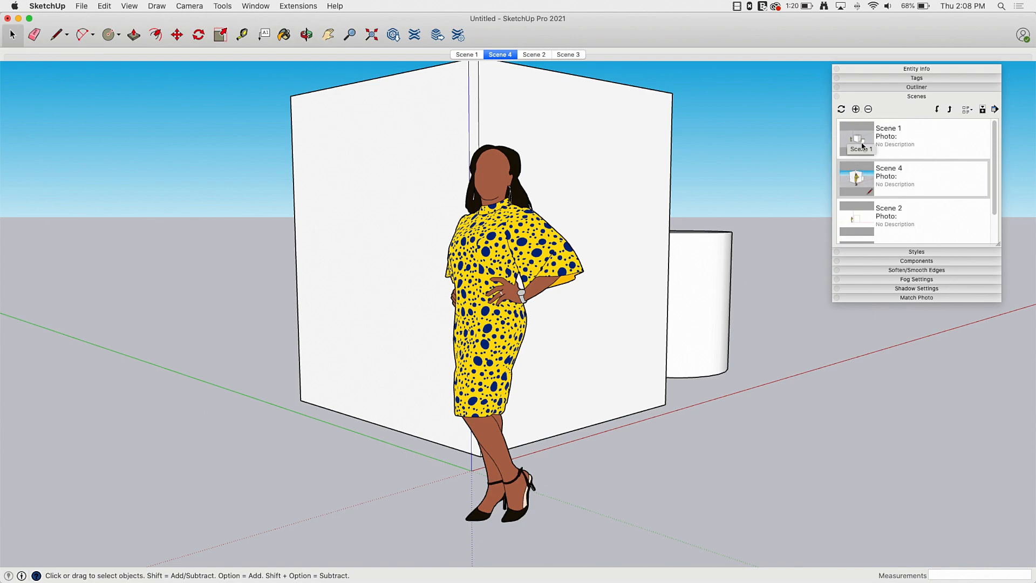
mouse_move(991, 149)
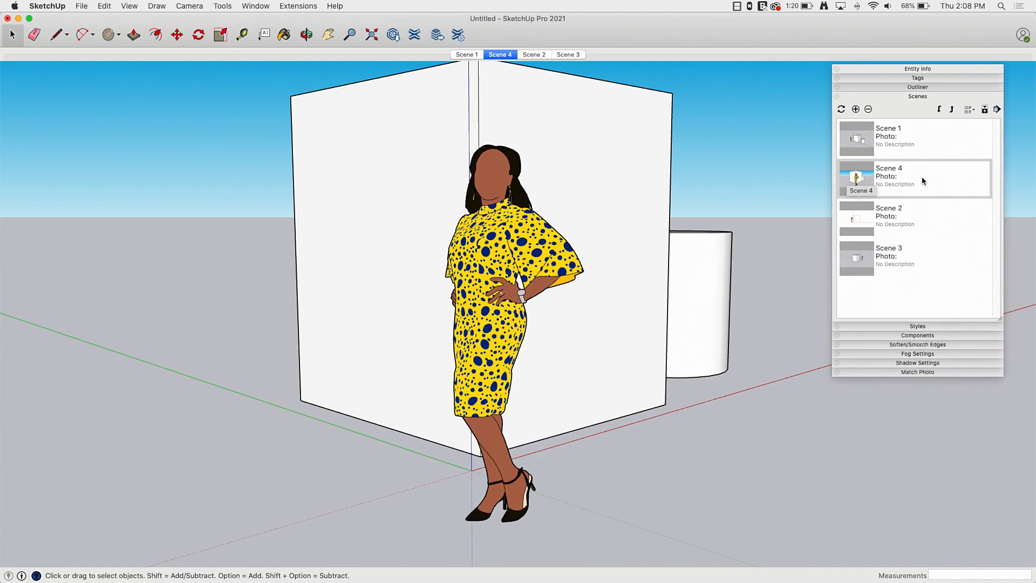
mouse_move(940, 113)
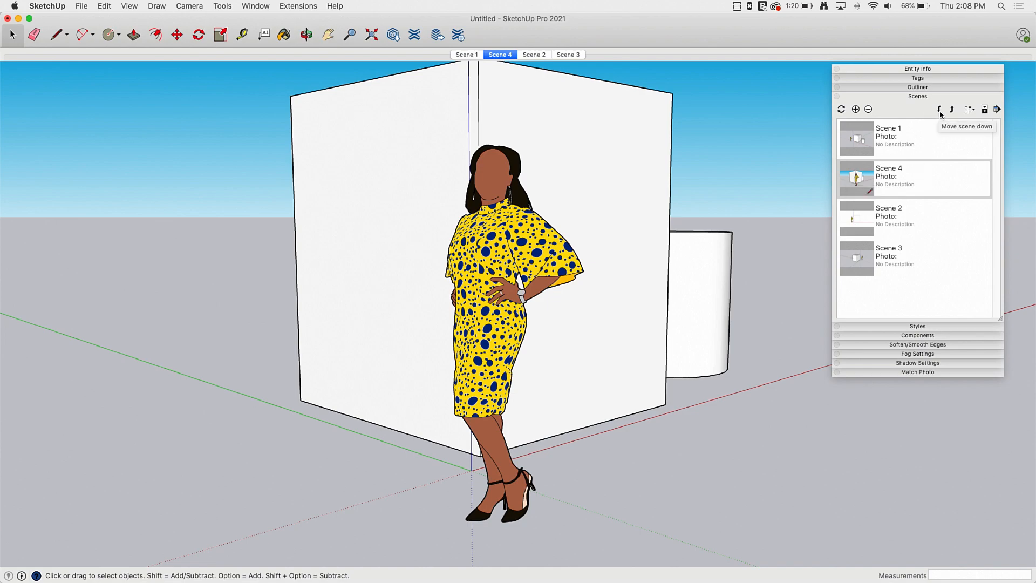
Move Scene 4 down twice so it sits last, after Scene 3.
left_click(939, 109)
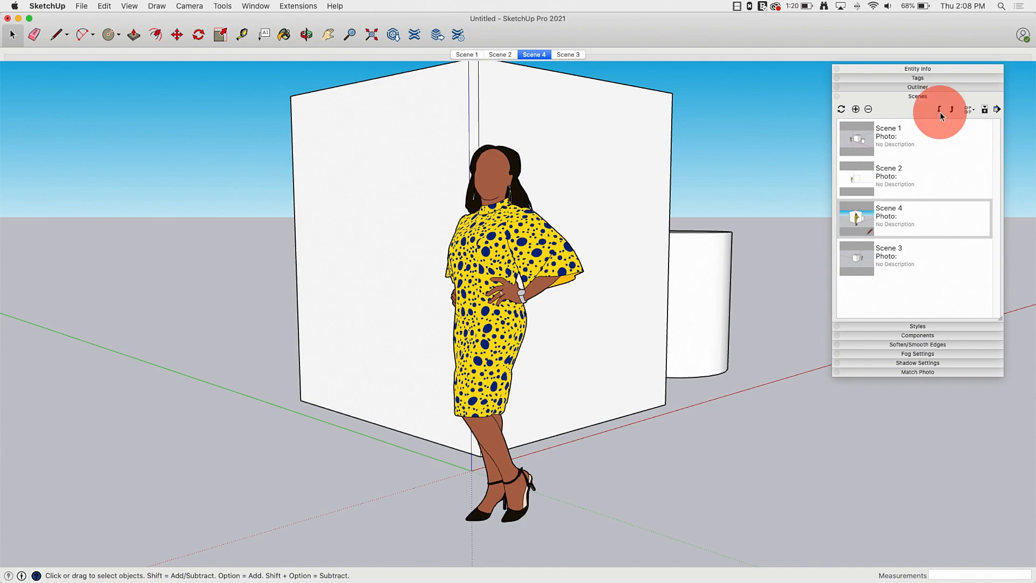
left_click(952, 109)
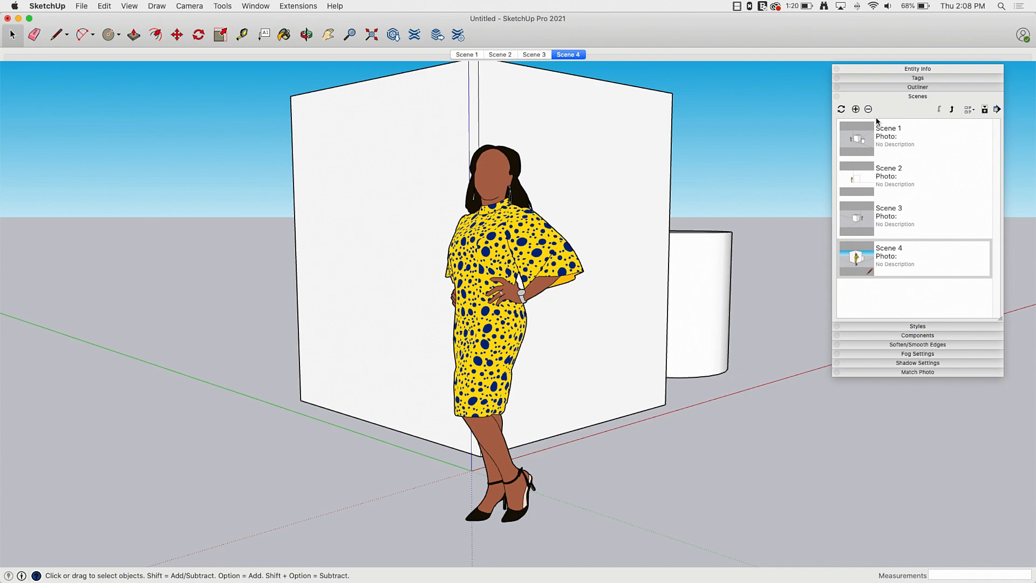
mouse_move(921, 271)
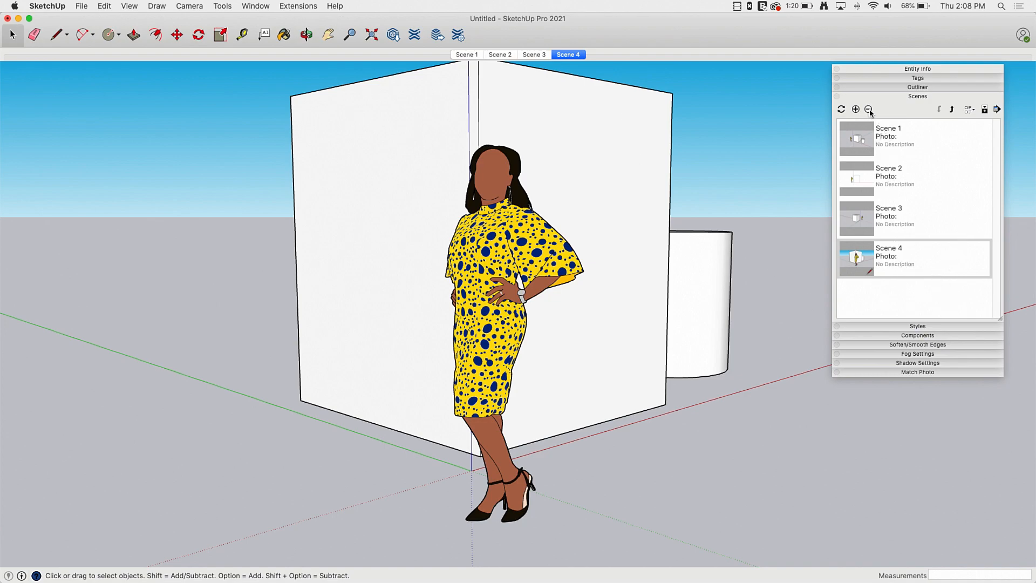
mouse_move(870, 109)
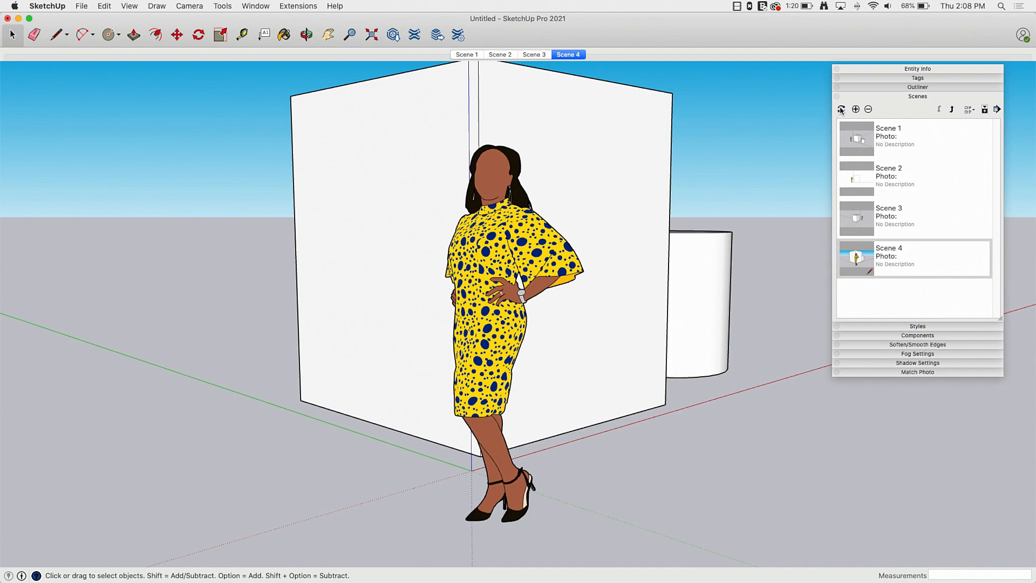
mouse_move(841, 110)
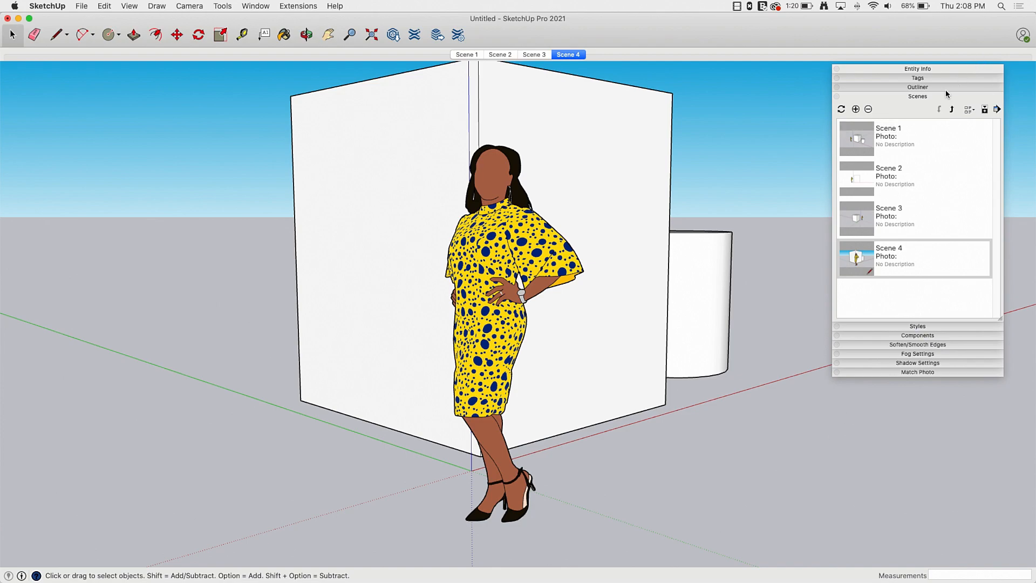
mouse_move(971, 111)
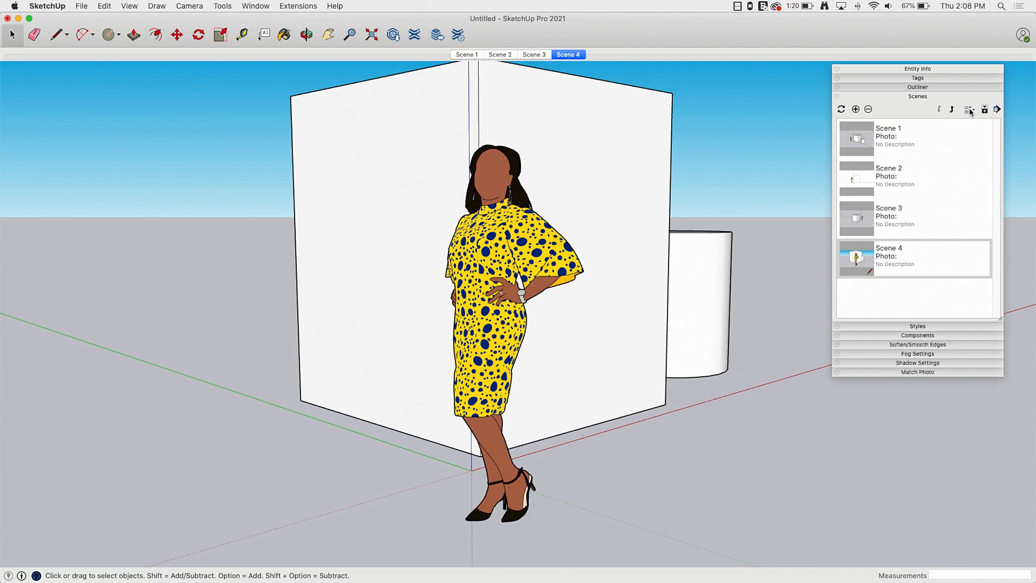
mouse_move(998, 109)
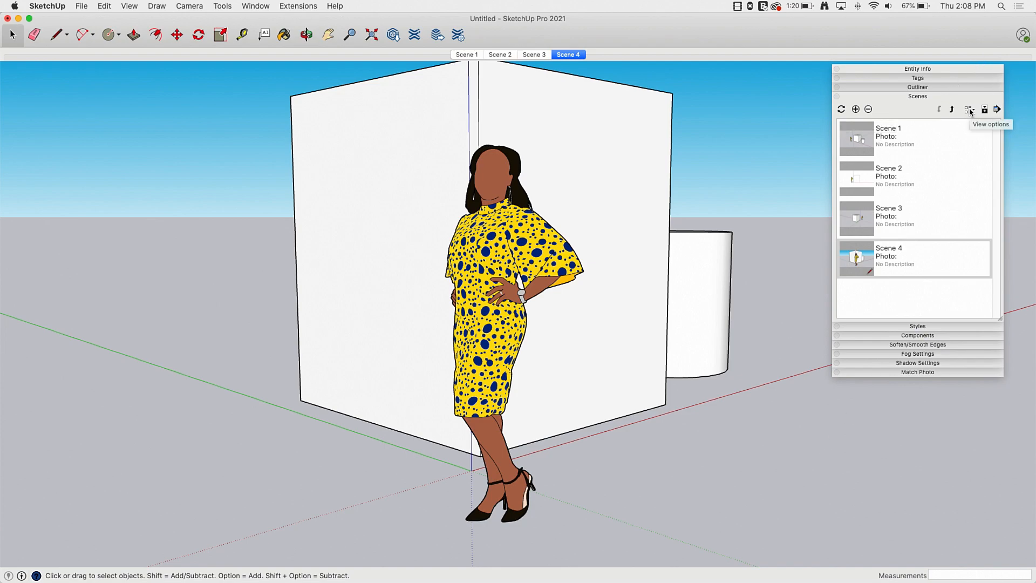
left_click(969, 109)
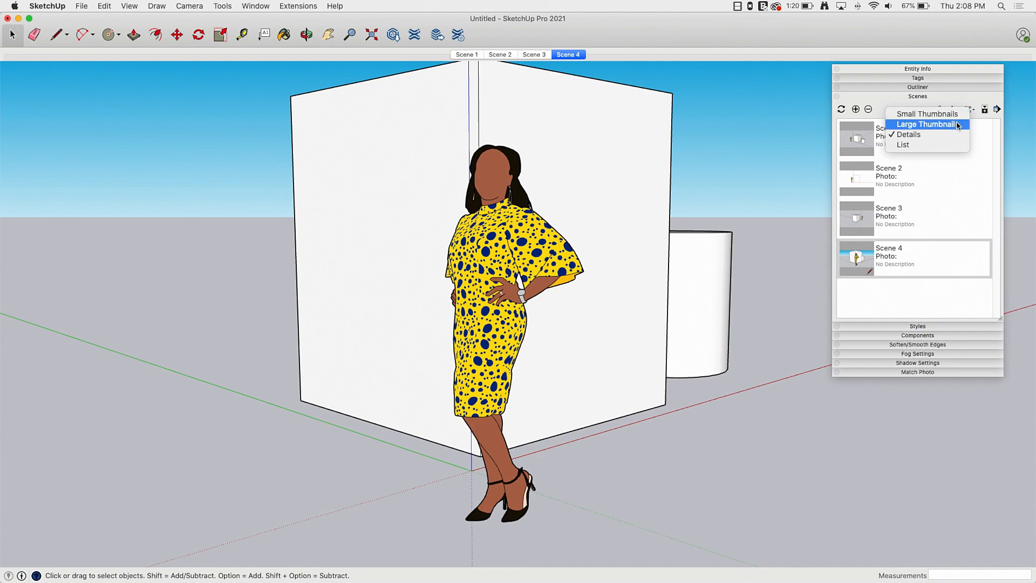
mouse_move(903, 144)
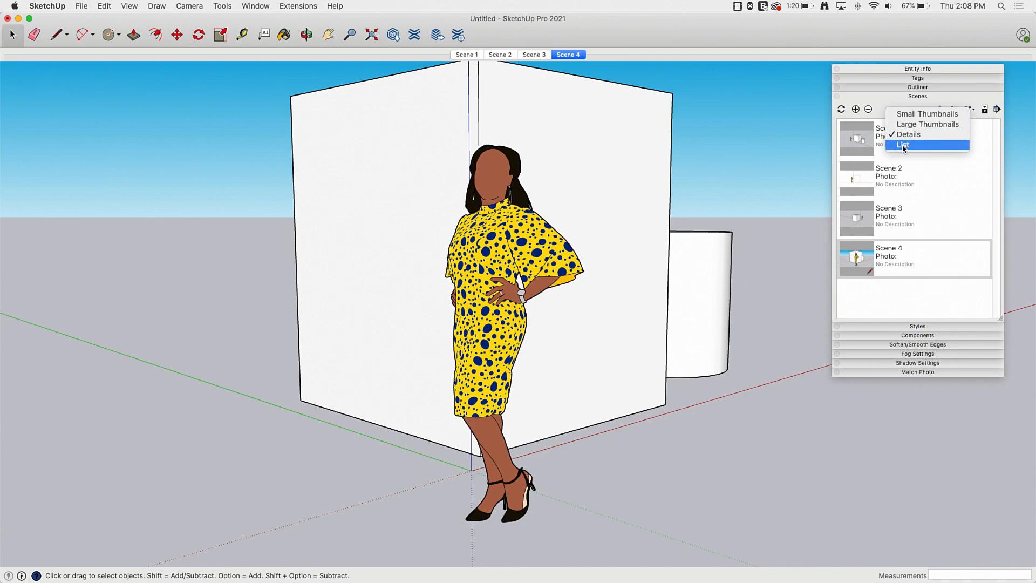
mouse_move(858, 280)
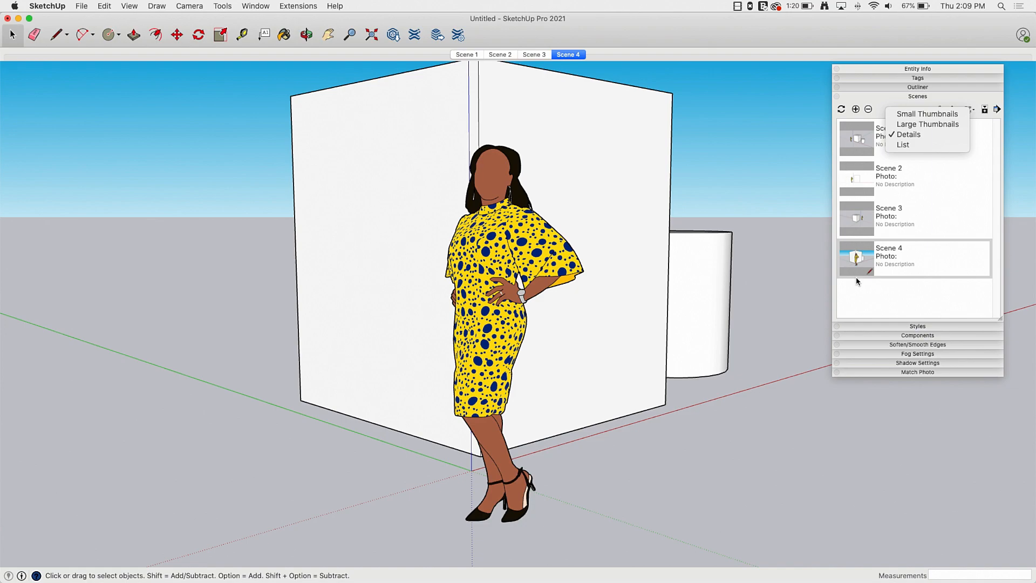
mouse_move(908, 241)
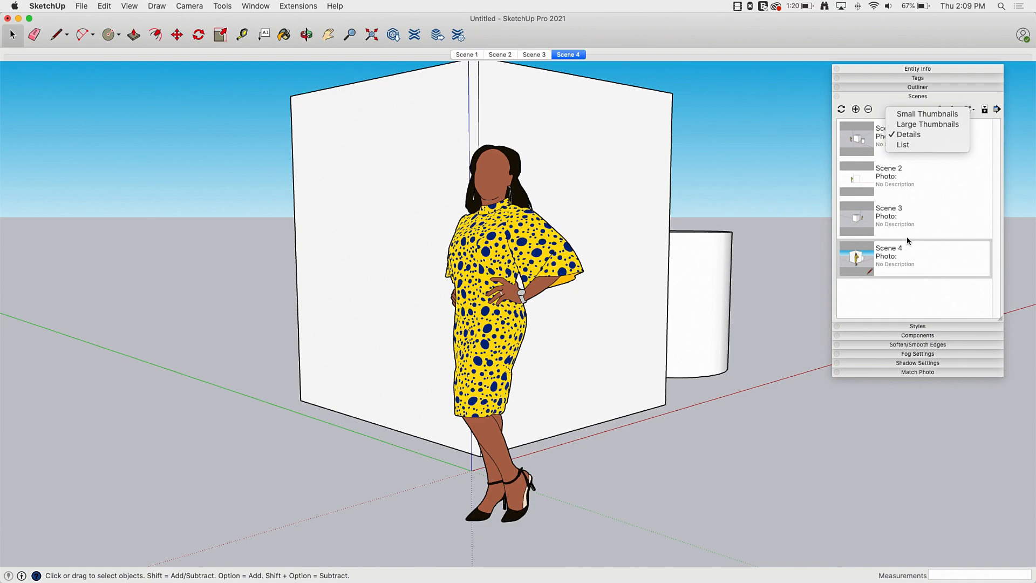
left_click(904, 144)
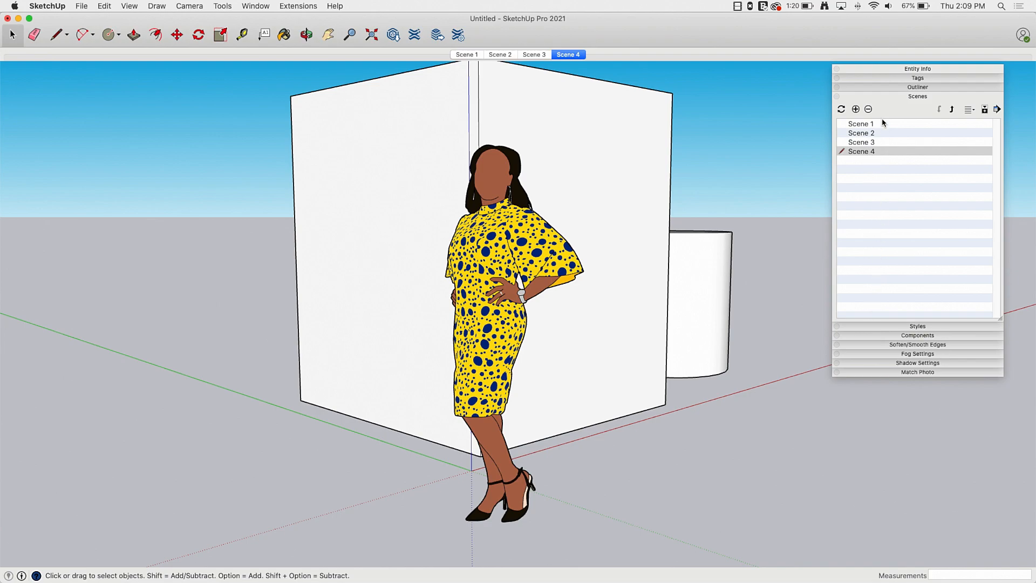
mouse_move(885, 120)
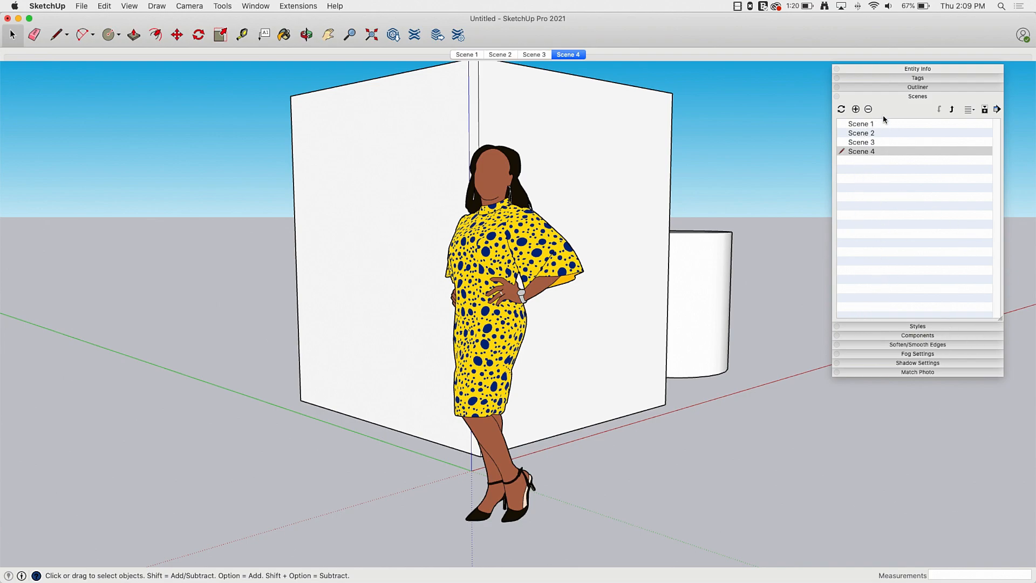
mouse_move(964, 111)
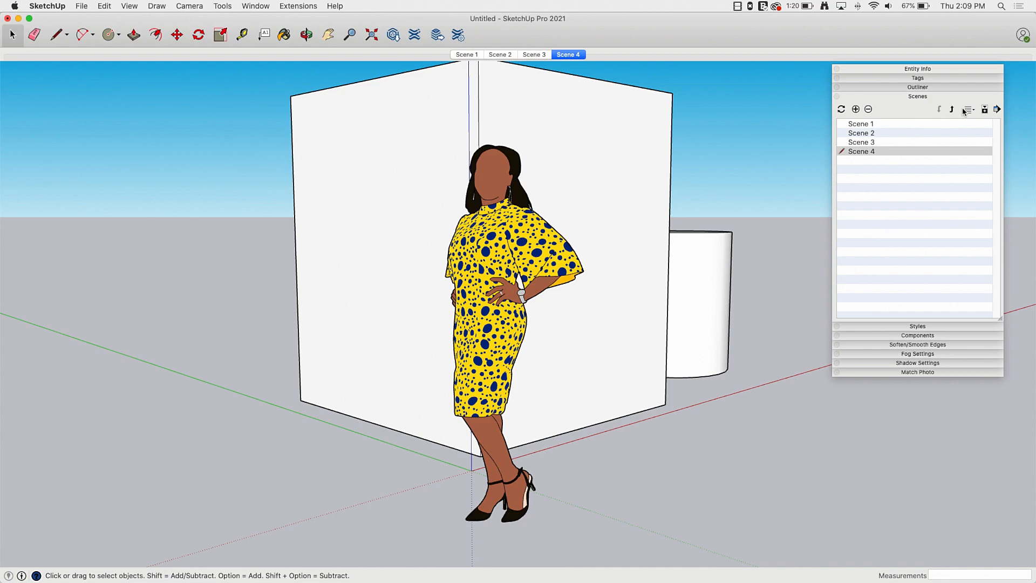
left_click(969, 109)
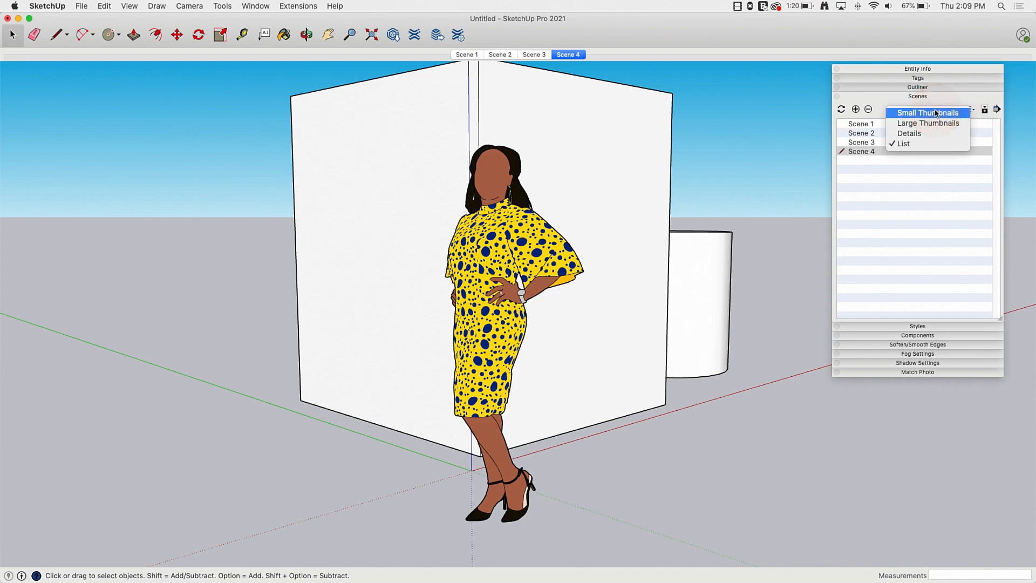
left_click(927, 113)
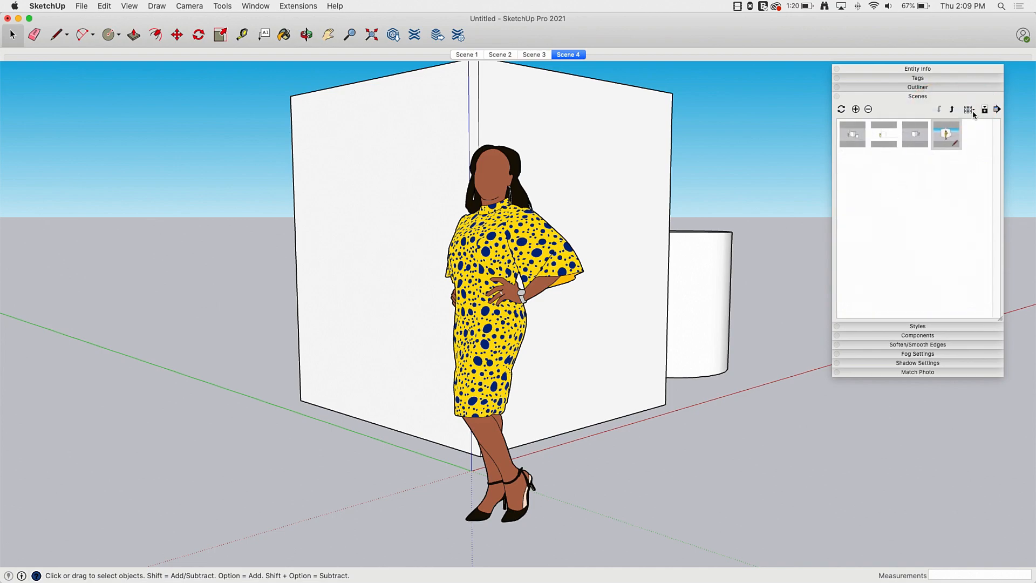
left_click(968, 109)
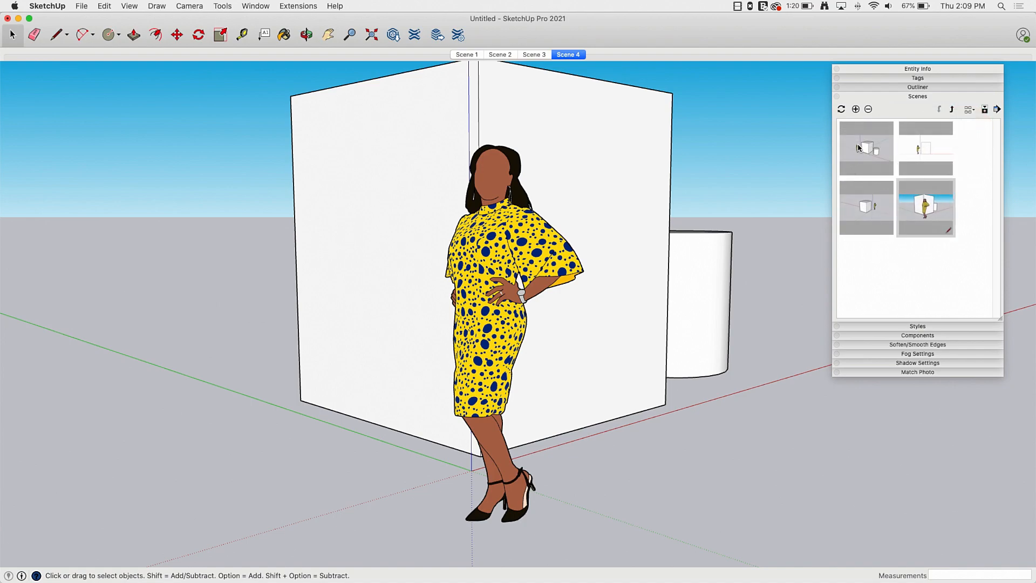
left_click(969, 109)
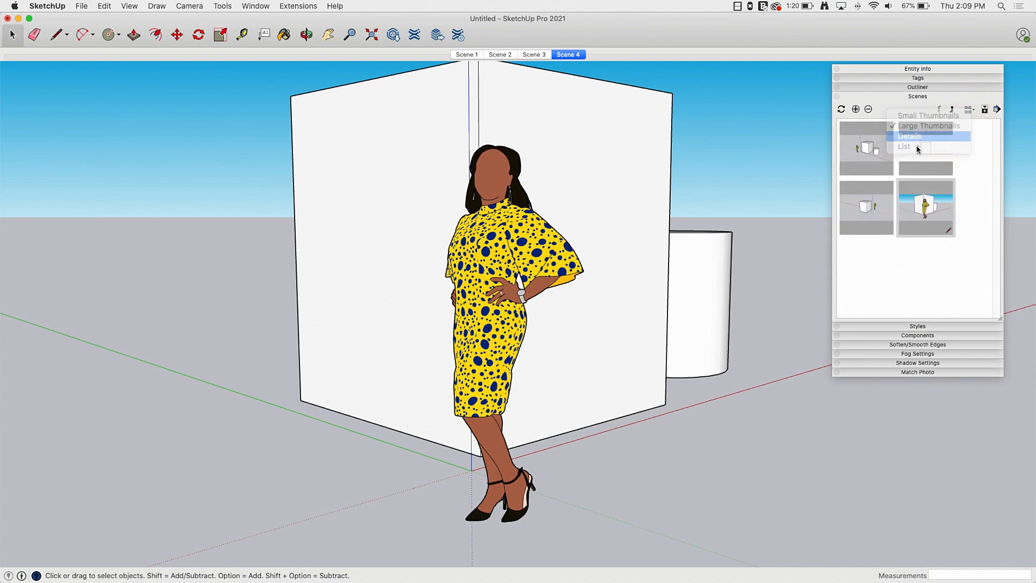
left_click(909, 136)
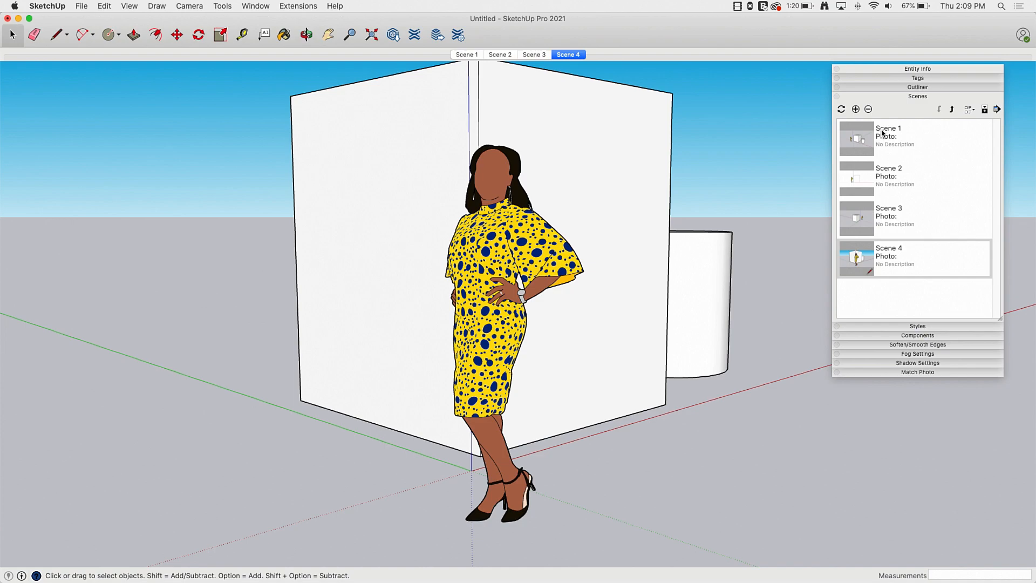
mouse_move(849, 297)
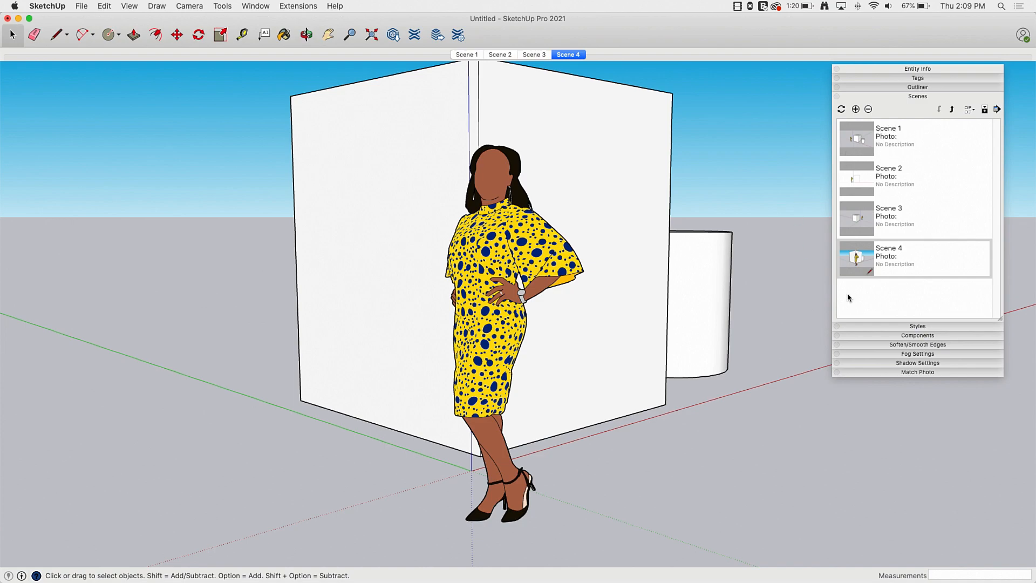
mouse_move(885, 190)
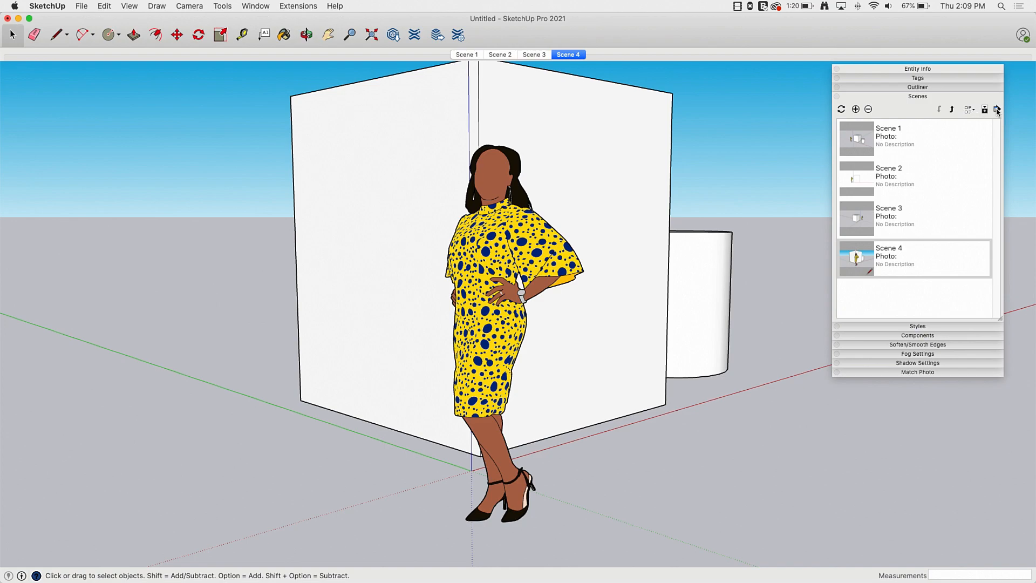
left_click(997, 109)
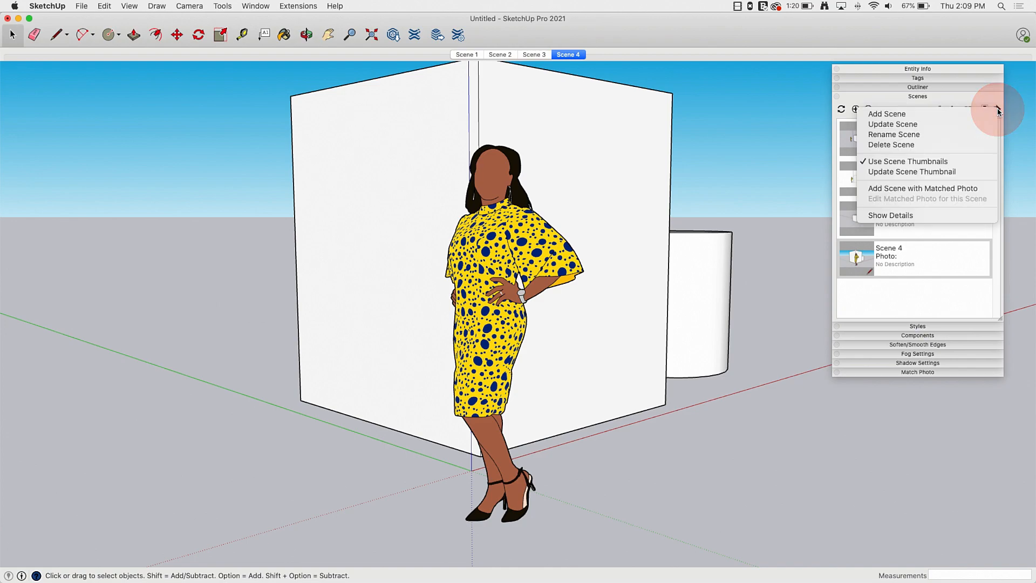
mouse_move(892, 124)
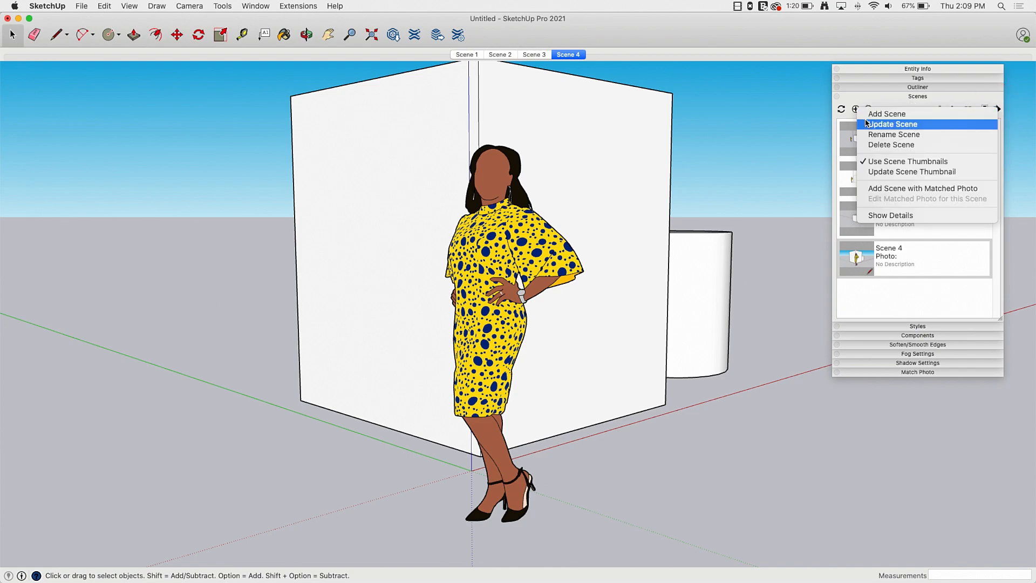
mouse_move(888, 113)
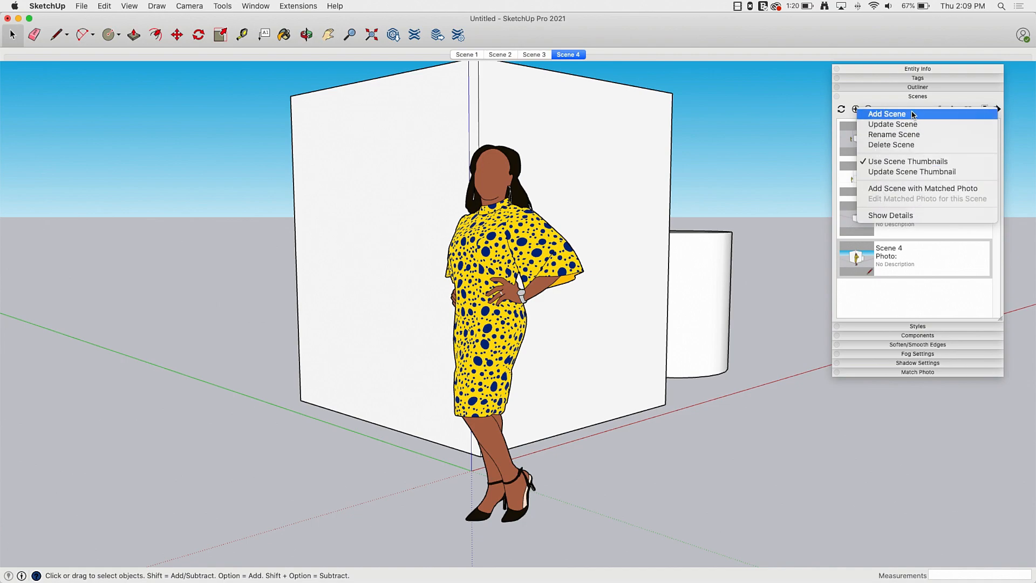
mouse_move(908, 161)
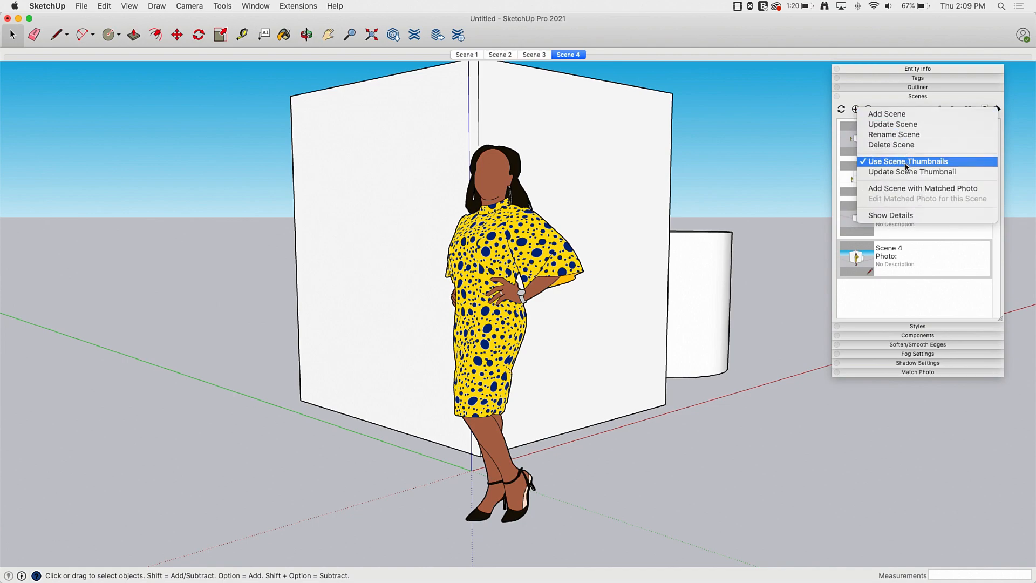
mouse_move(925, 188)
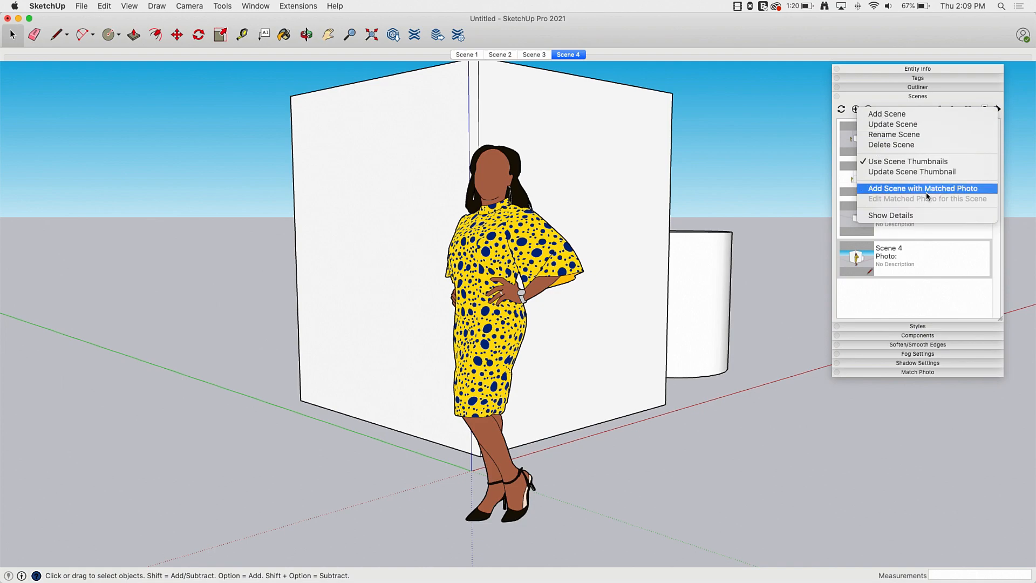
mouse_move(891, 215)
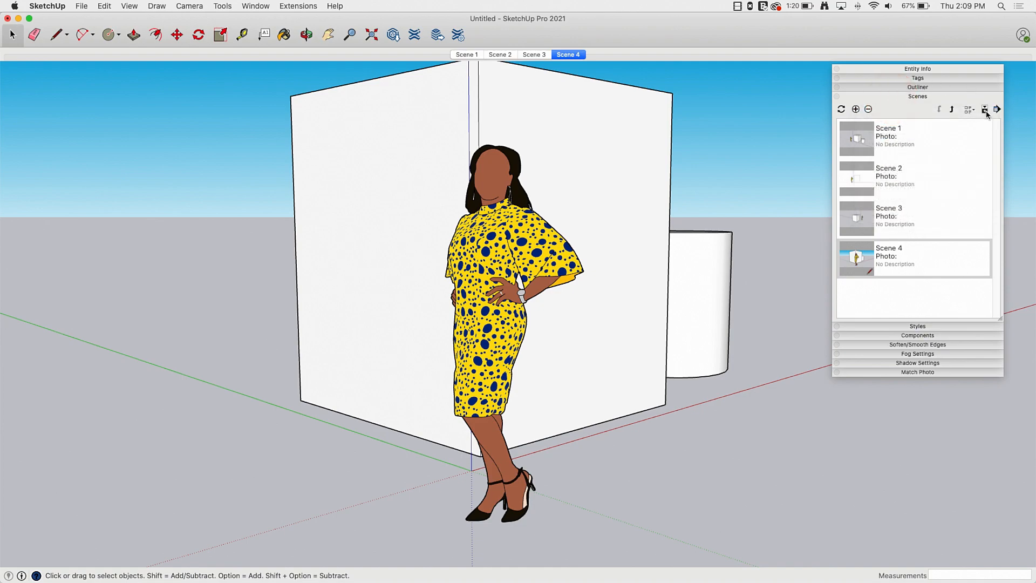
mouse_move(984, 110)
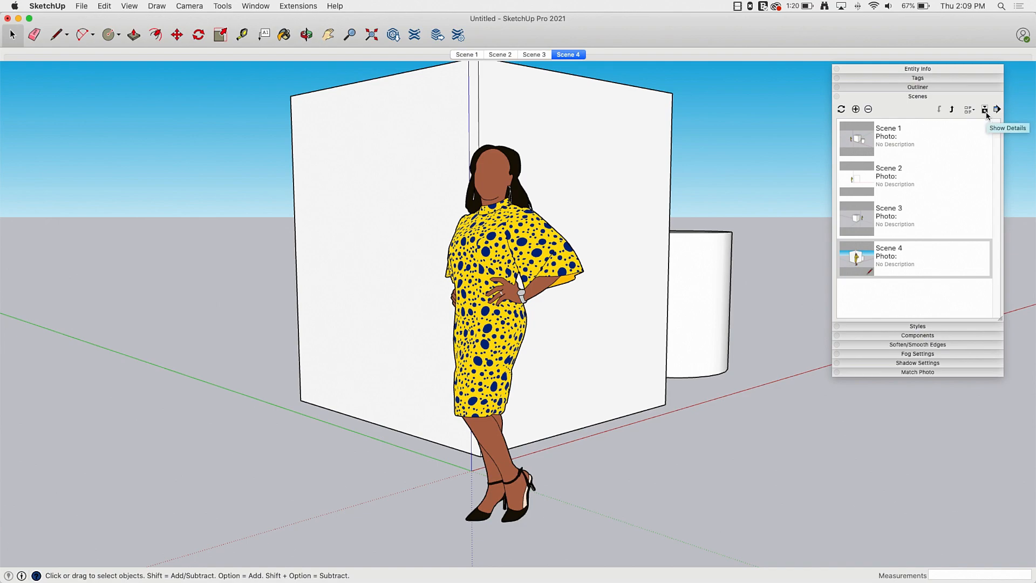
Show scene details, visit Scene 1's view, return to Scene 4, and select Scene 1's properties in the tray.
left_click(985, 109)
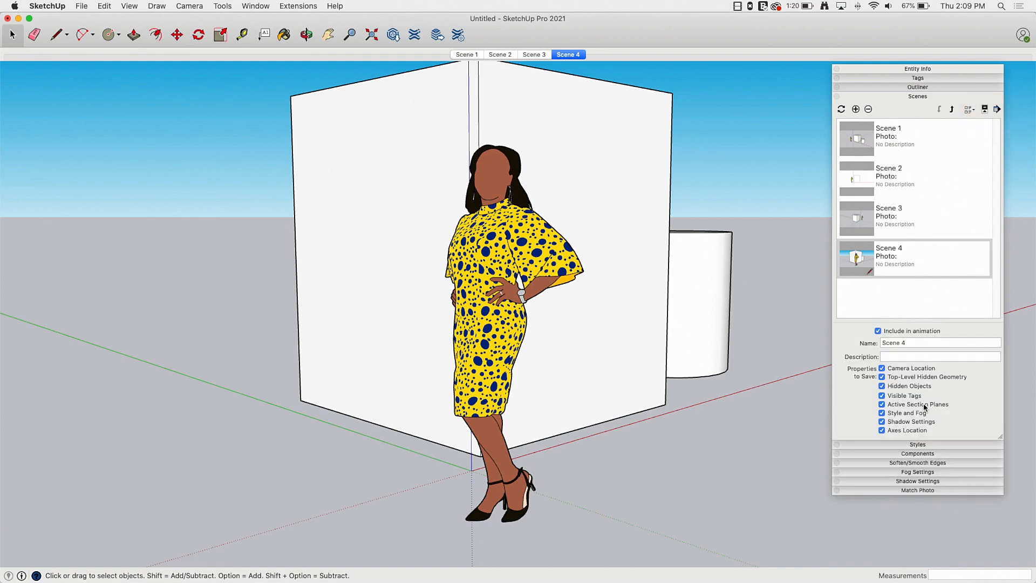
mouse_move(924, 456)
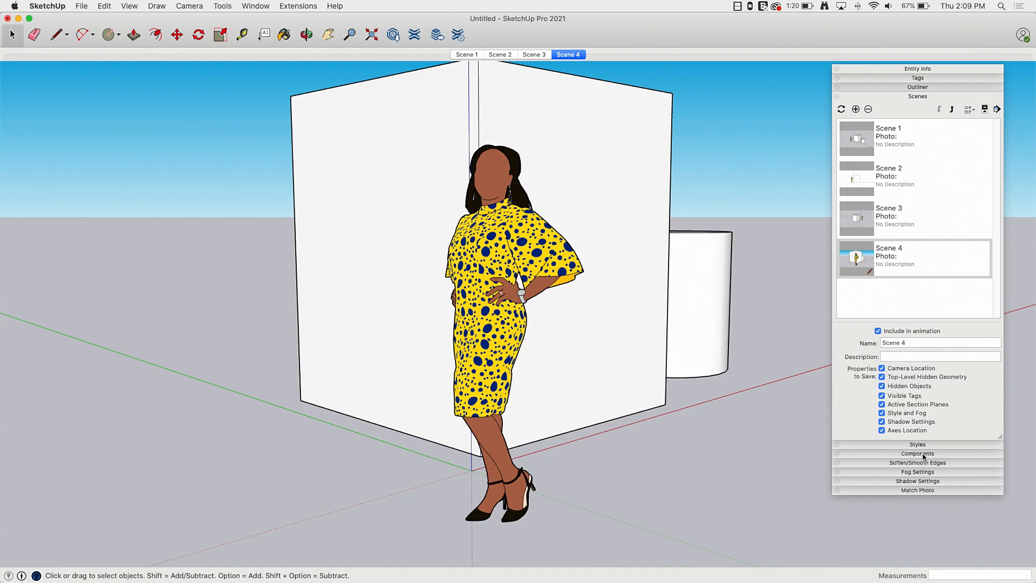
mouse_move(835, 375)
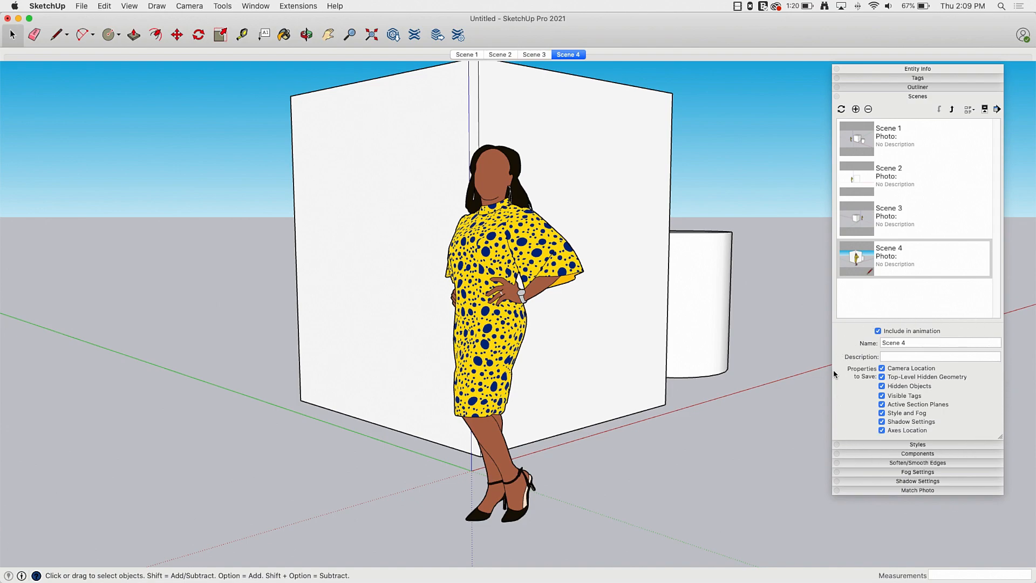
mouse_move(843, 416)
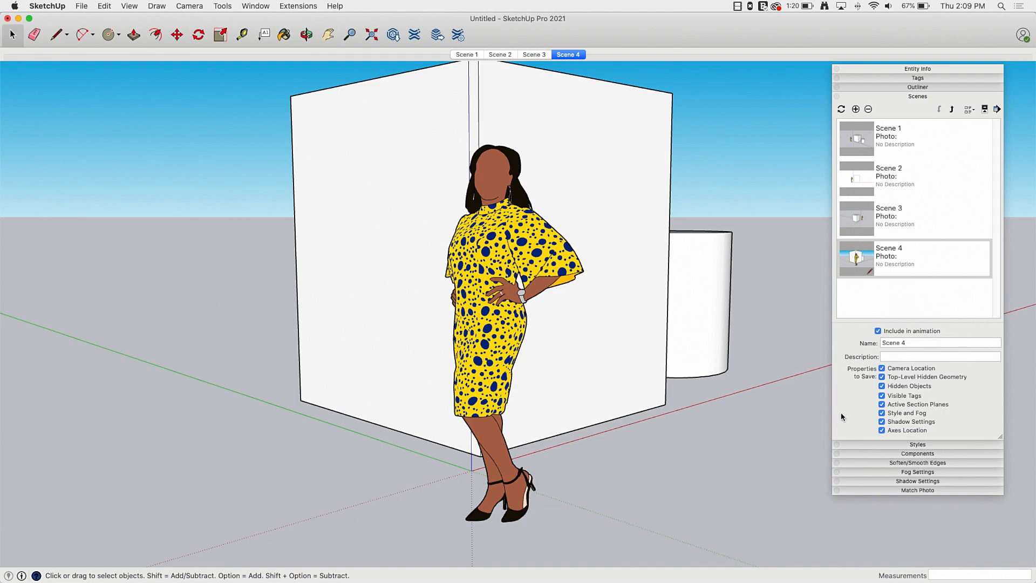
left_click(889, 127)
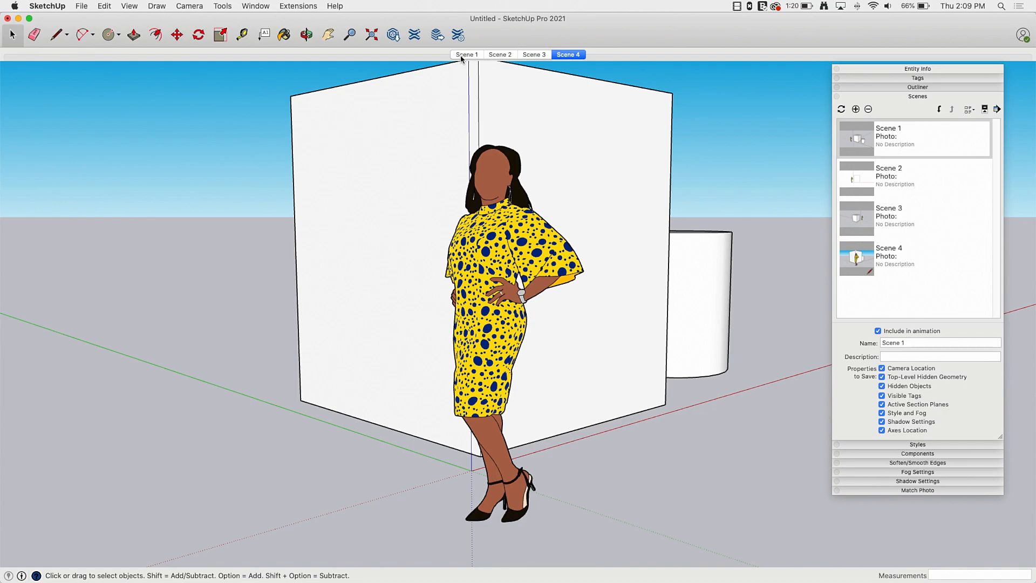
left_click(466, 55)
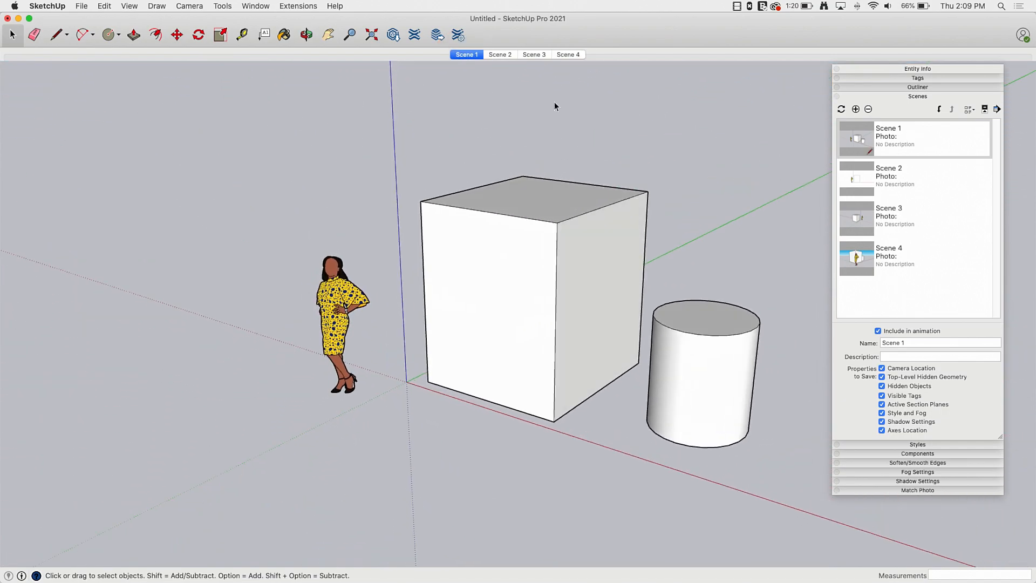
left_click(567, 54)
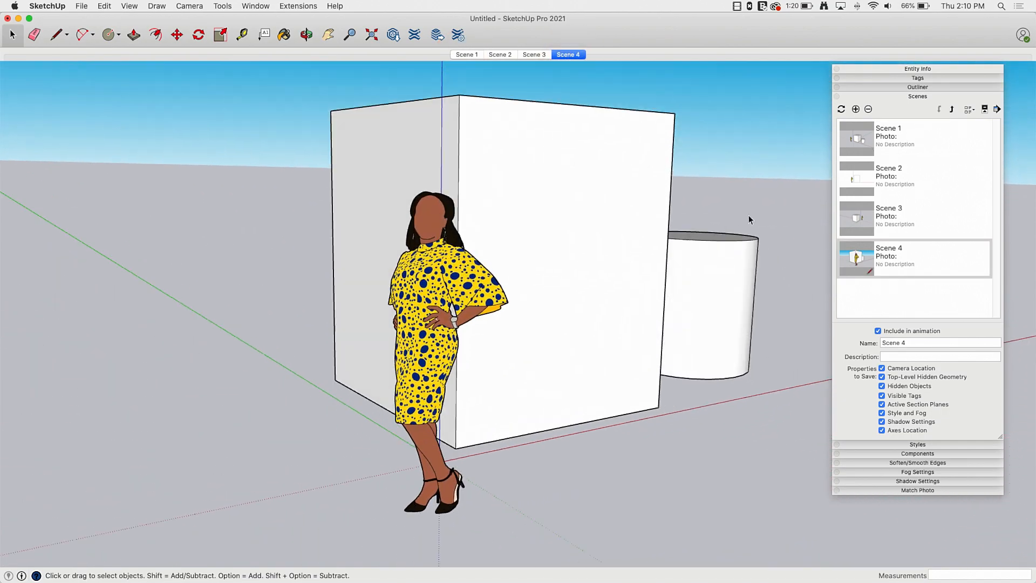
left_click(888, 136)
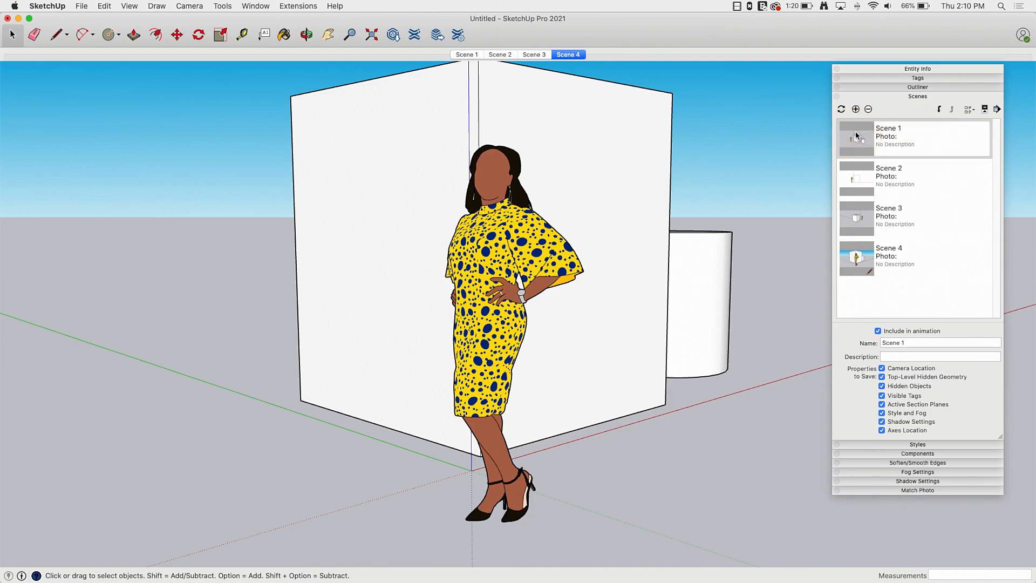
mouse_move(863, 161)
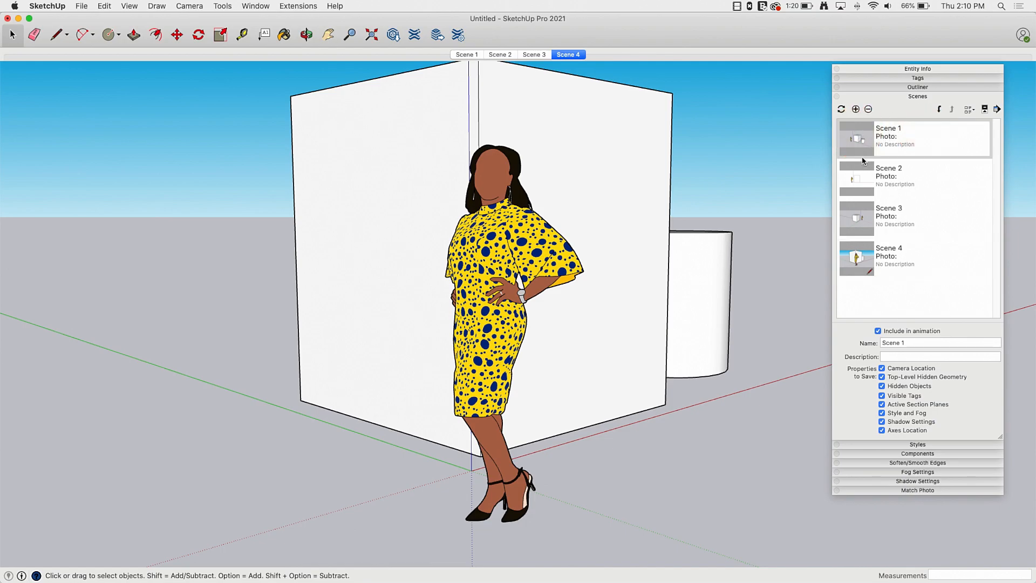
Switch to Scene 1 and uncheck 'Include in animation' for it.
left_click(467, 54)
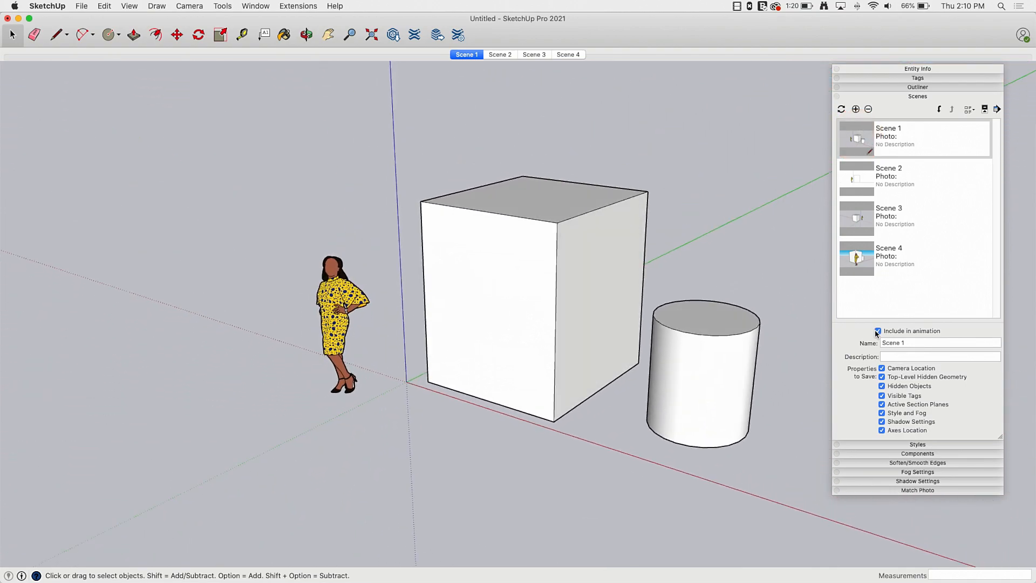
mouse_move(907, 317)
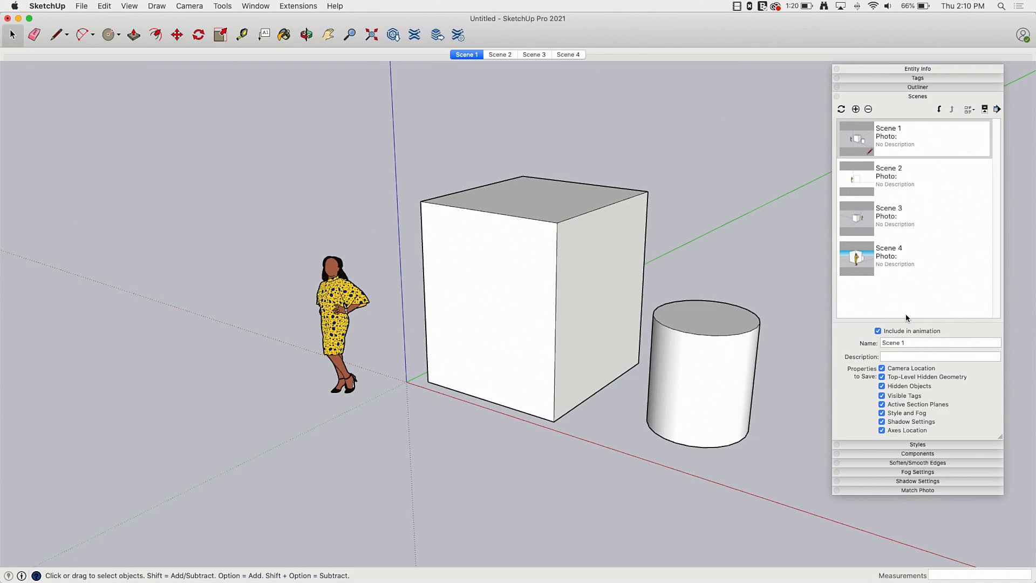
mouse_move(600, 158)
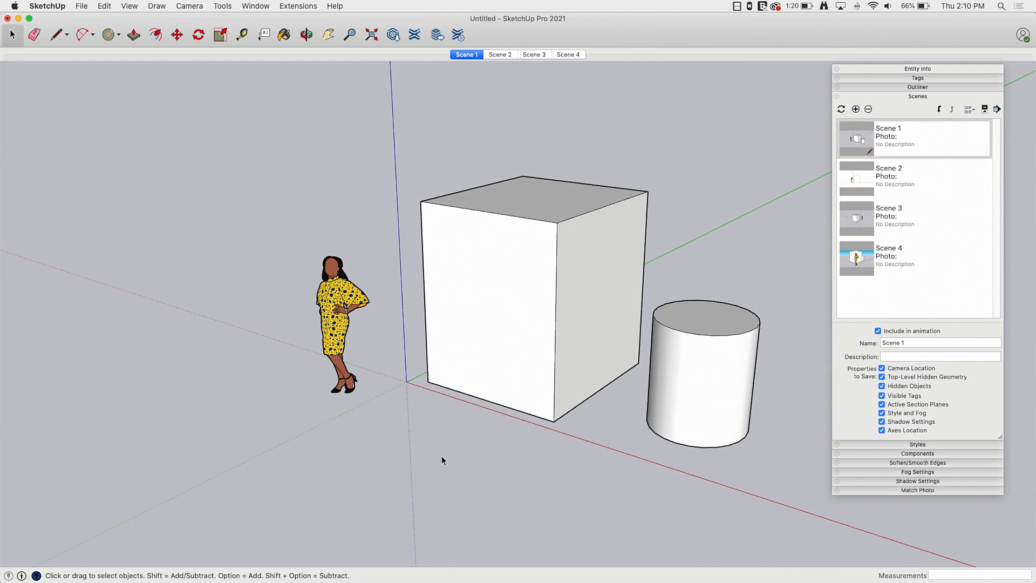
mouse_move(636, 400)
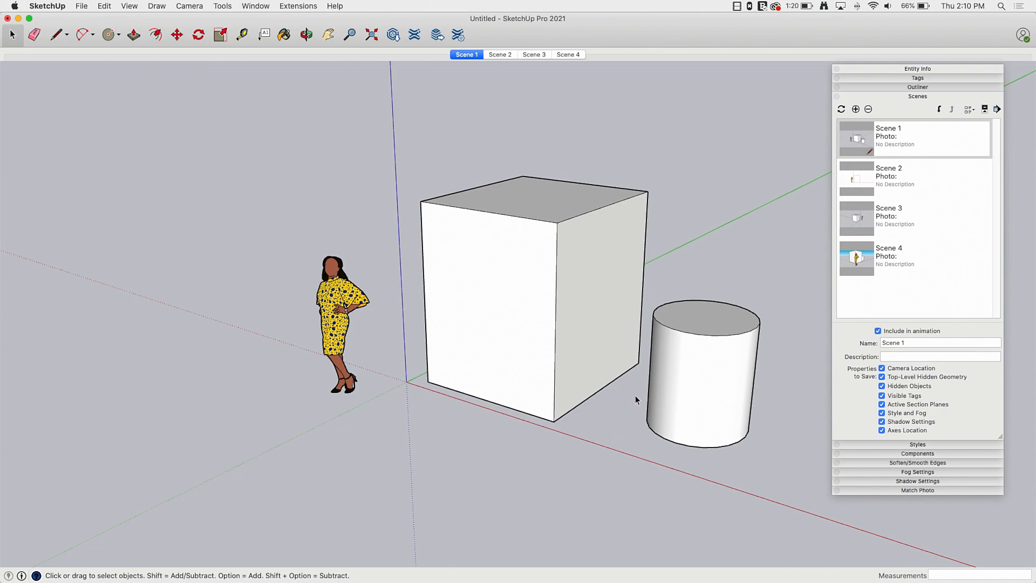
mouse_move(925, 161)
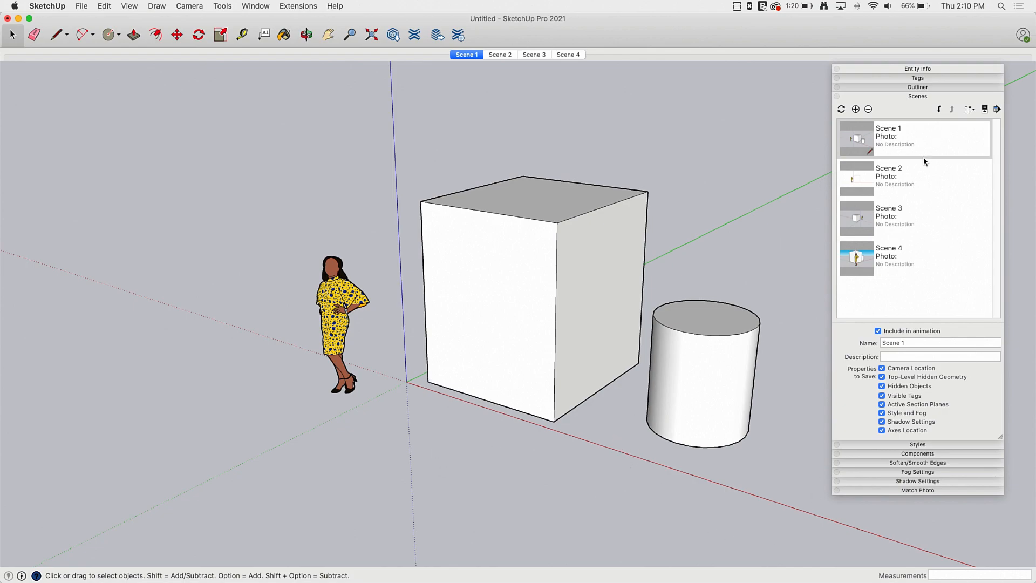
left_click(878, 330)
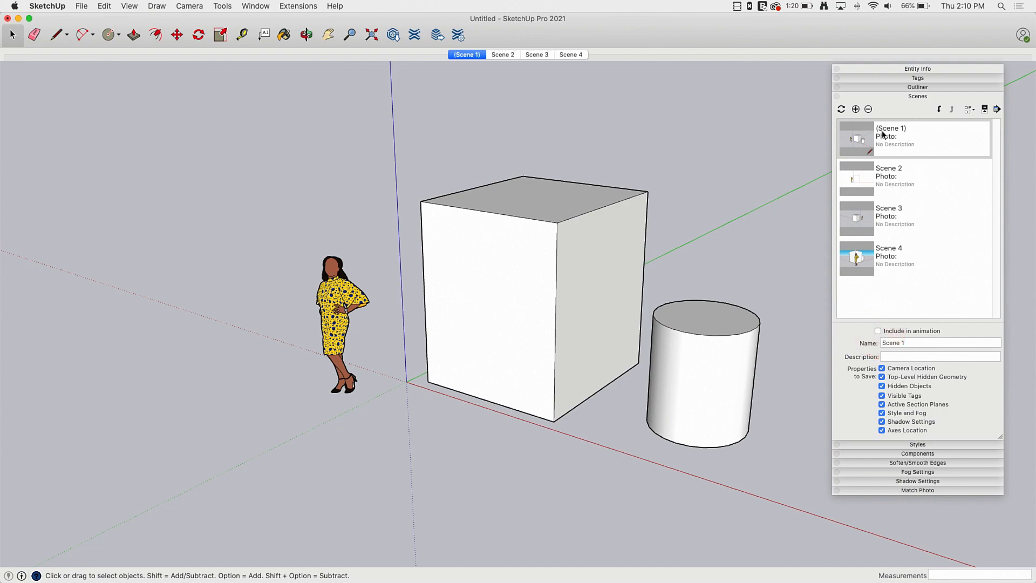
mouse_move(900, 136)
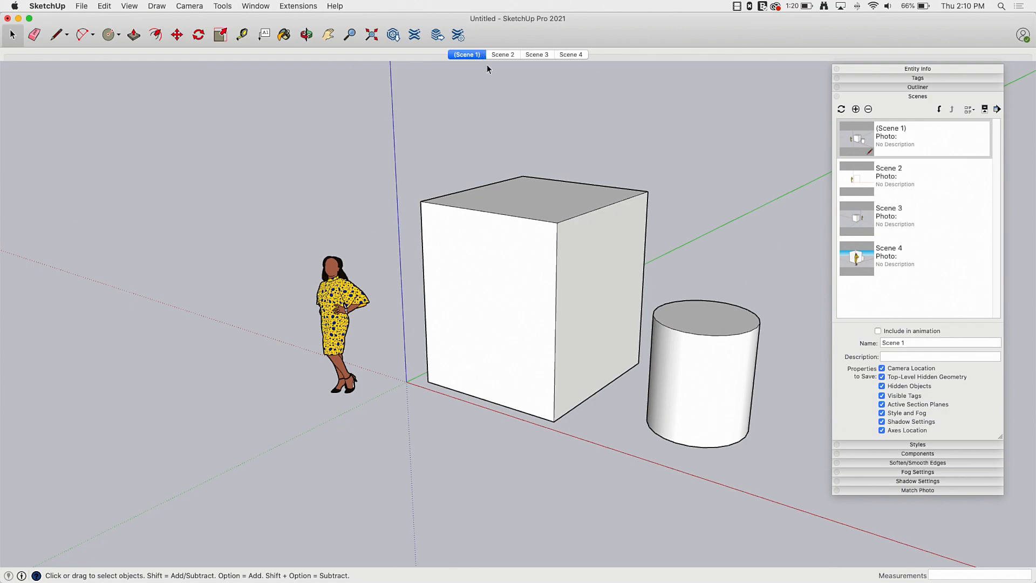
mouse_move(652, 65)
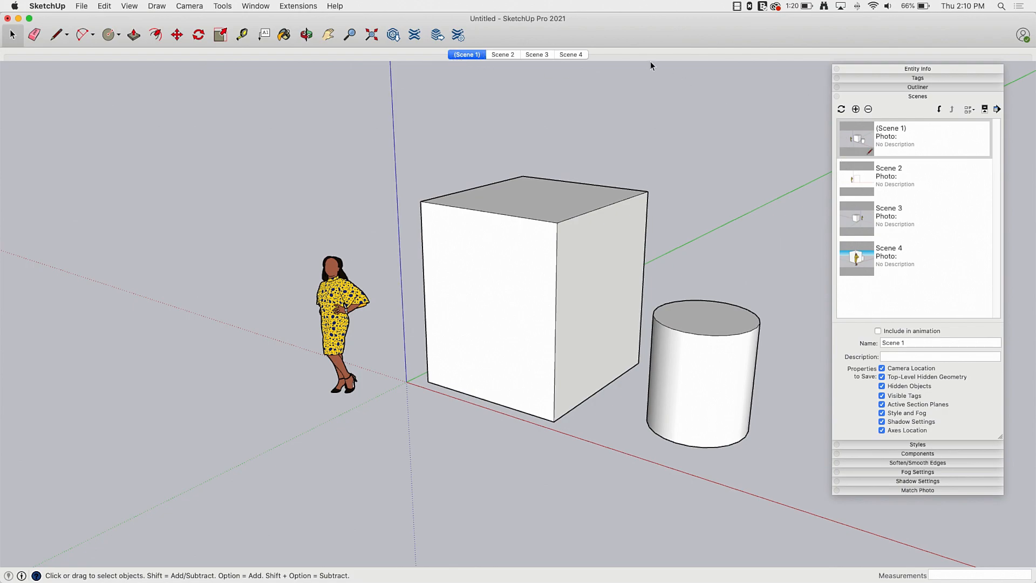
mouse_move(582, 199)
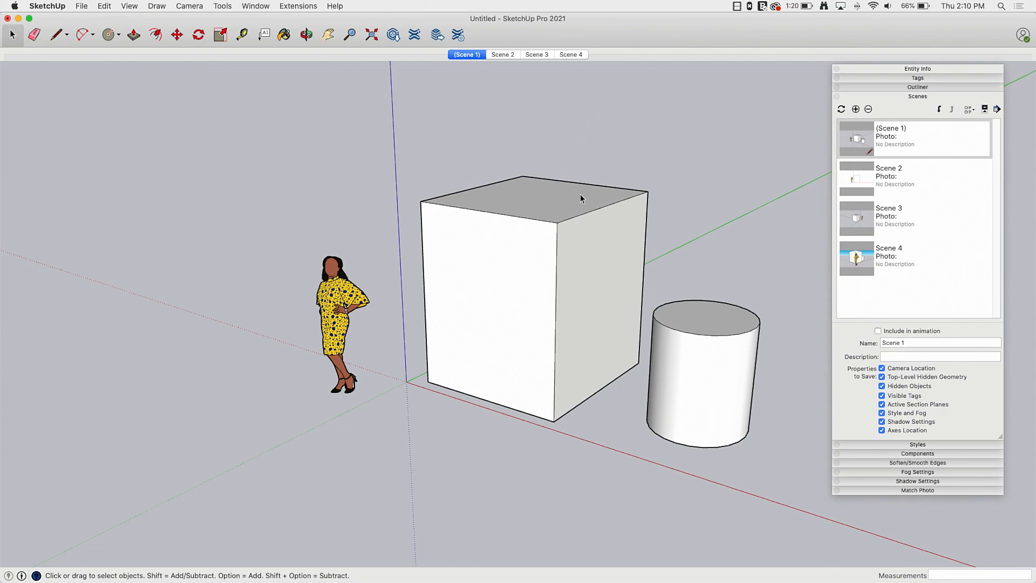
mouse_move(592, 54)
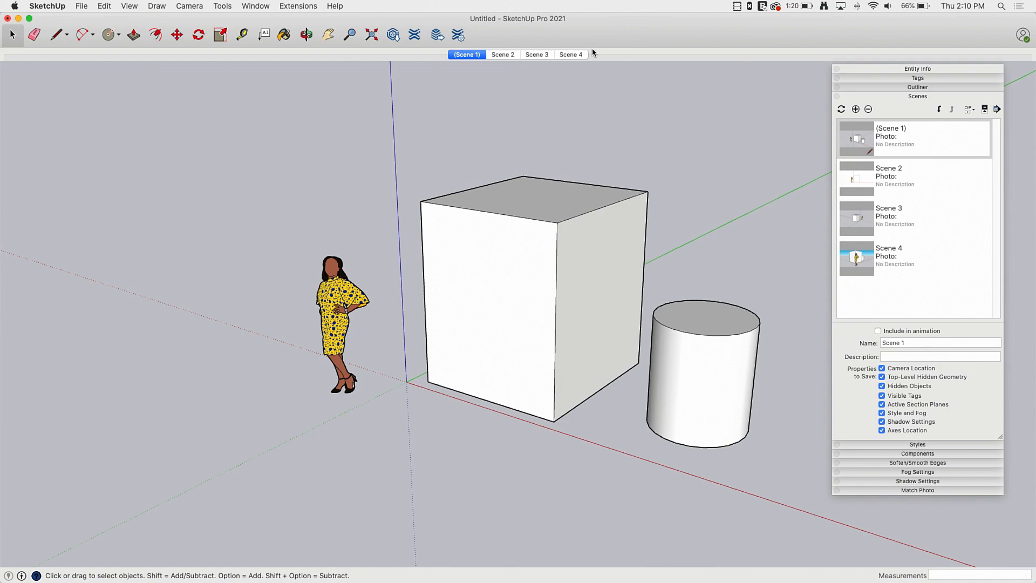
mouse_move(561, 148)
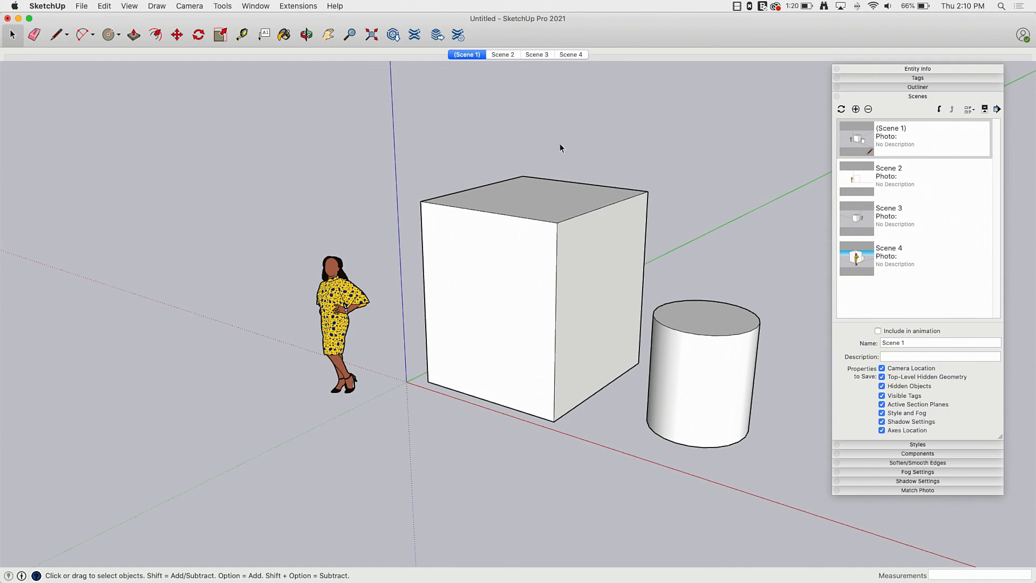
mouse_move(469, 43)
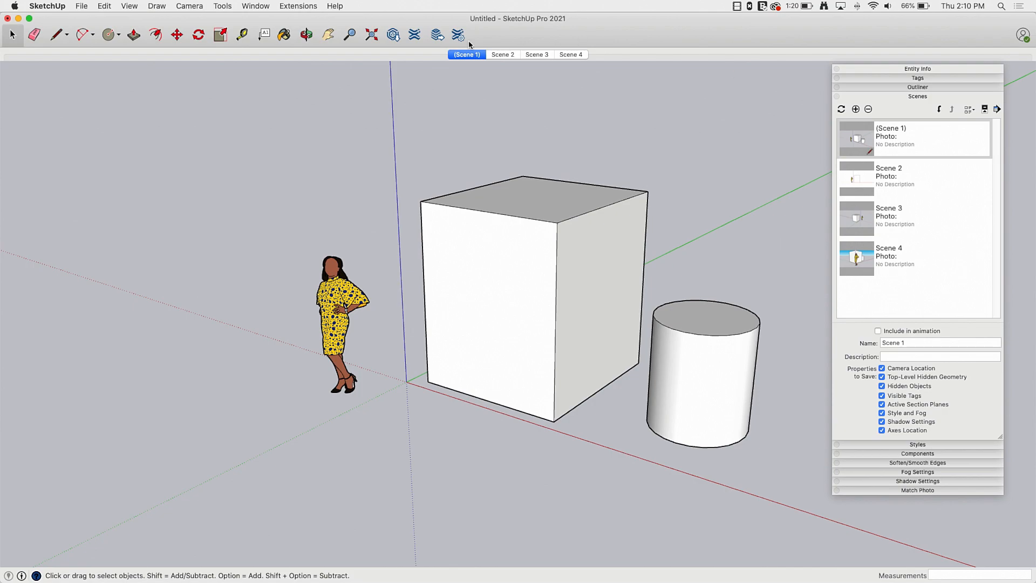
mouse_move(863, 391)
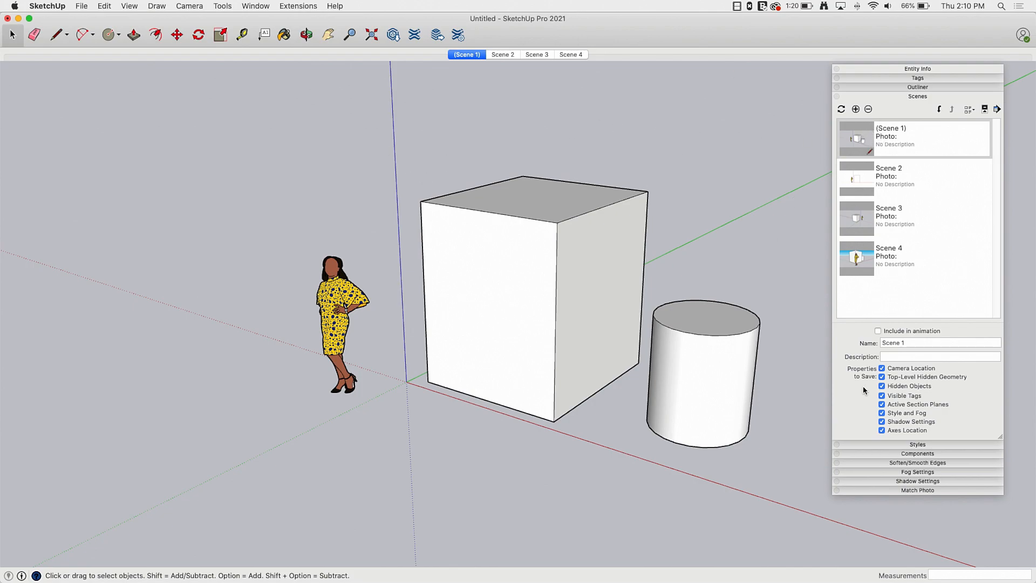
Re-check 'Include in animation' for Scene 1 and place the cursor in its Description field.
left_click(879, 331)
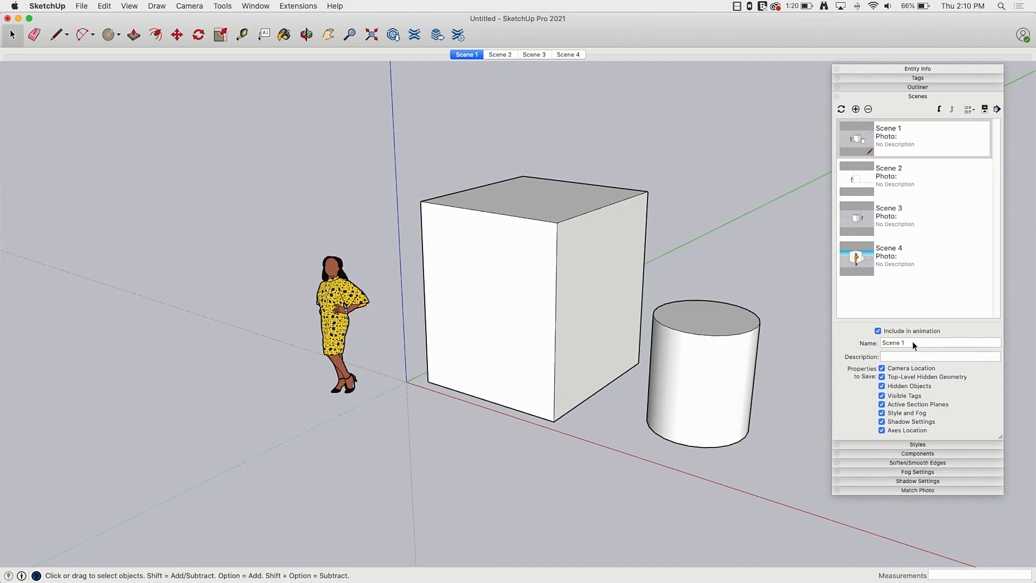
mouse_move(897, 366)
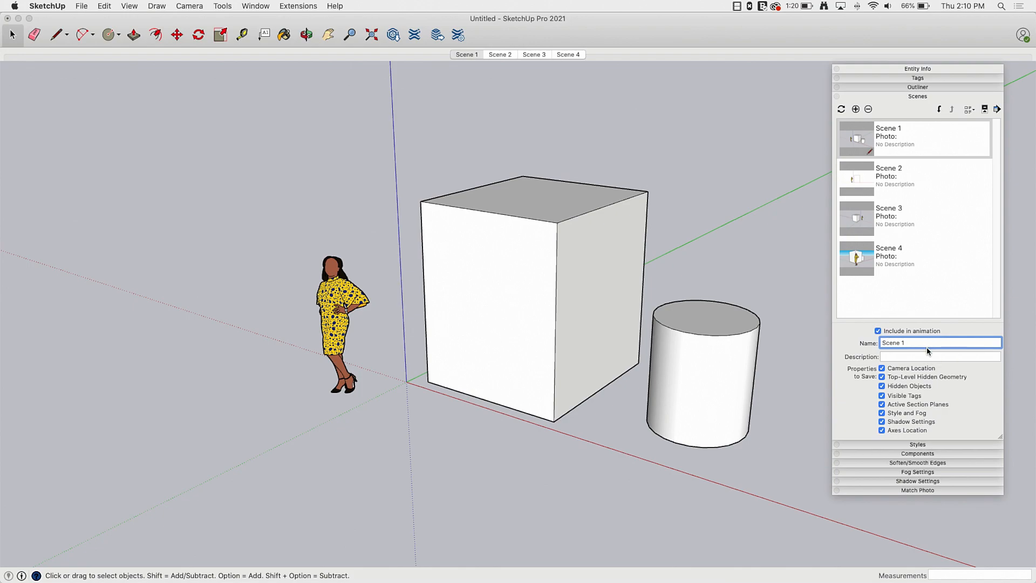
mouse_move(878, 268)
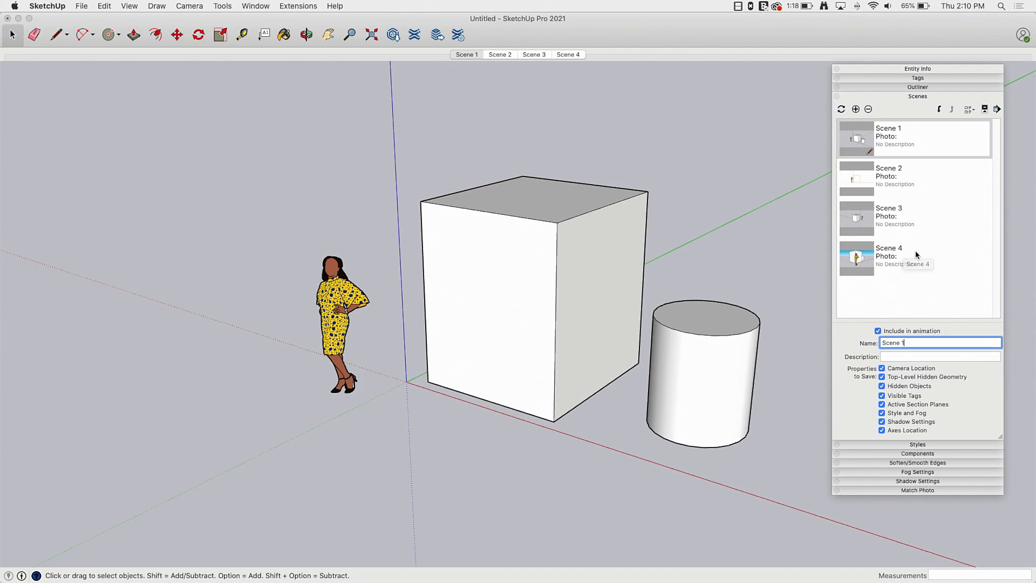
mouse_move(810, 69)
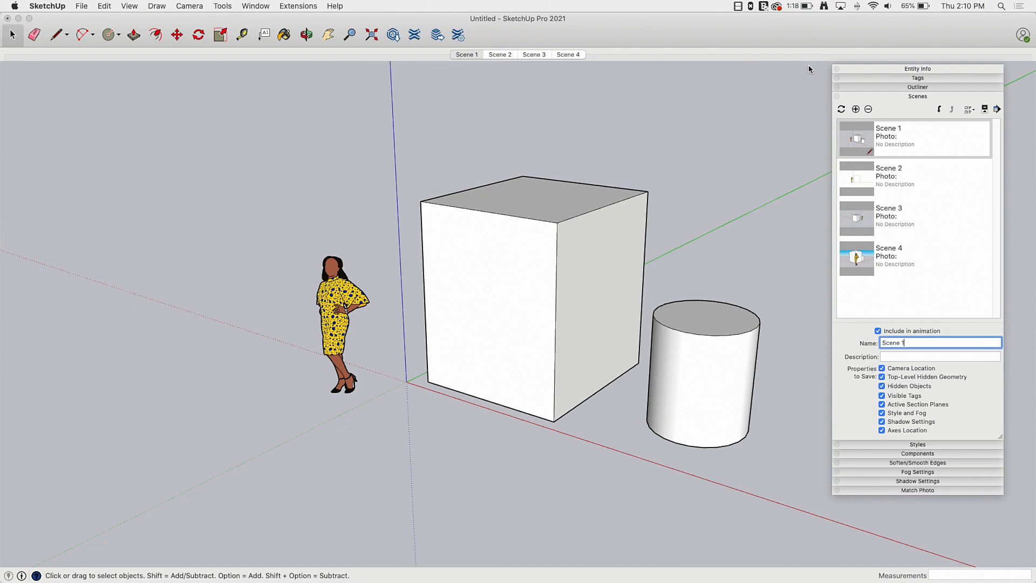
mouse_move(923, 353)
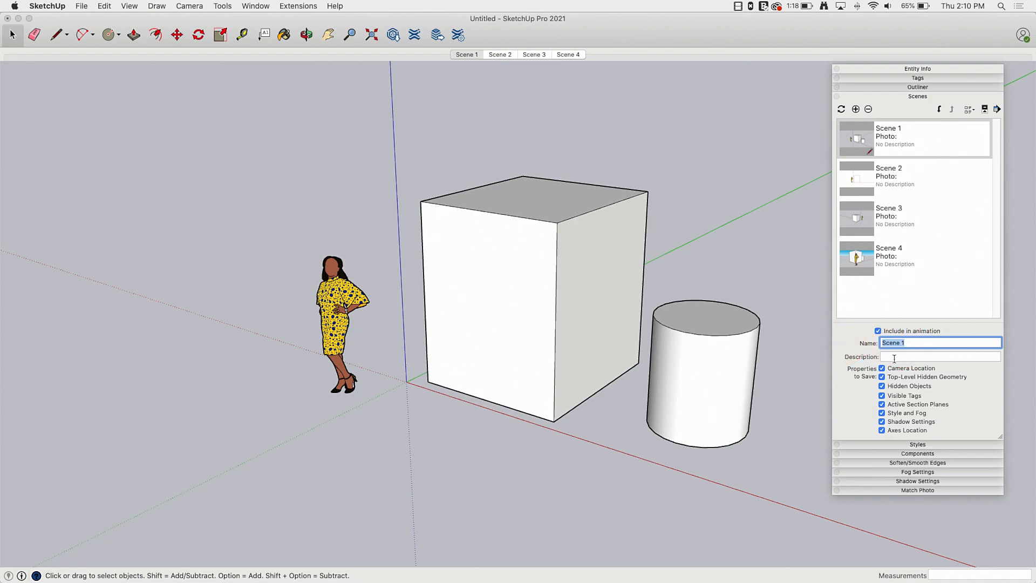
left_click(940, 358)
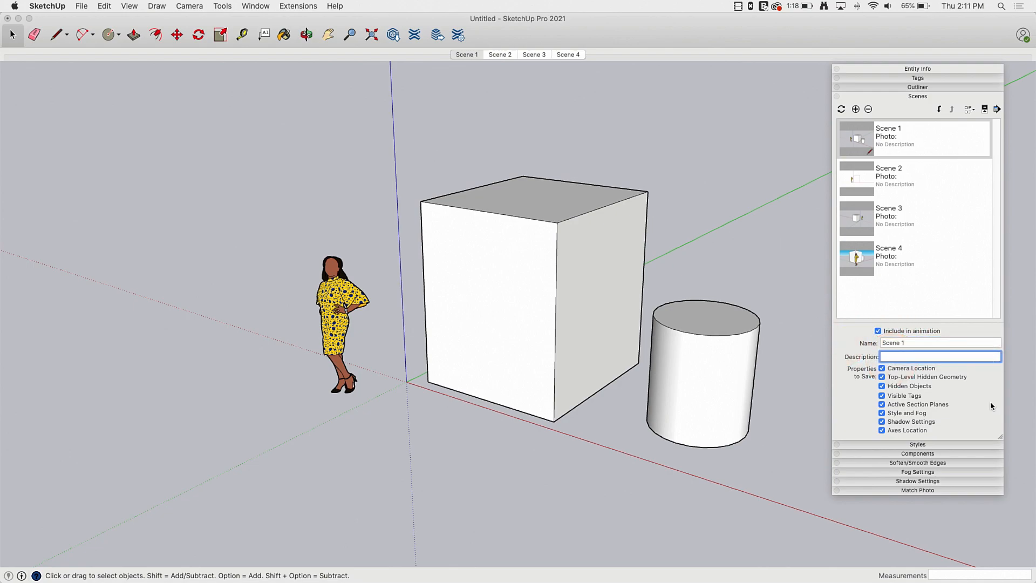
mouse_move(895, 211)
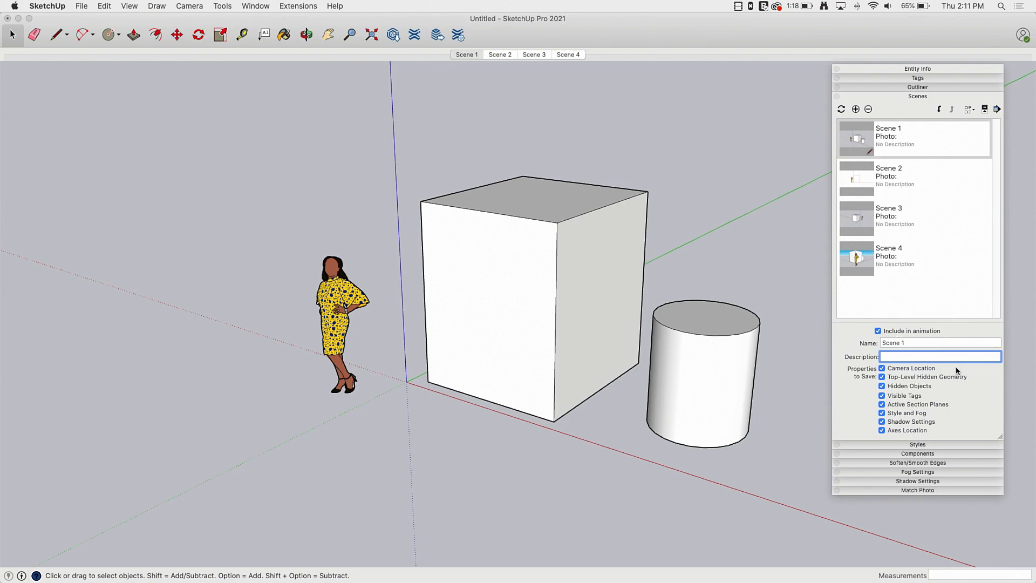
mouse_move(868, 308)
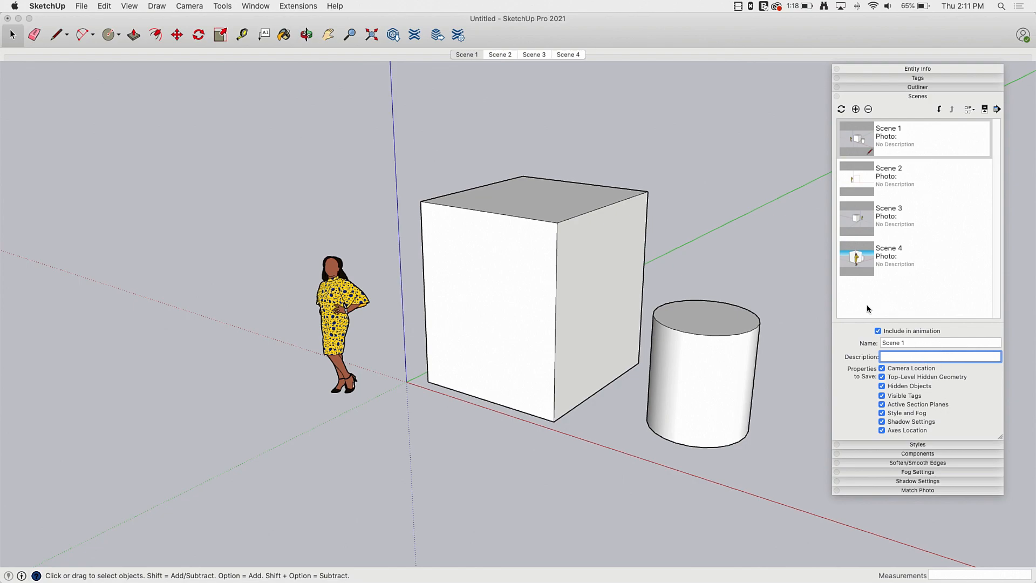
mouse_move(932, 395)
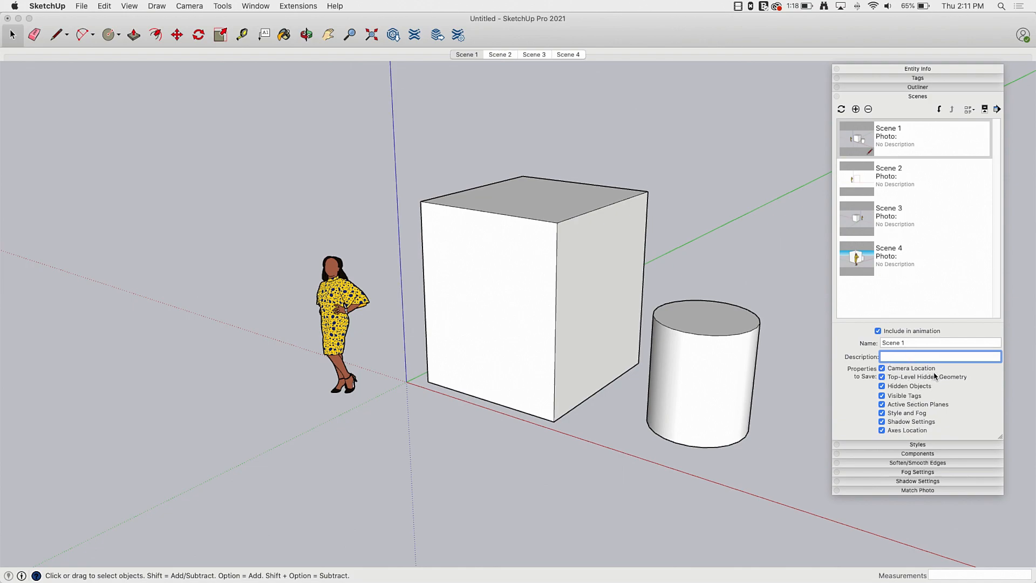
mouse_move(484, 149)
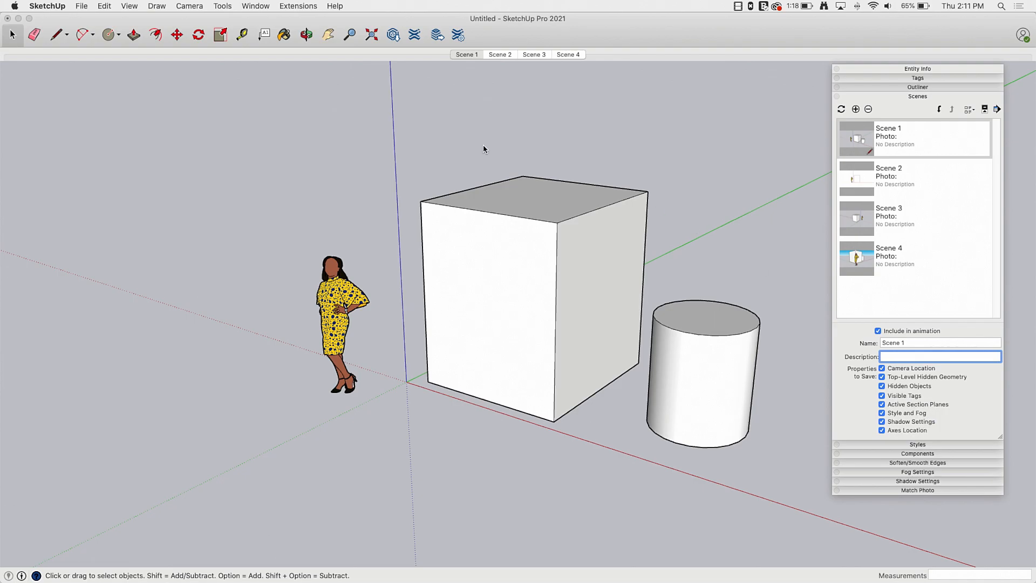
left_click(534, 54)
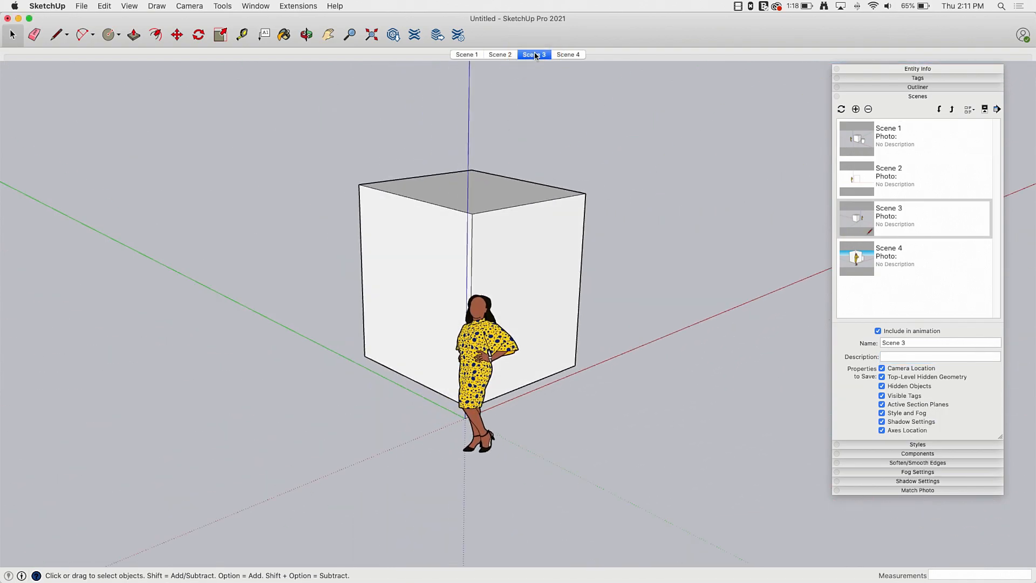
left_click(568, 54)
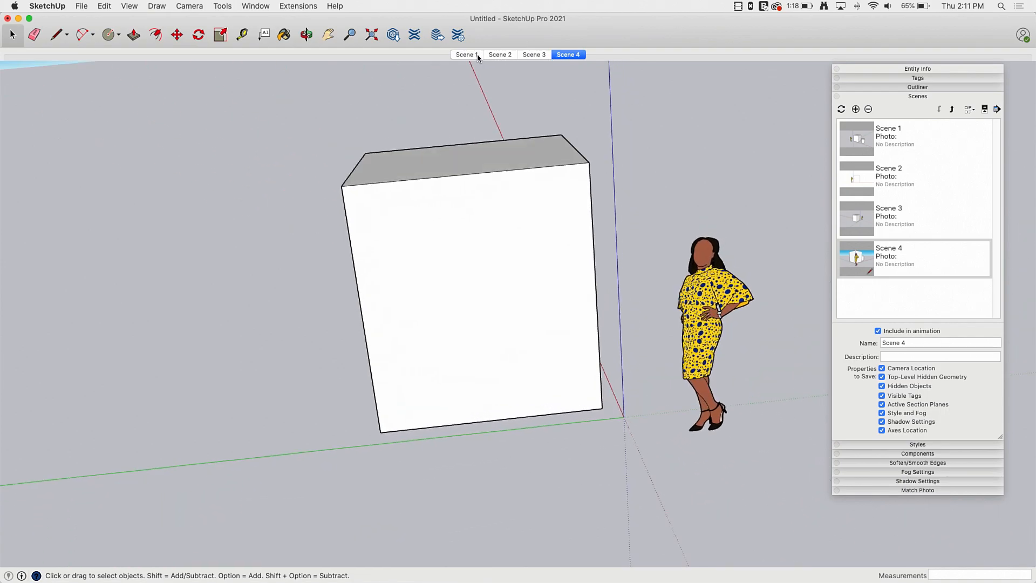
left_click(466, 54)
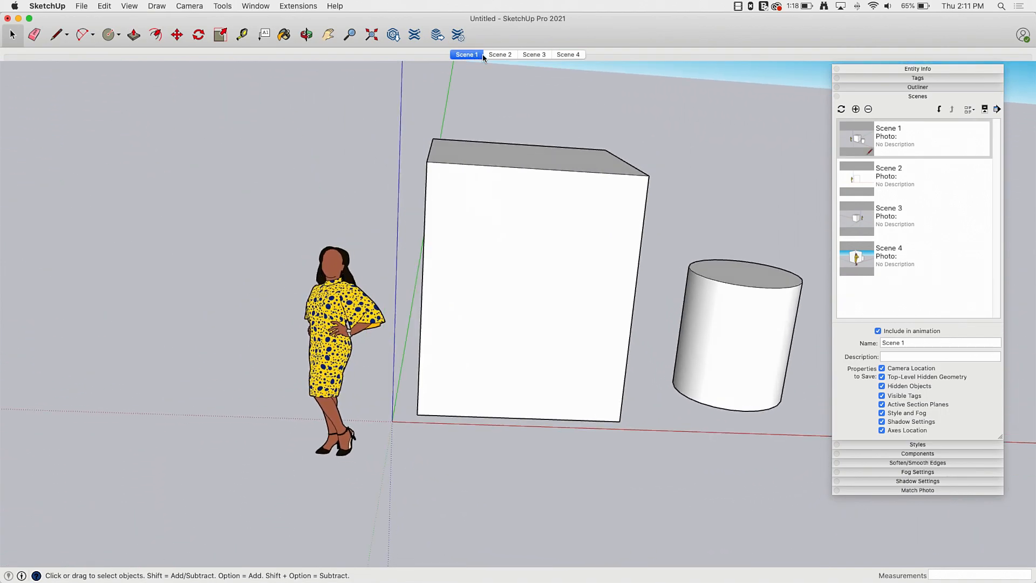
left_click(567, 54)
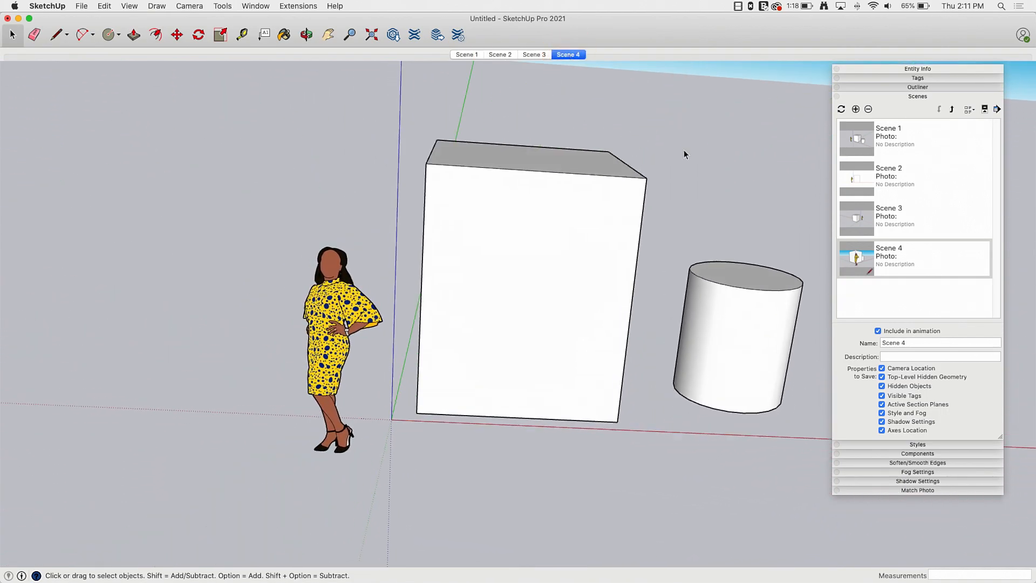
left_click(466, 54)
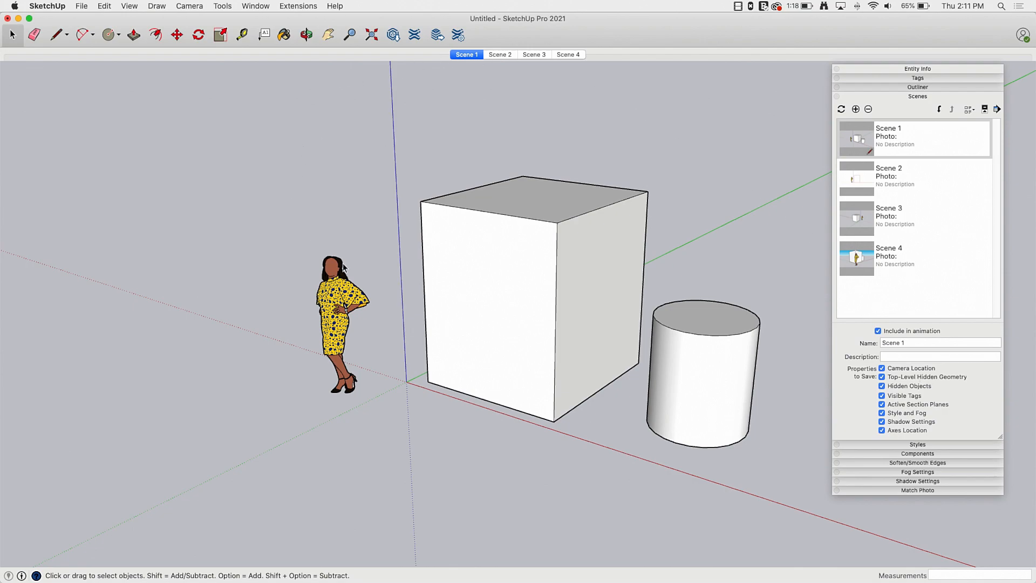
mouse_move(500, 253)
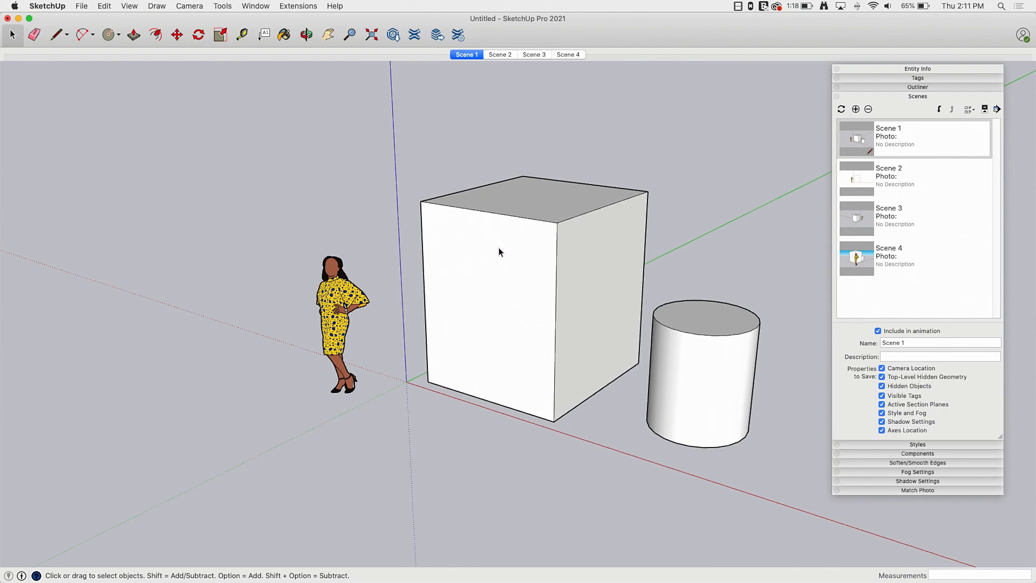
Select the box's front vertical edge, then show Scene 3's view of the box beside the figure.
left_click(557, 246)
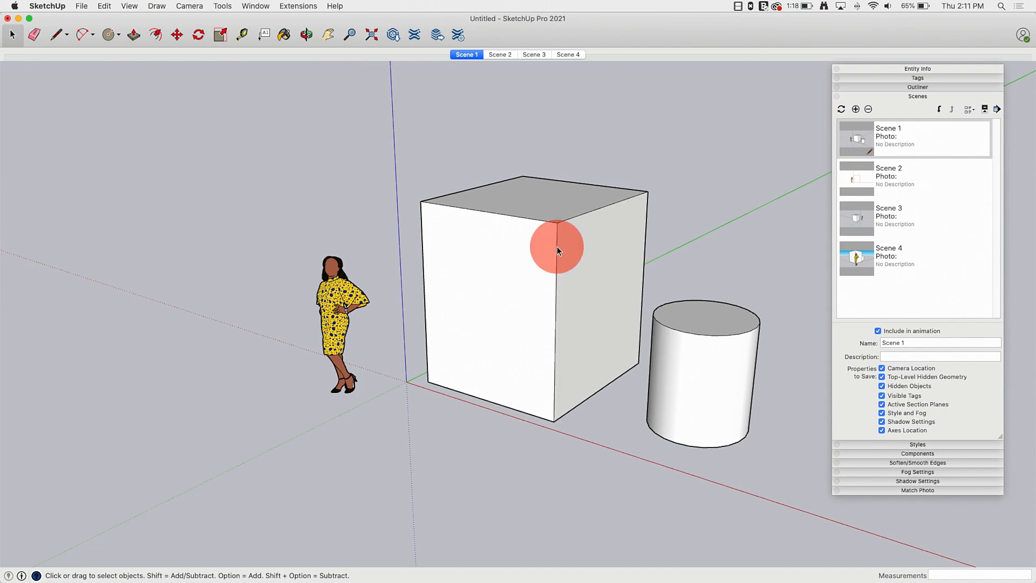
left_click(557, 249)
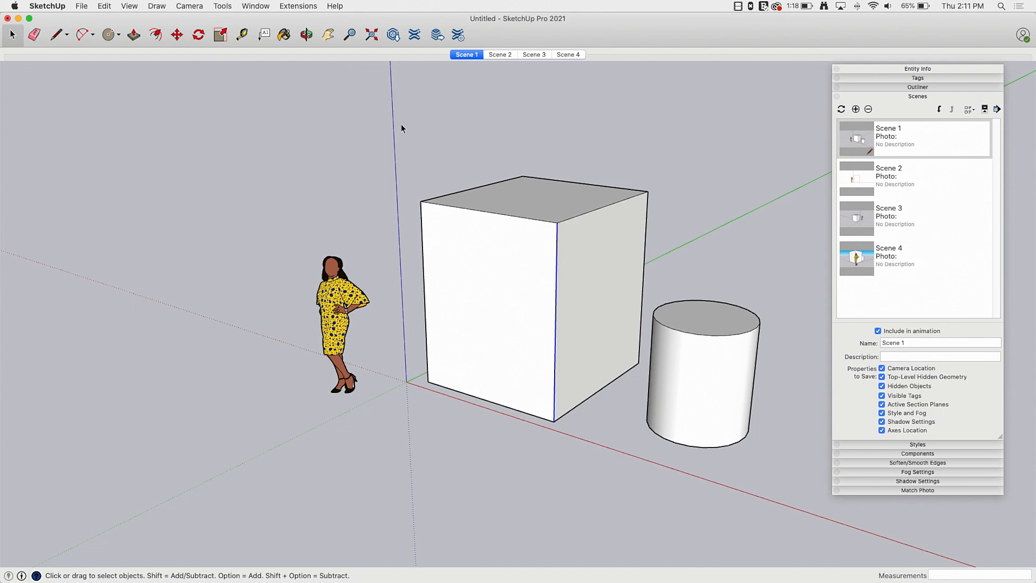
mouse_move(486, 317)
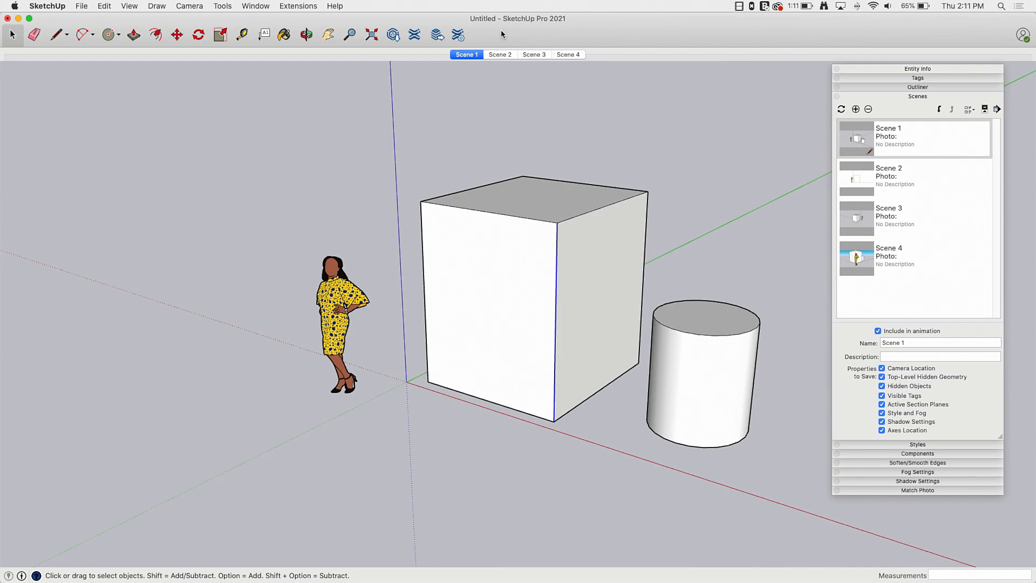
left_click(532, 54)
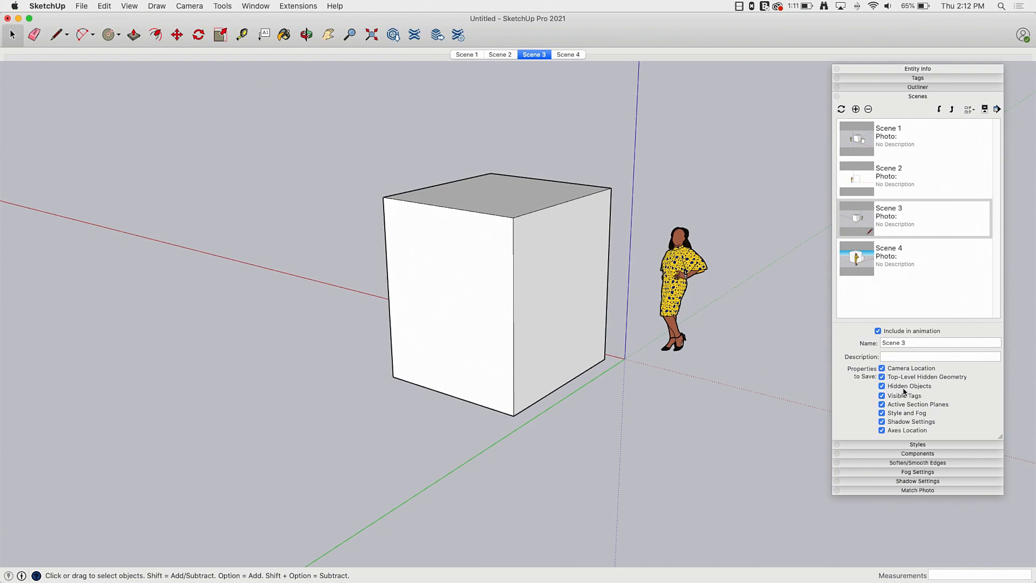
mouse_move(909, 387)
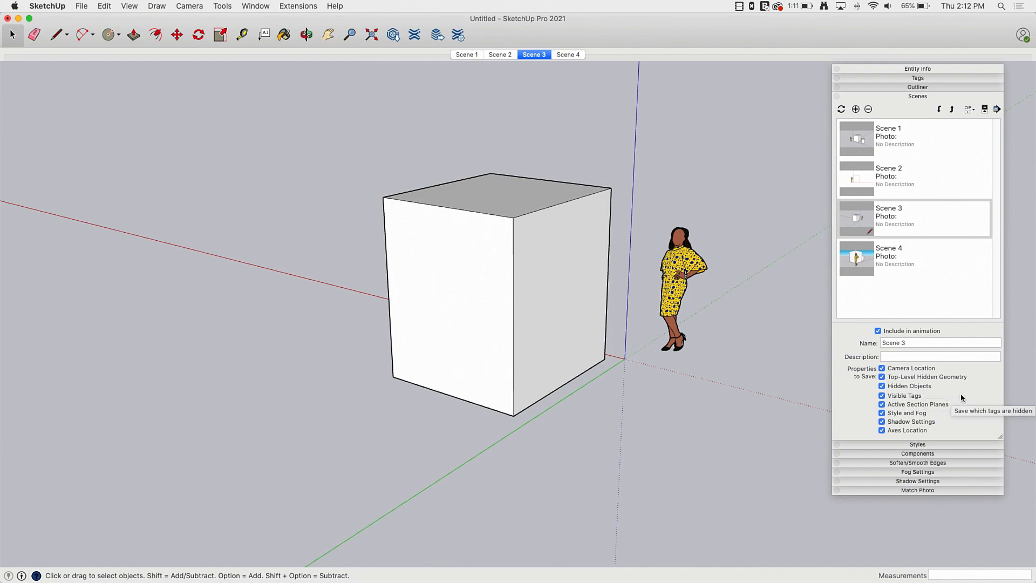
mouse_move(354, 210)
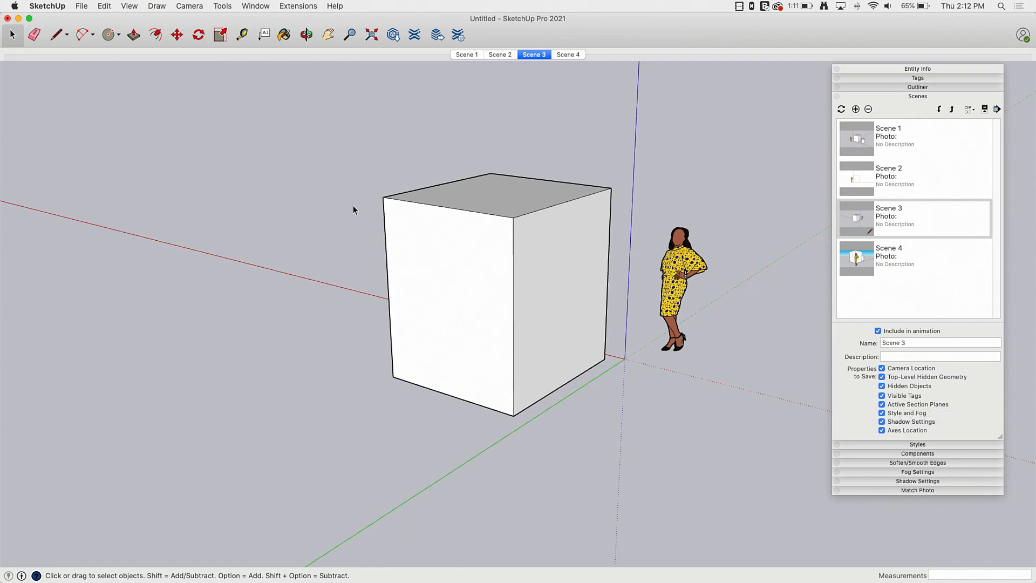
left_click(467, 54)
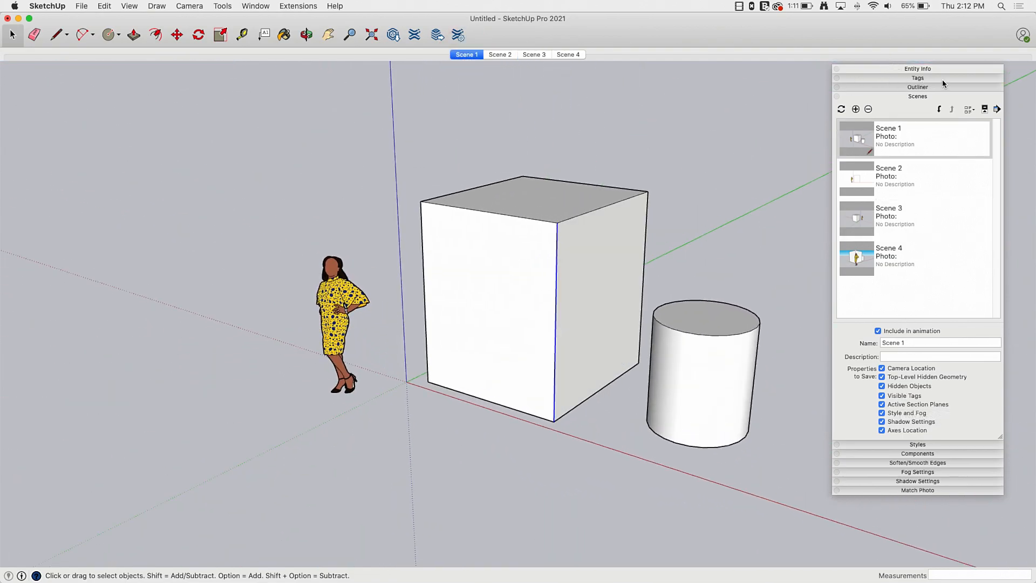
mouse_move(907, 129)
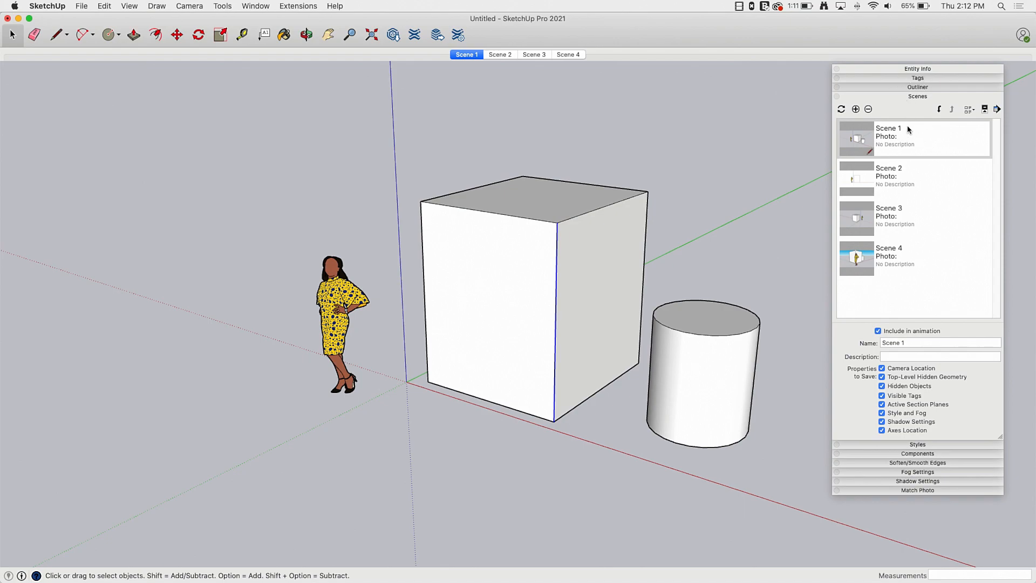
mouse_move(882, 163)
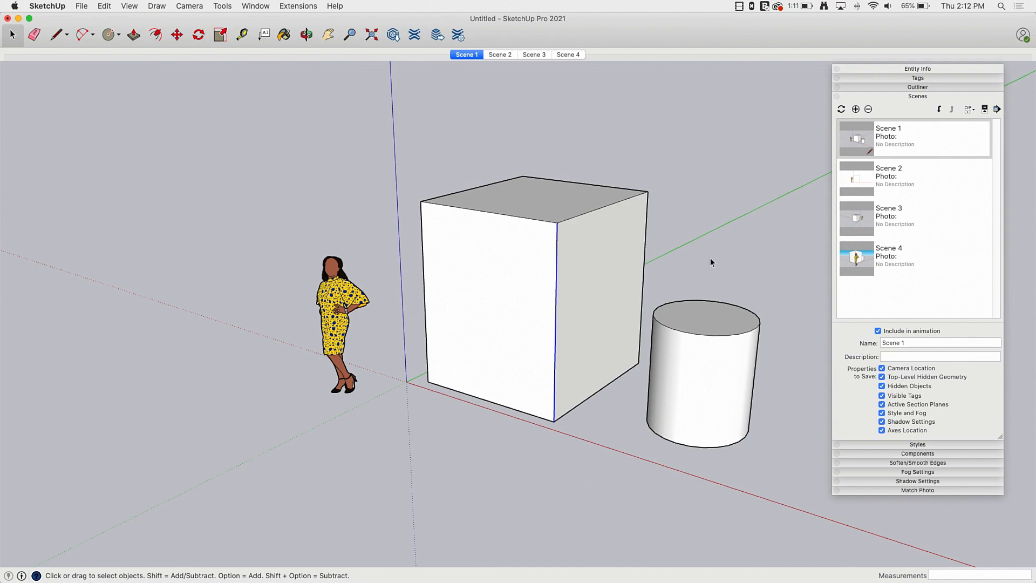
mouse_move(1002, 466)
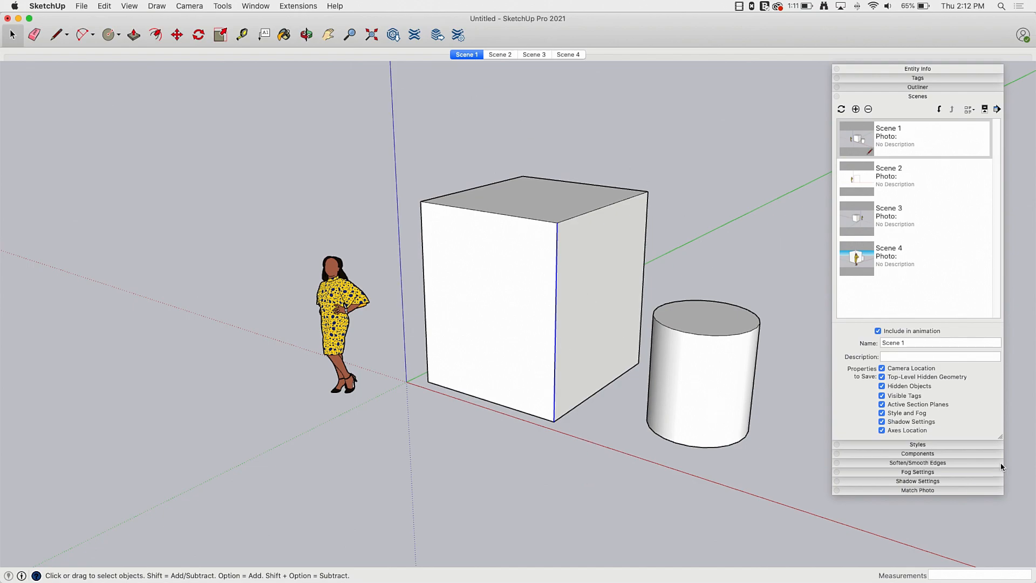
mouse_move(918, 410)
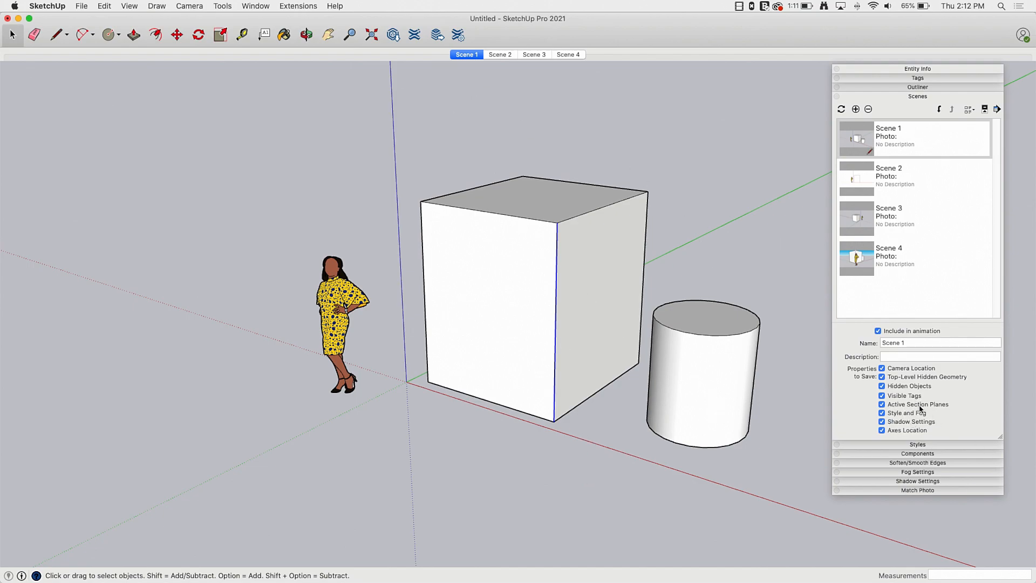
mouse_move(367, 248)
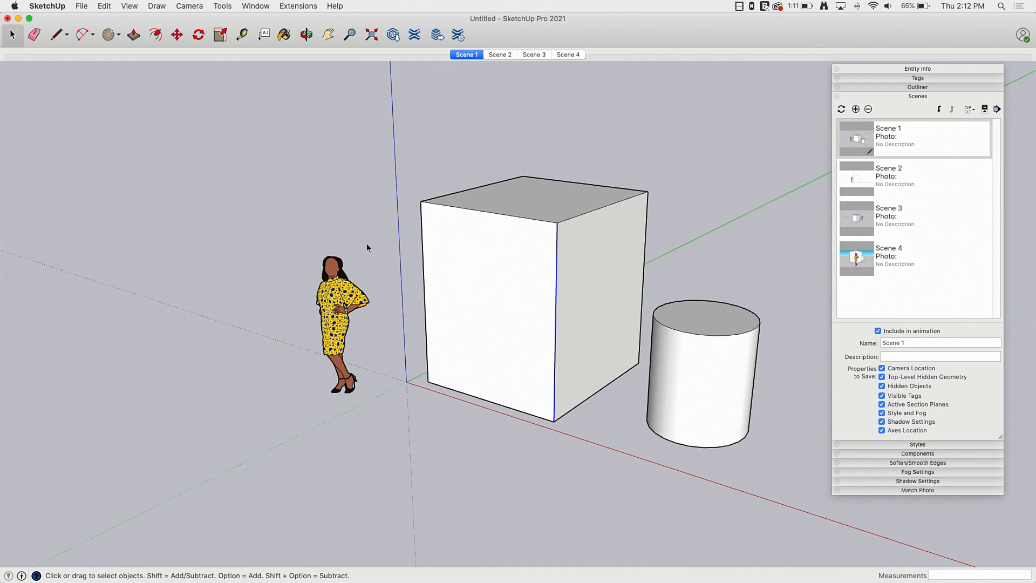
mouse_move(541, 227)
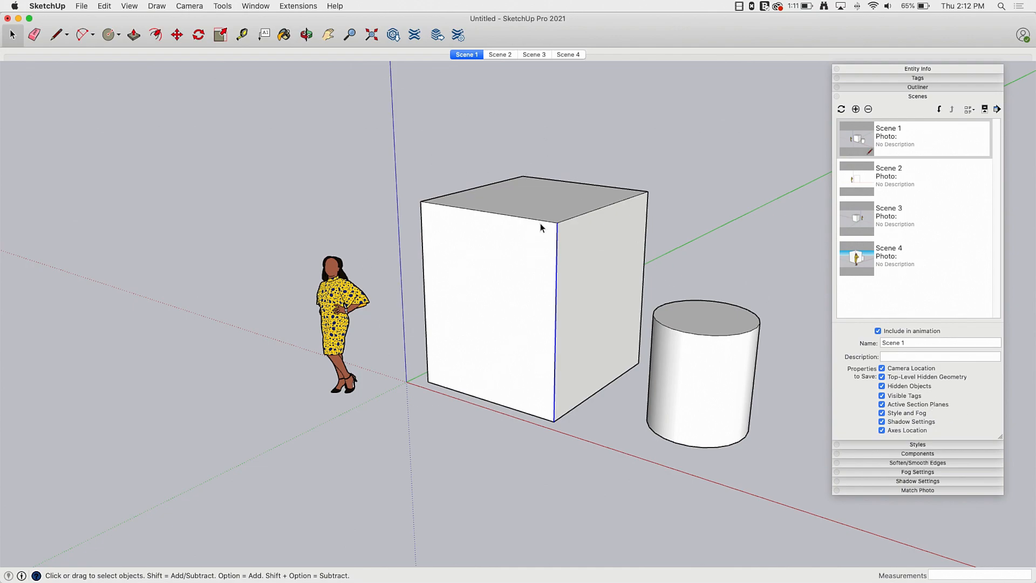
mouse_move(897, 399)
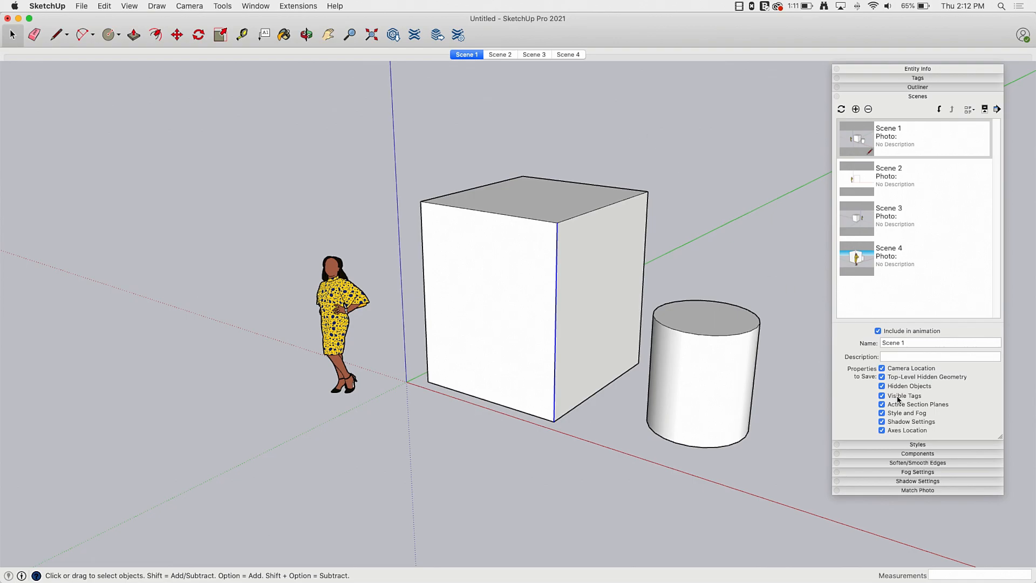
mouse_move(900, 414)
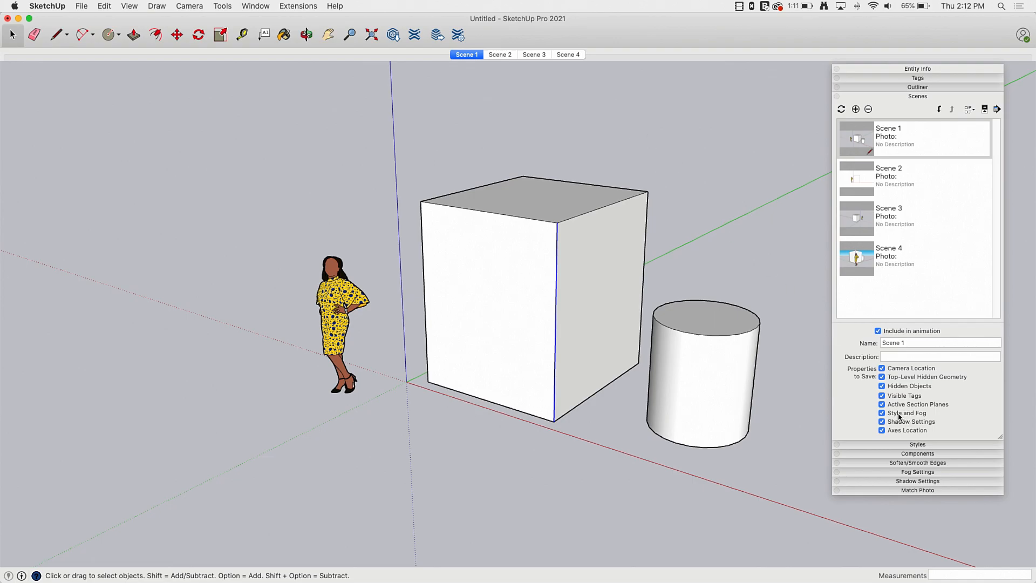
Show Scene 2's flat front view of the figure, box and cylinder.
left_click(500, 54)
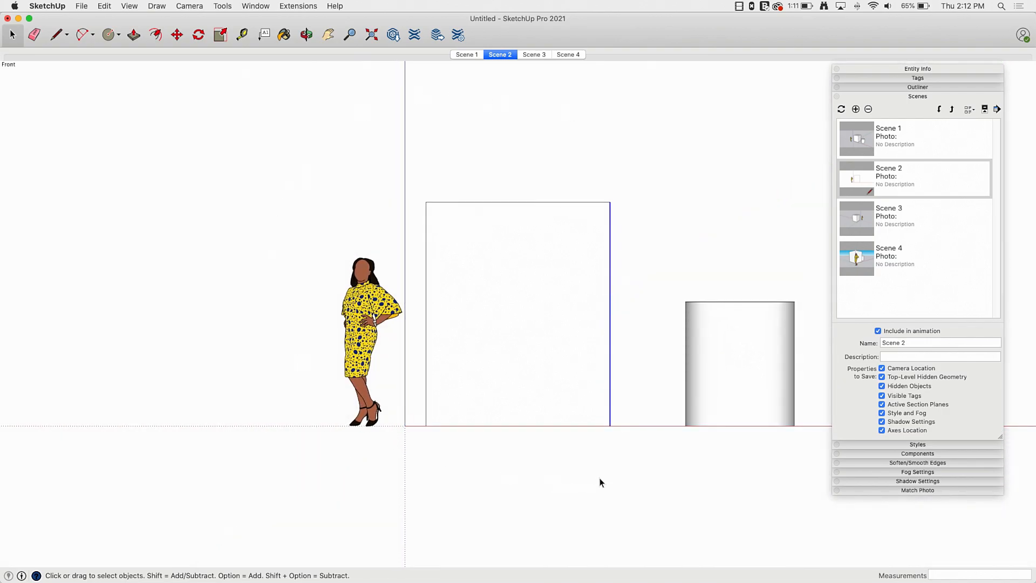
mouse_move(638, 266)
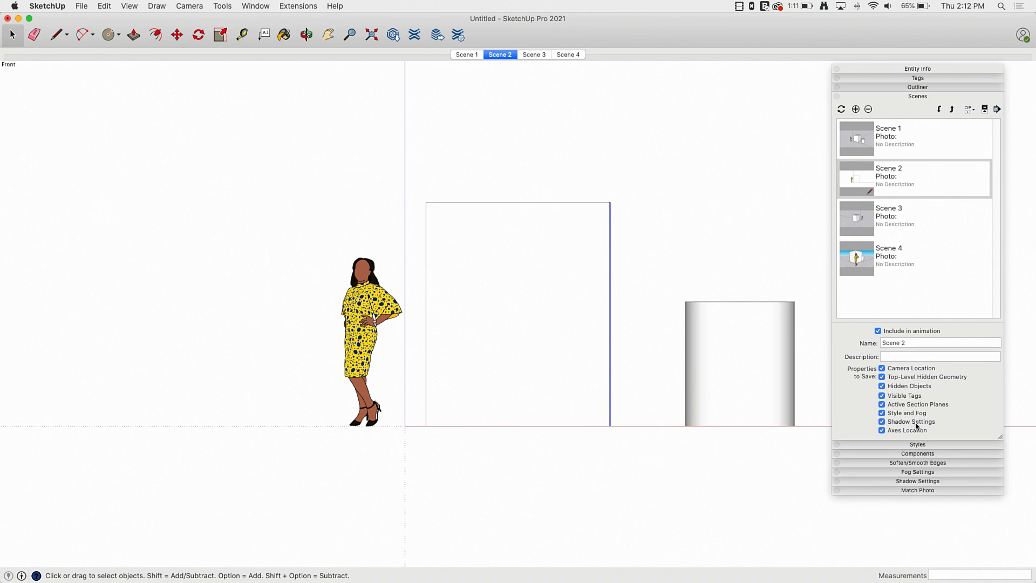
mouse_move(967, 447)
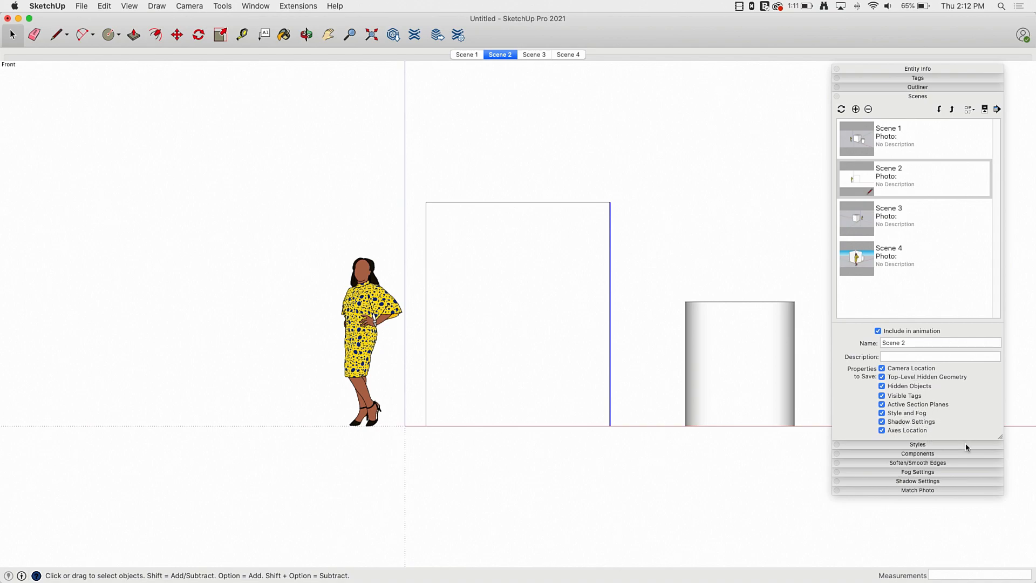
mouse_move(461, 257)
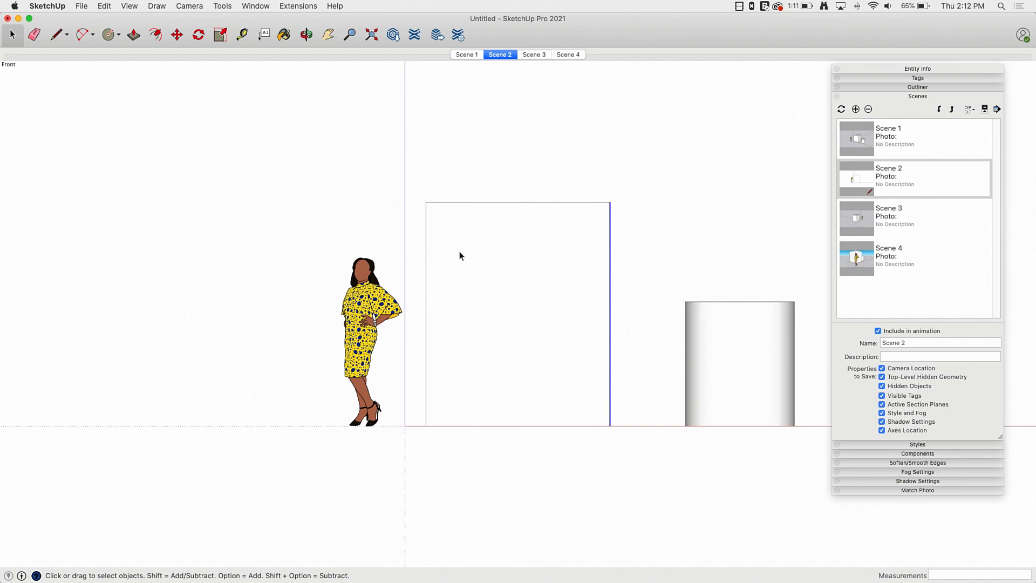
mouse_move(326, 172)
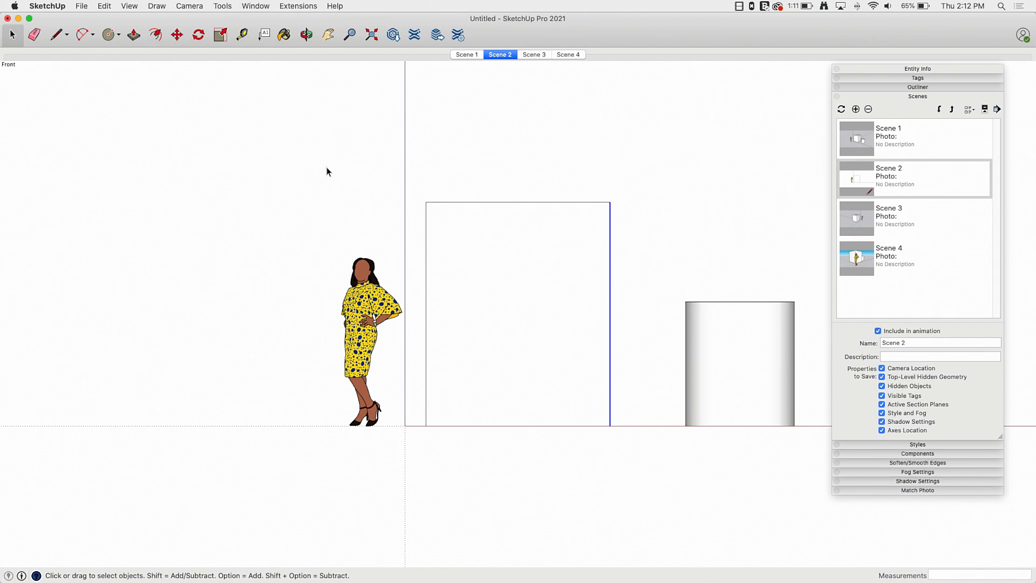
mouse_move(852, 443)
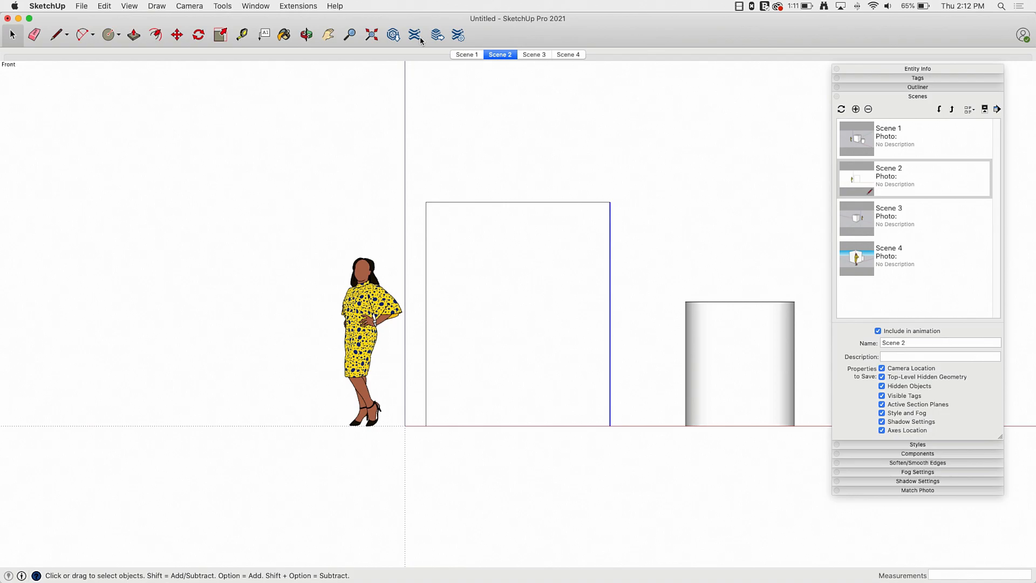
Return to Scene 1's perspective view of the figure, box and cylinder.
left_click(466, 54)
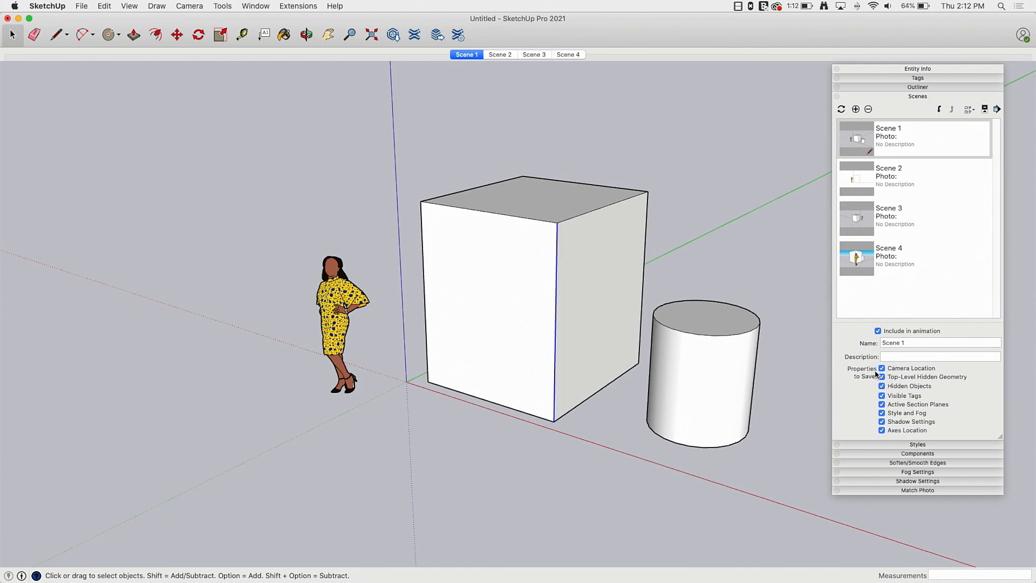
mouse_move(964, 395)
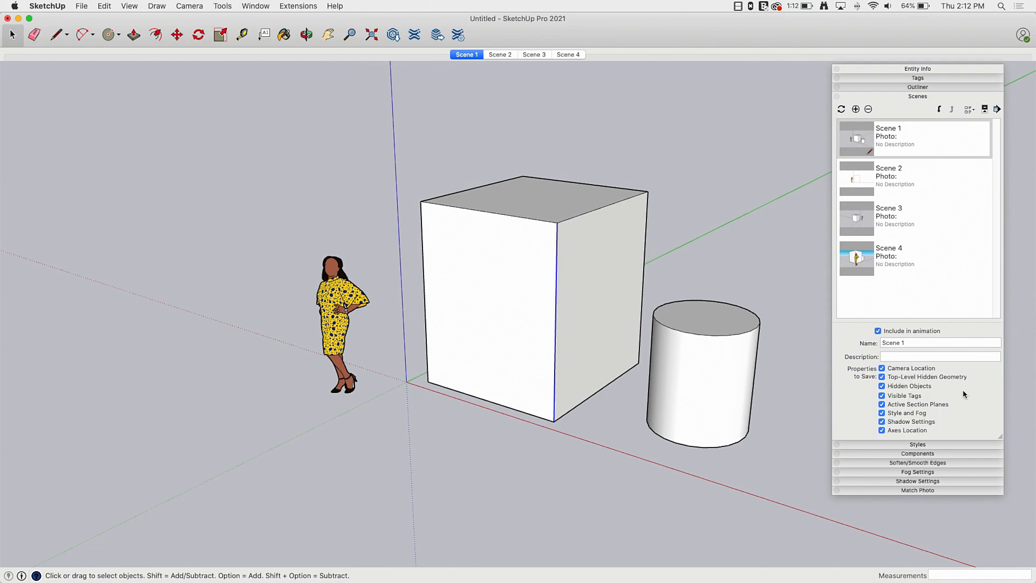
Uncheck Camera Location for Scene 1 in the Scenes panel and start updating the scene.
left_click(882, 370)
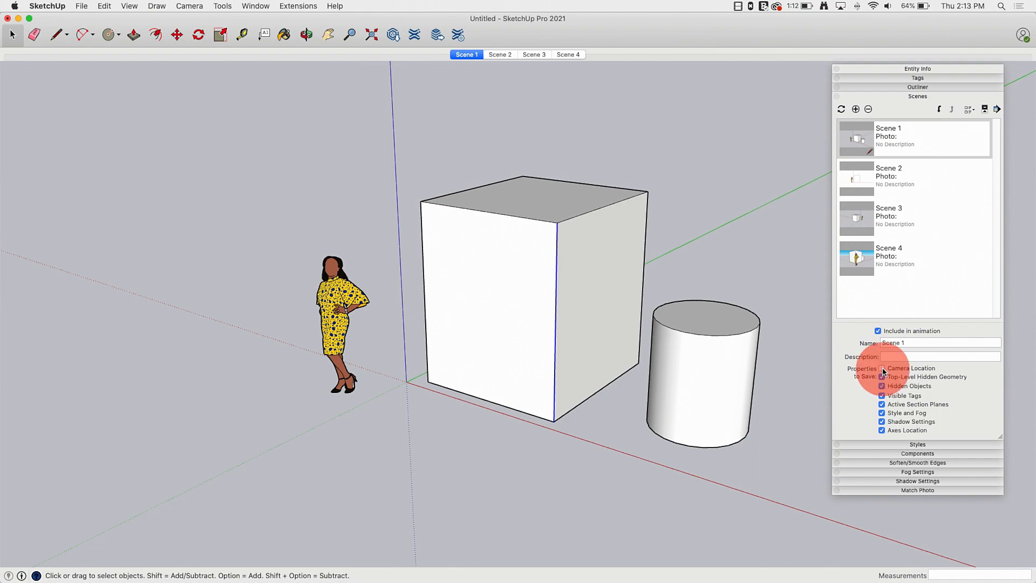
left_click(882, 370)
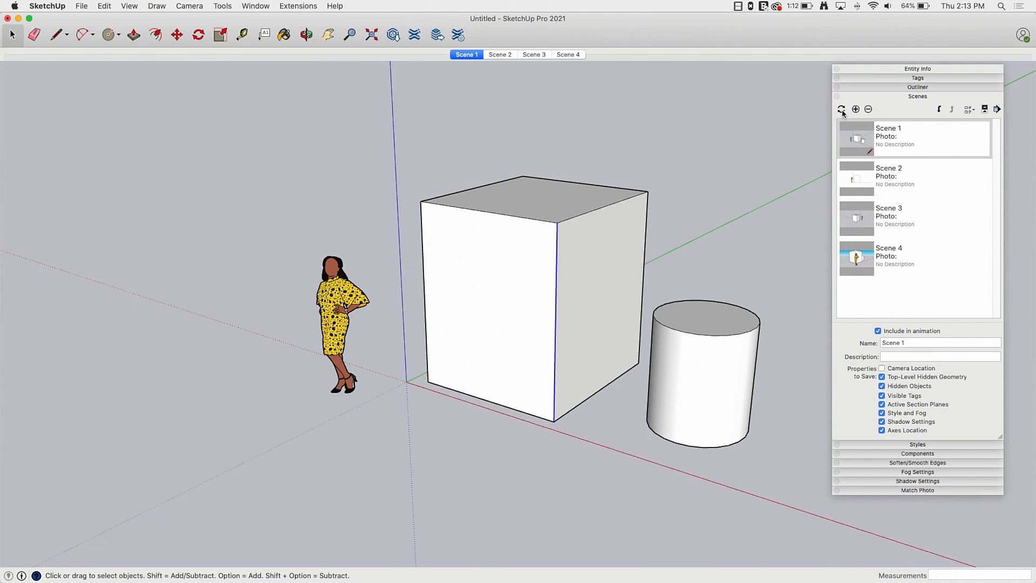
left_click(841, 109)
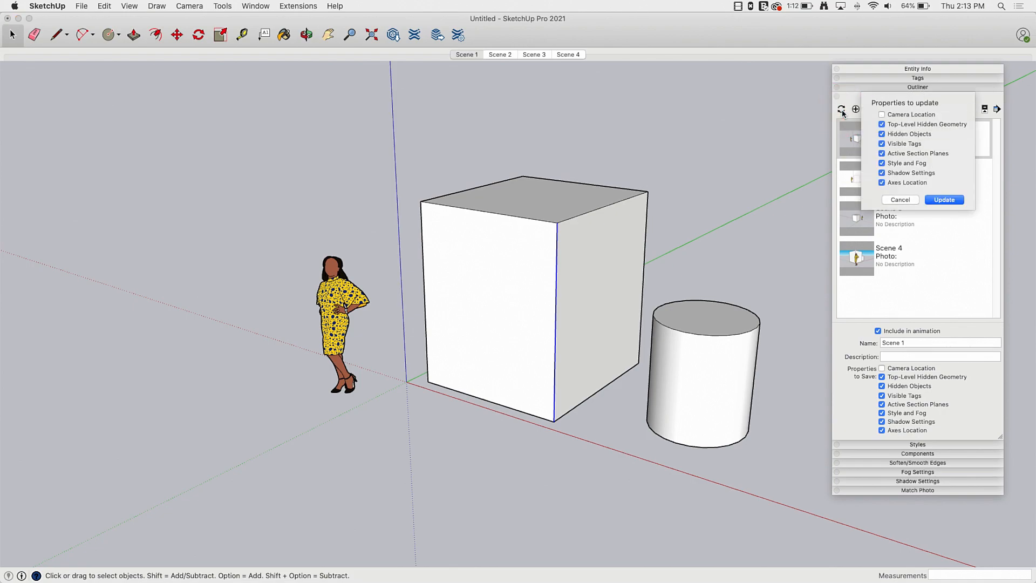
mouse_move(557, 266)
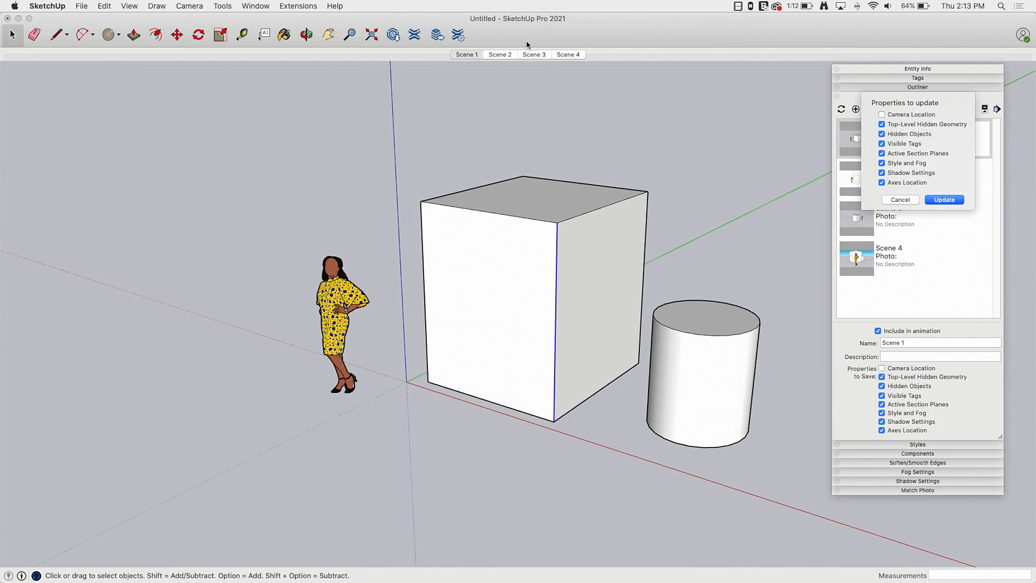
mouse_move(465, 60)
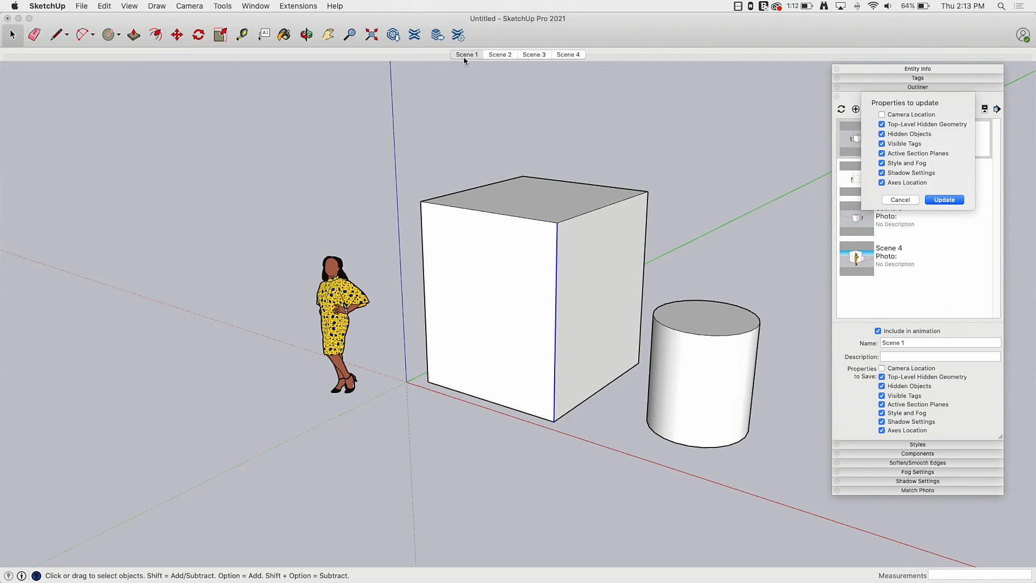
mouse_move(819, 537)
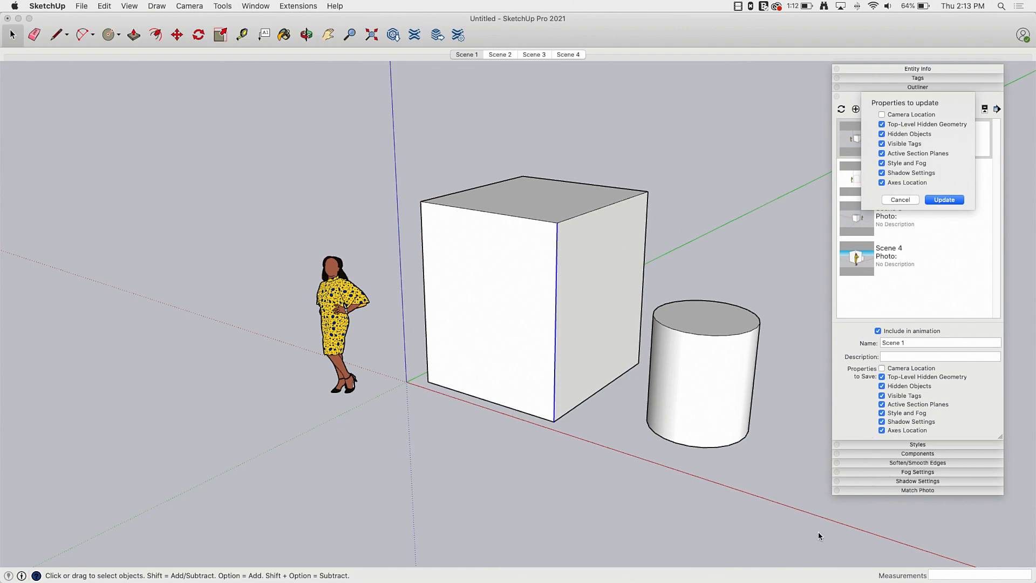
mouse_move(663, 405)
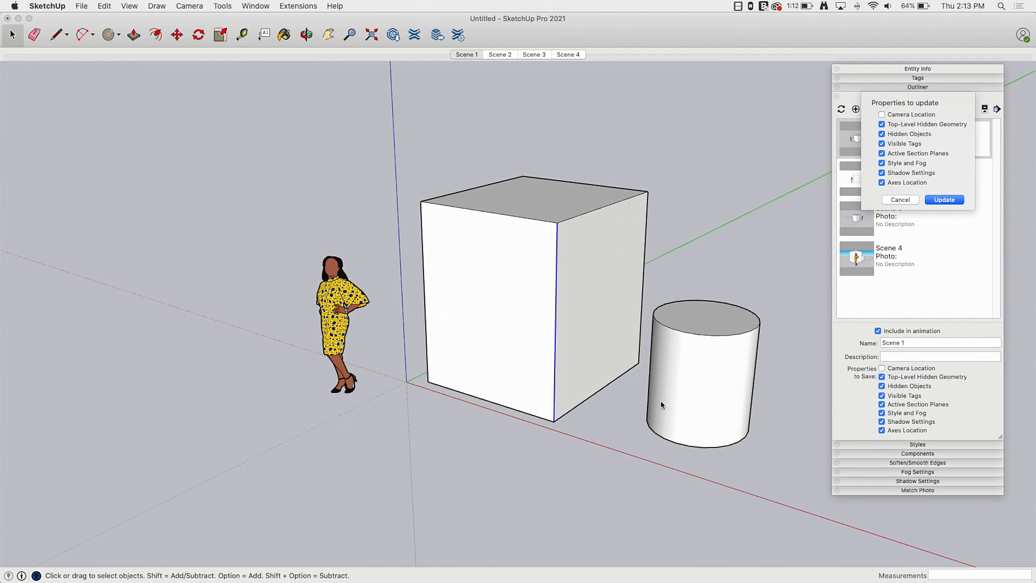
mouse_move(756, 214)
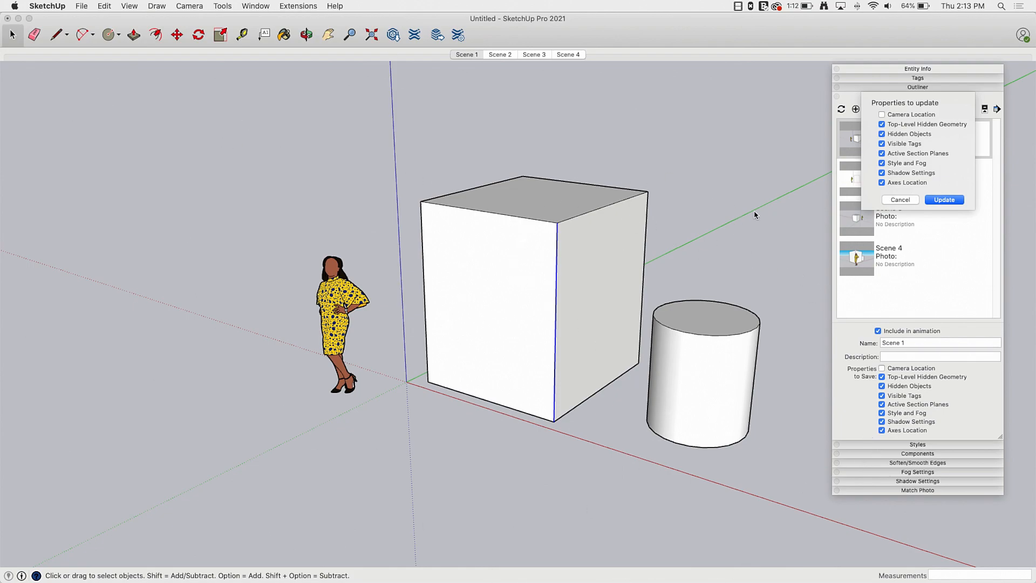
mouse_move(759, 78)
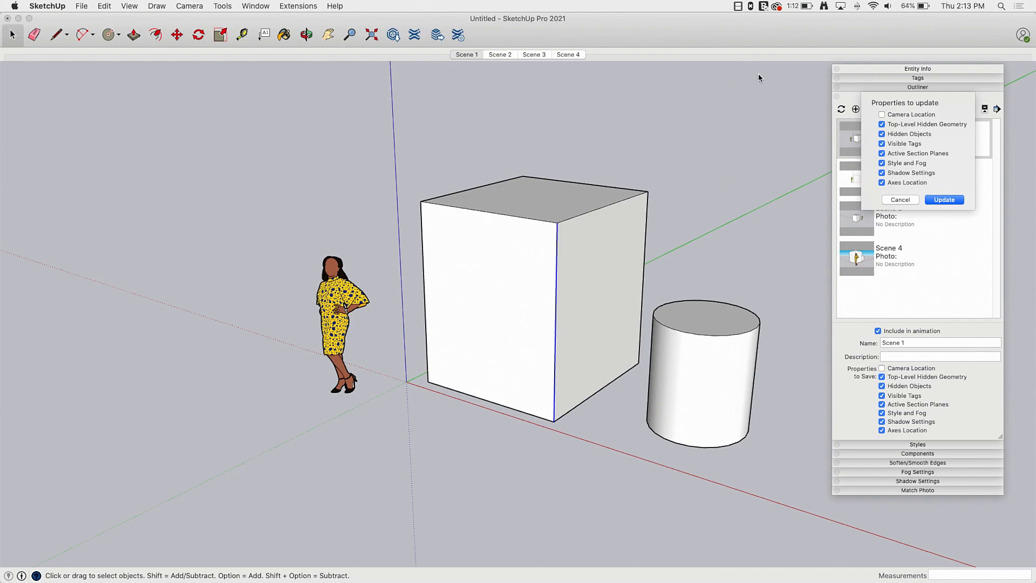
mouse_move(849, 148)
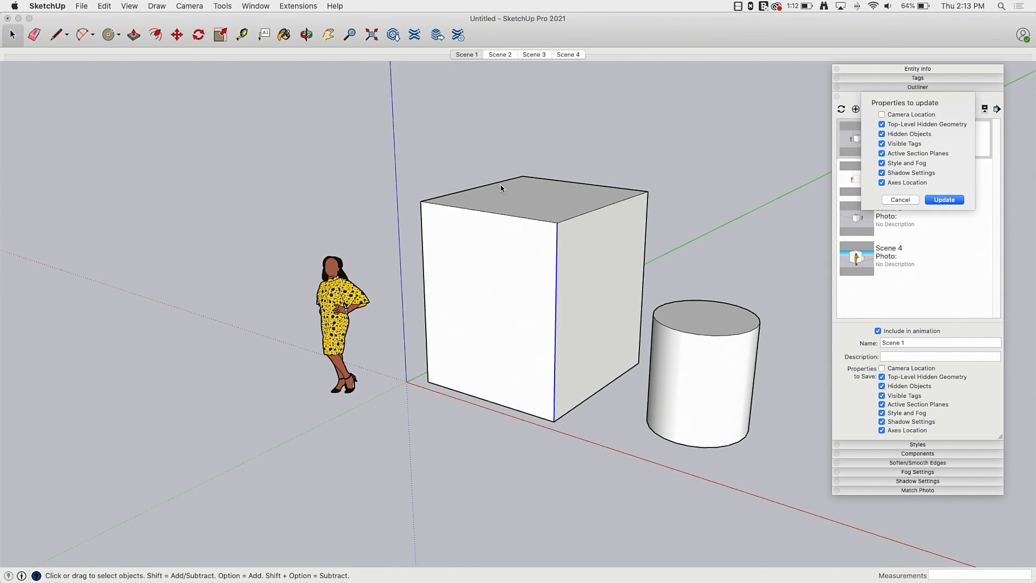
mouse_move(969, 160)
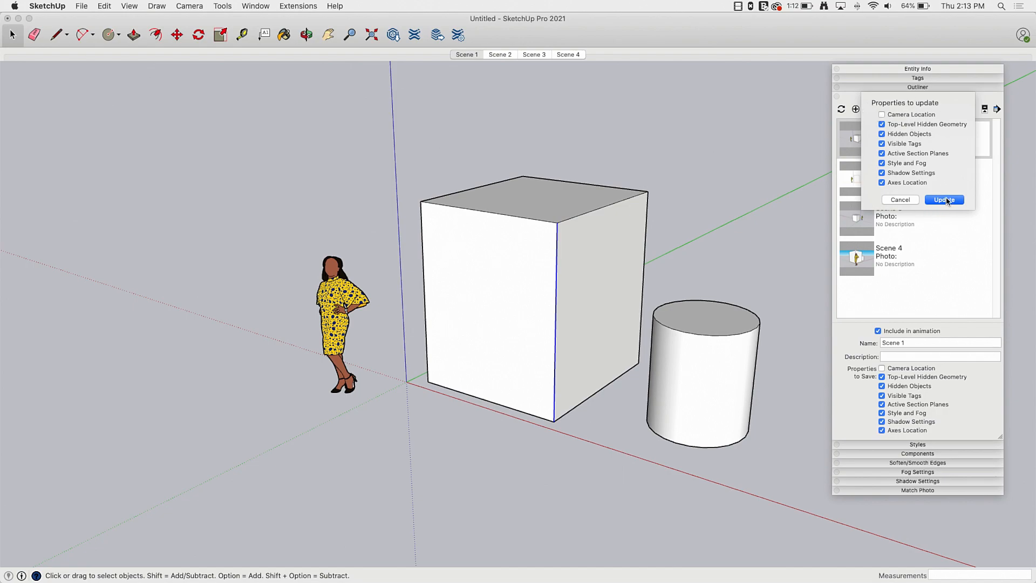
Confirm the properties to update for Scene 1, then switch to Scene 2.
left_click(944, 200)
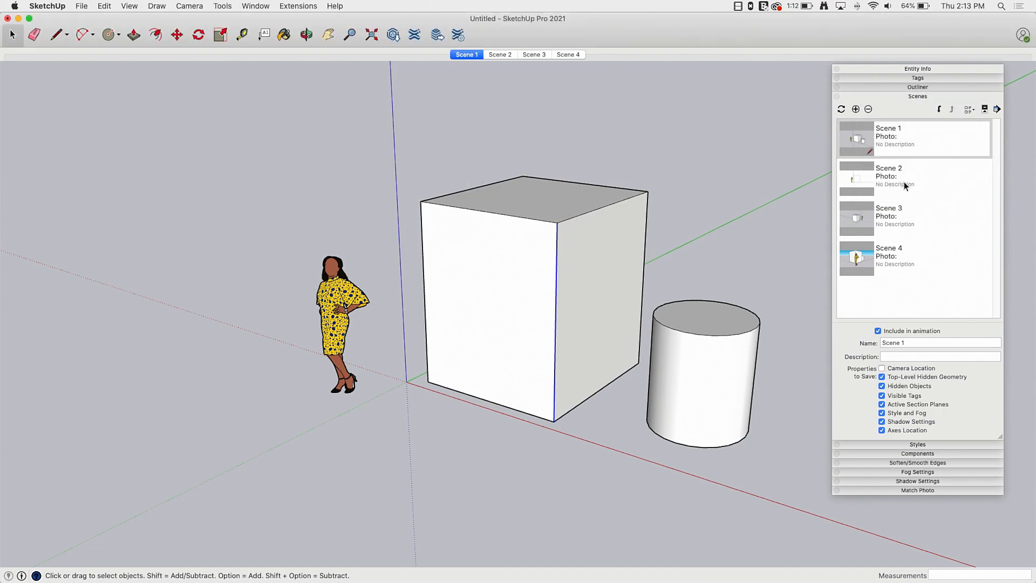
left_click(889, 176)
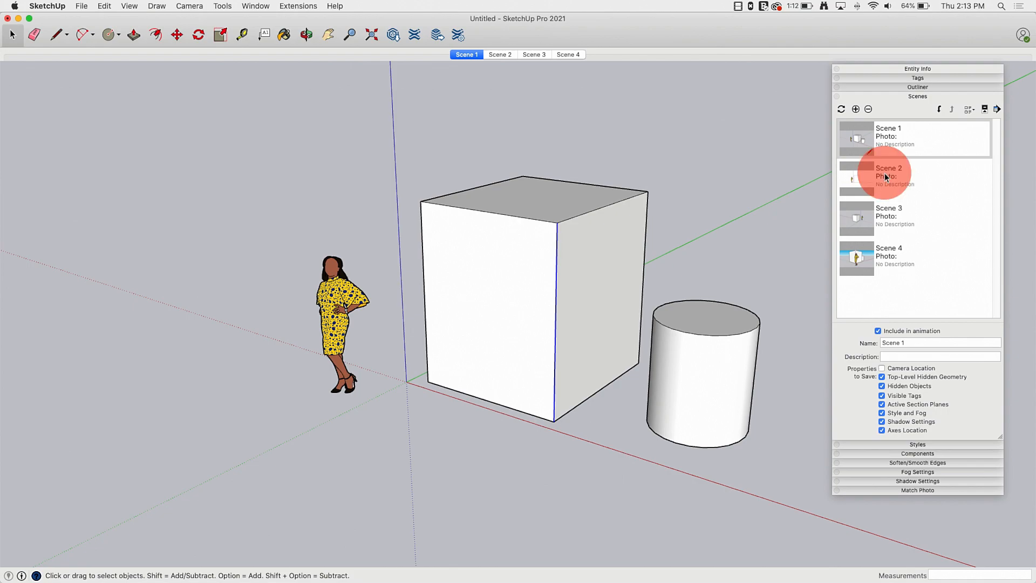
left_click(888, 177)
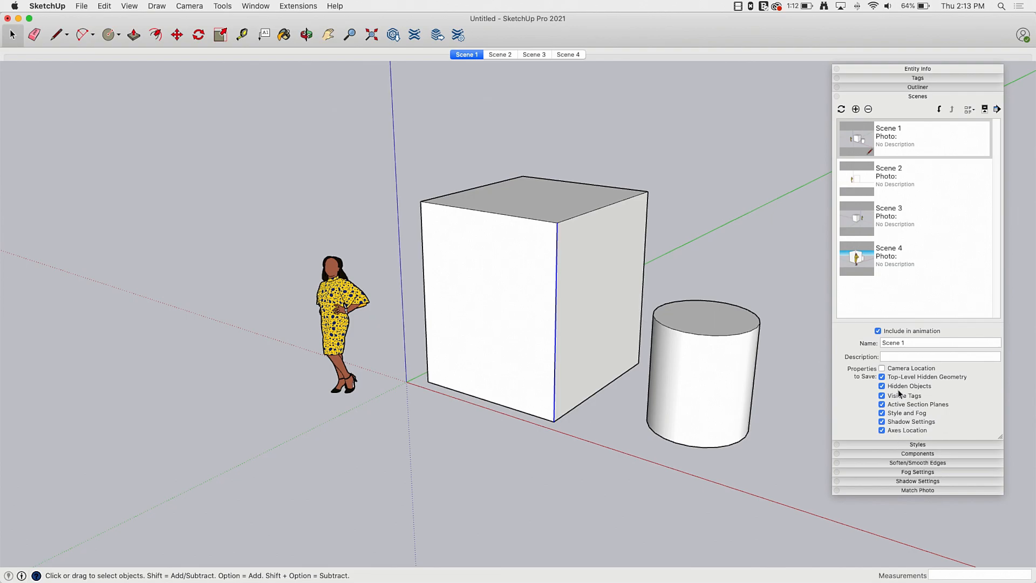
left_click(500, 54)
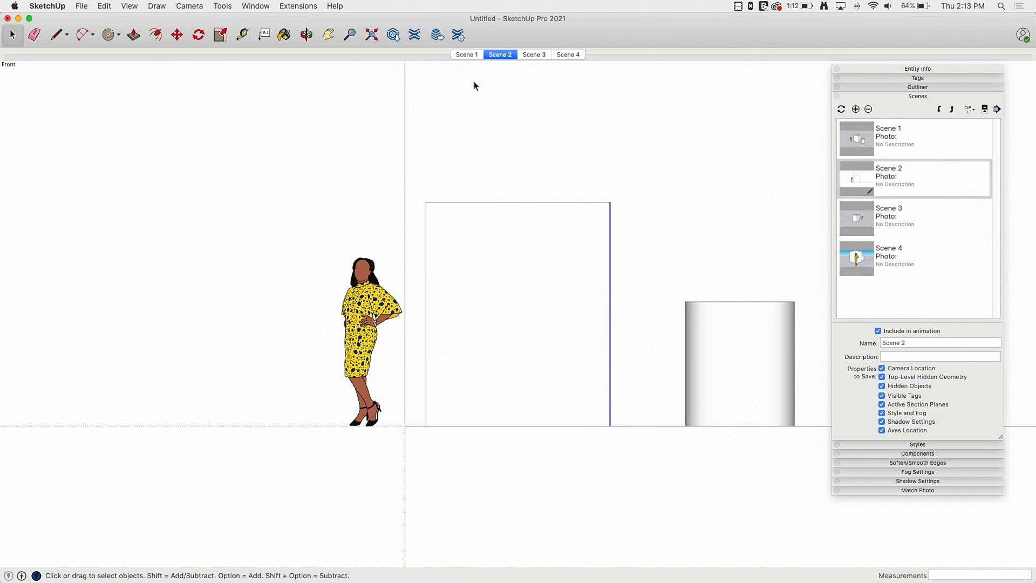
mouse_move(469, 84)
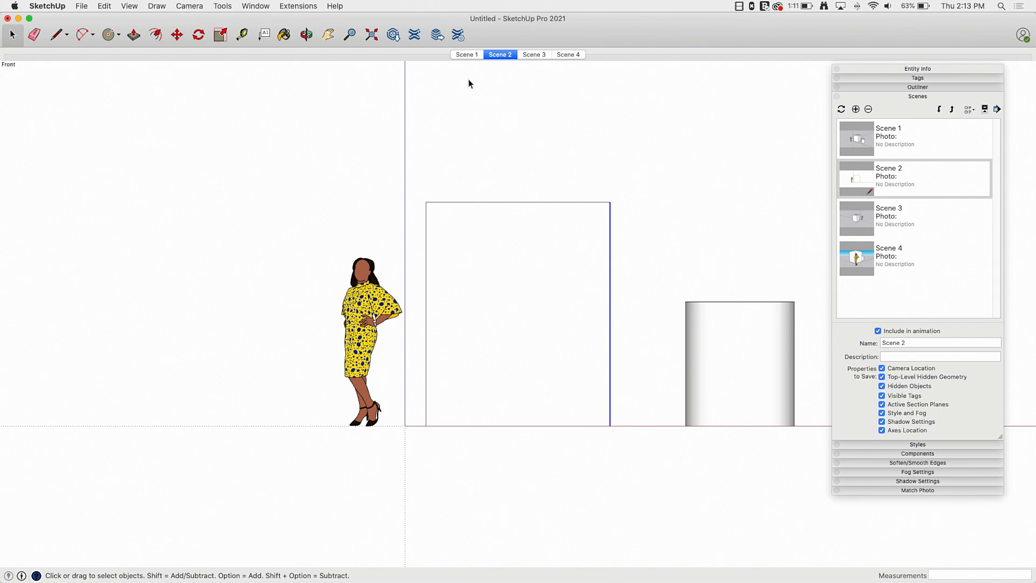
Alternate between Scene 1 and Scene 2 to show Scene 1 keeps the camera, then go to Scene 4.
left_click(467, 54)
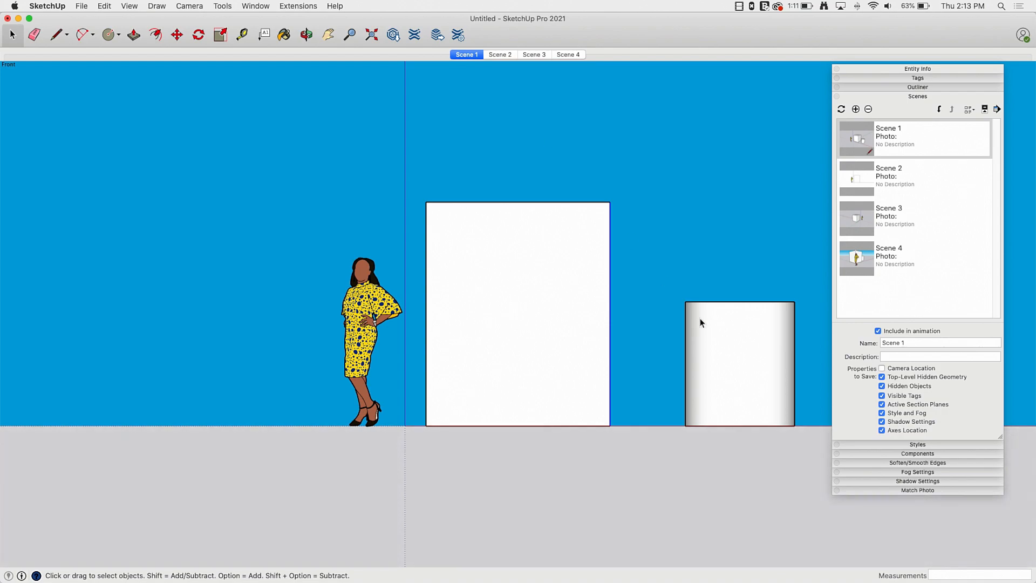
left_click(500, 54)
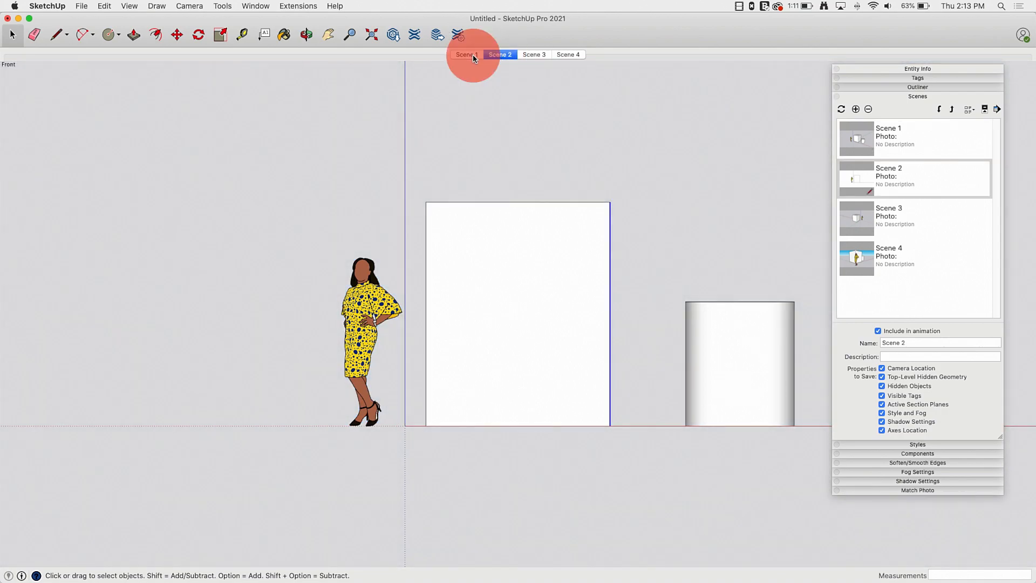
left_click(466, 54)
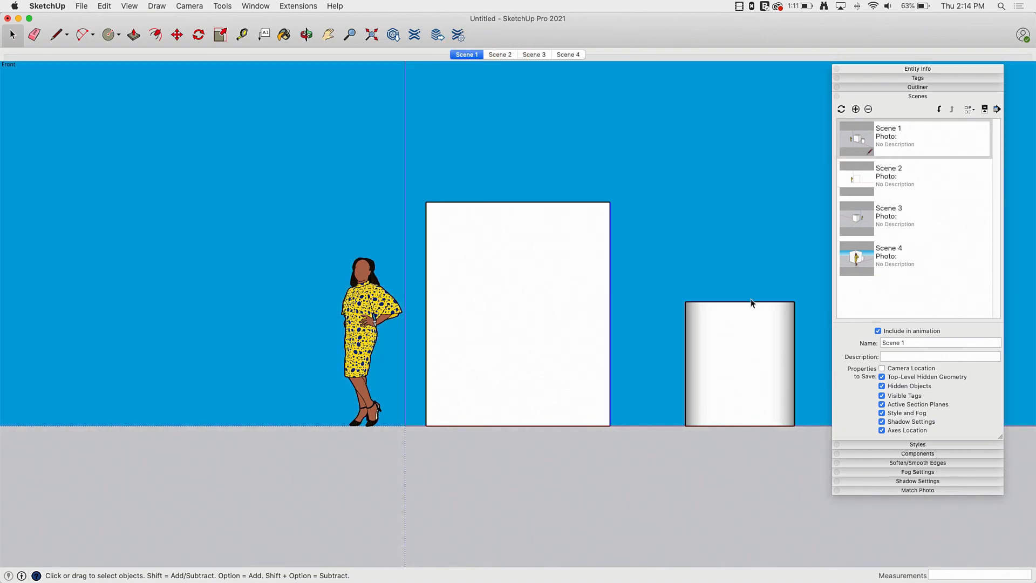
left_click(567, 54)
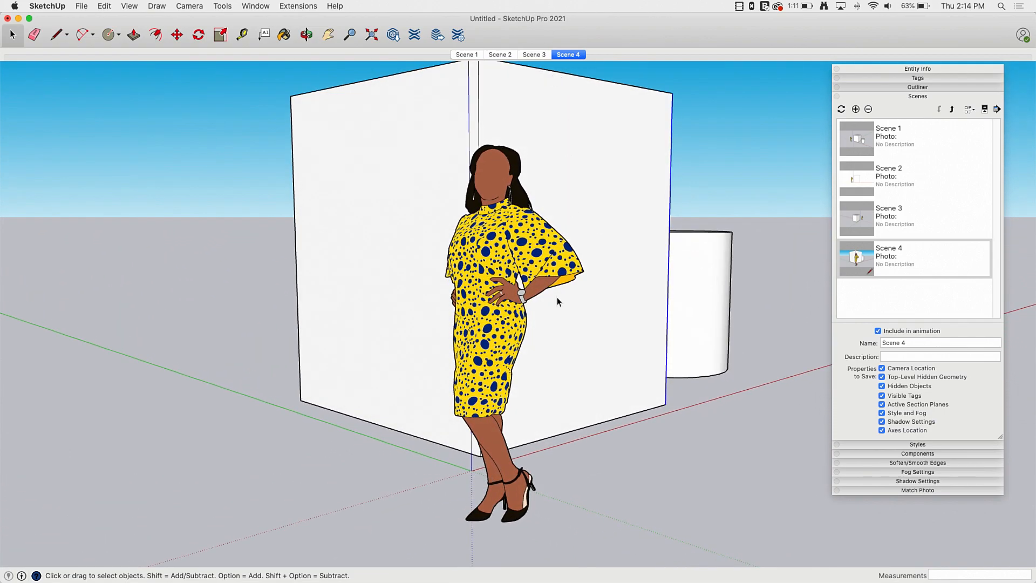
mouse_move(543, 78)
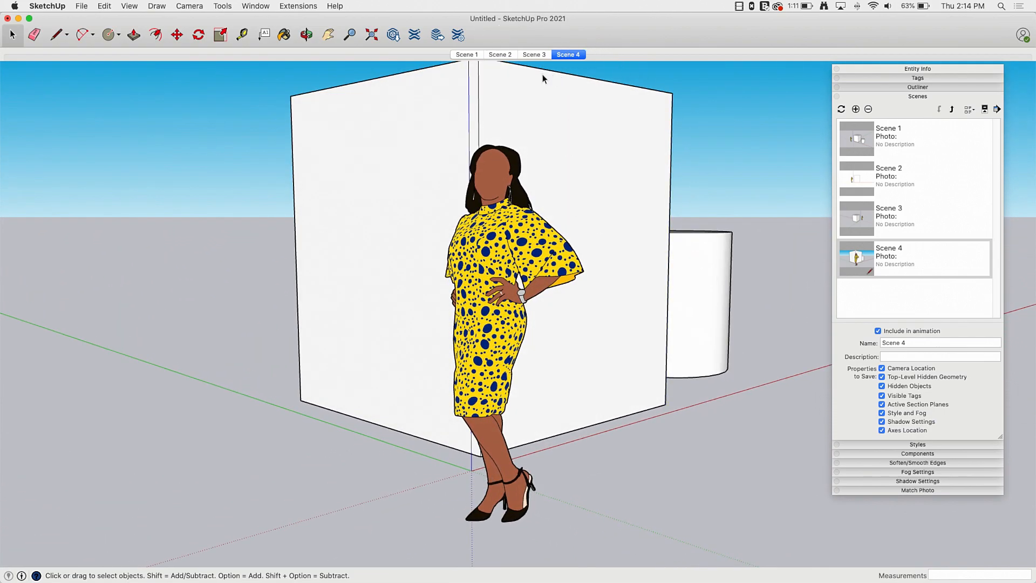
mouse_move(903, 364)
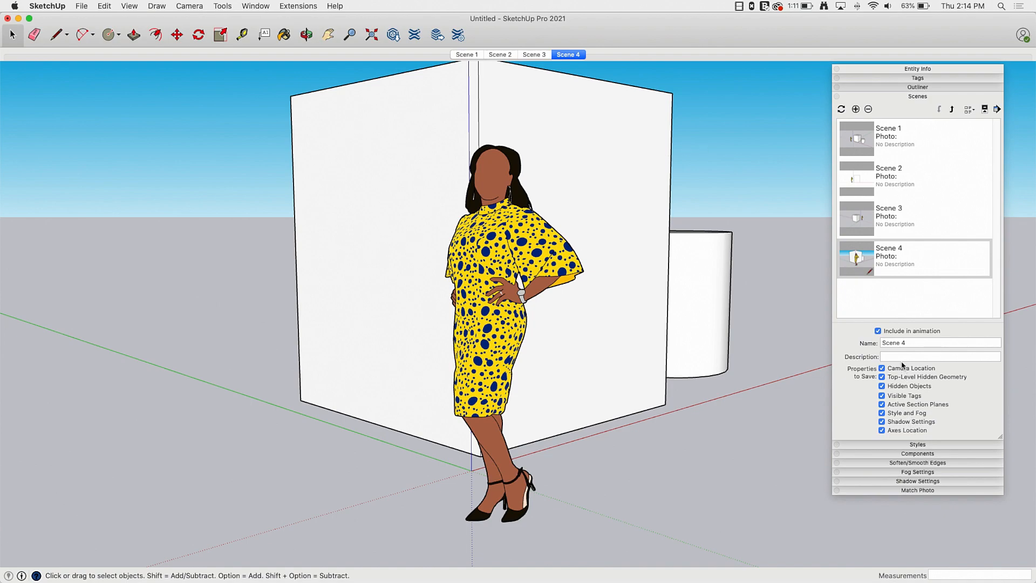
mouse_move(872, 447)
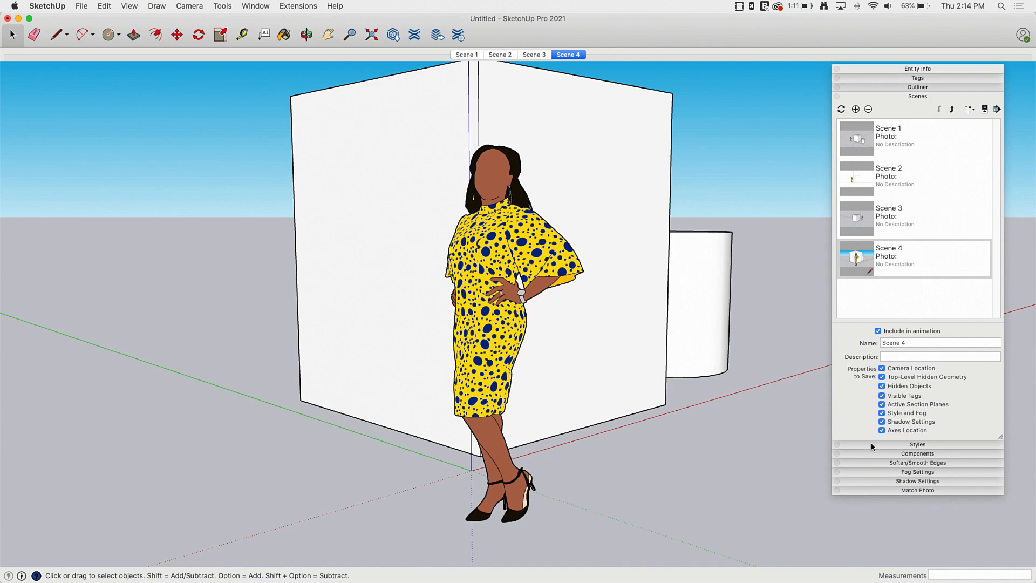
Flip between Scene 1 and Scene 4 to confirm Scene 1 keeps Scene 4's close-up, ending on Scene 4.
left_click(467, 54)
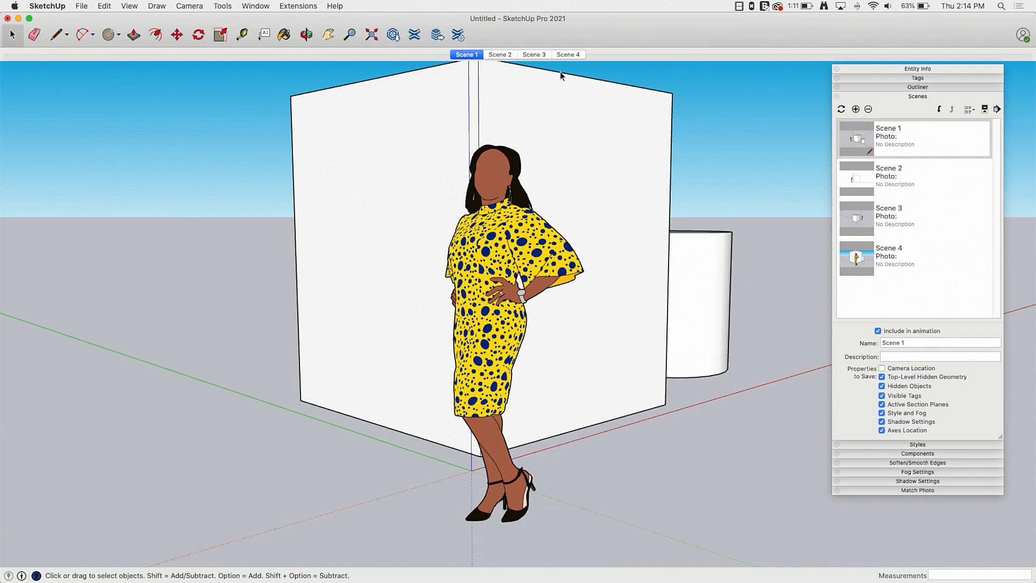
left_click(567, 54)
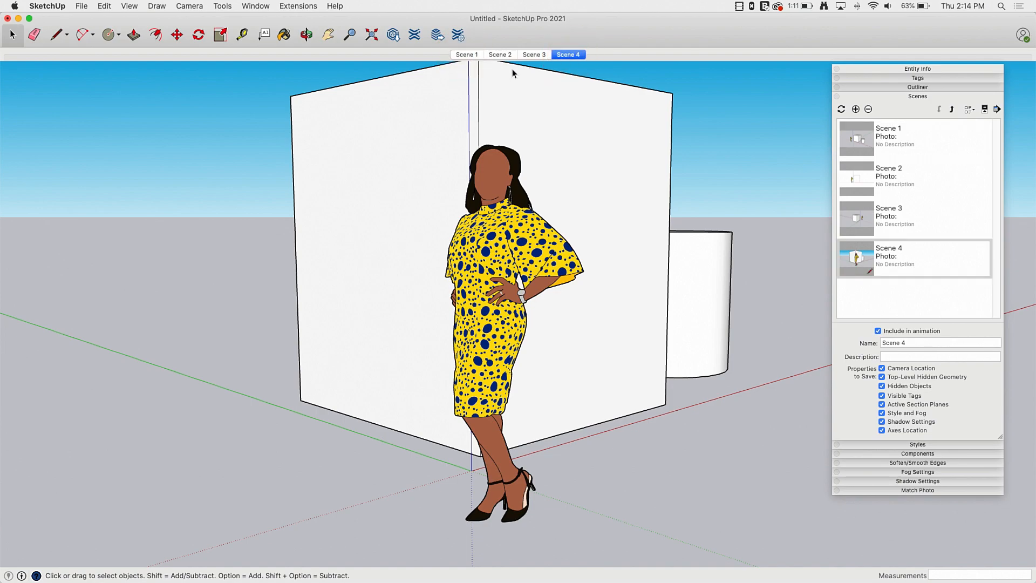
left_click(467, 54)
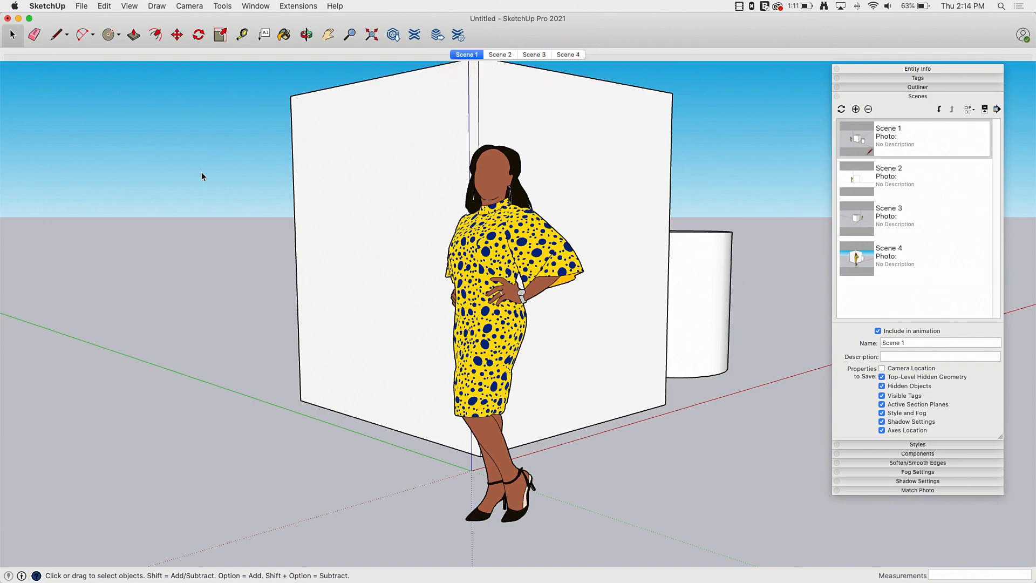
mouse_move(448, 72)
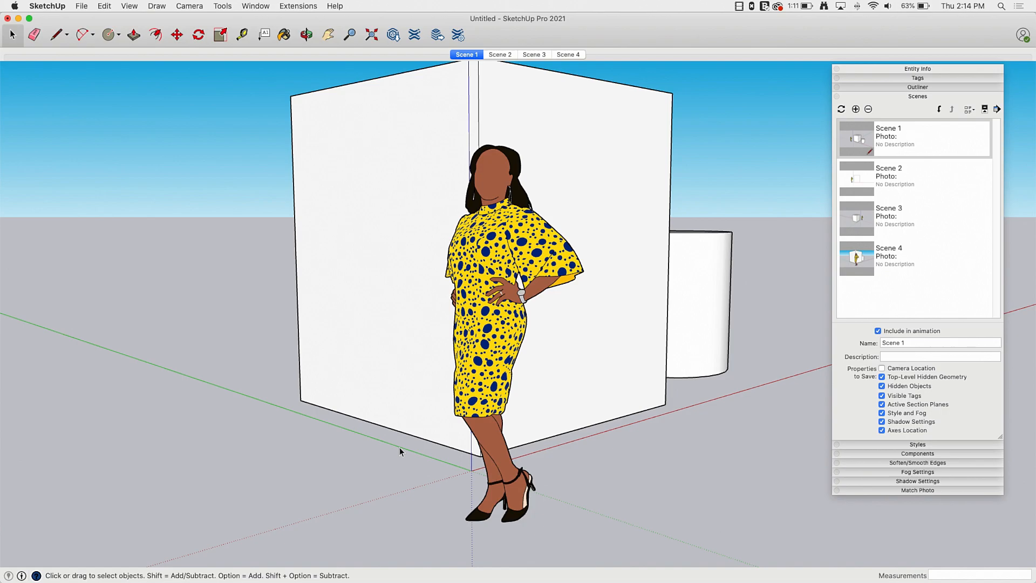
left_click(567, 54)
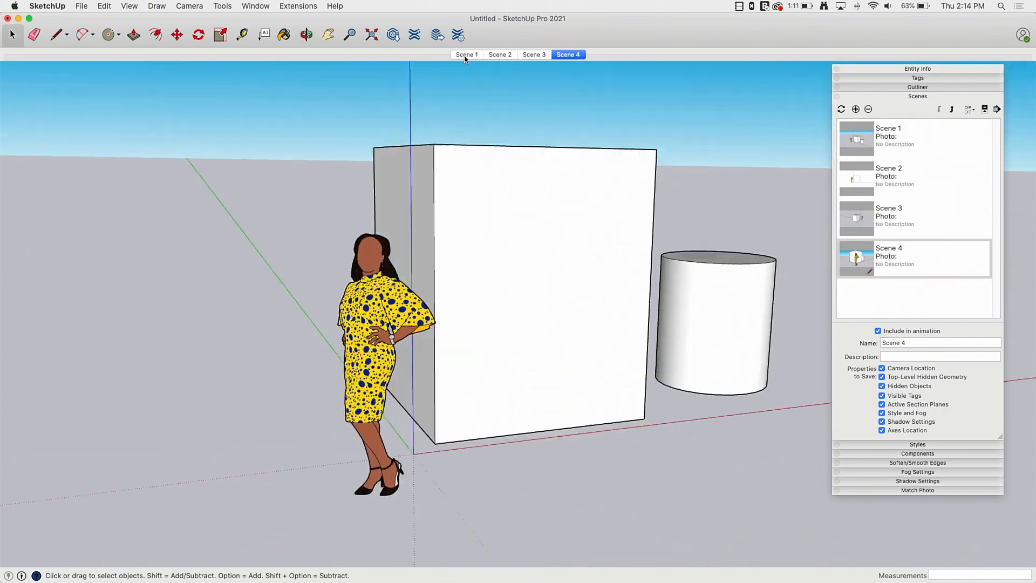
Restore Scene 1's camera location and check it by alternating between Scene 1 and Scene 4.
left_click(466, 54)
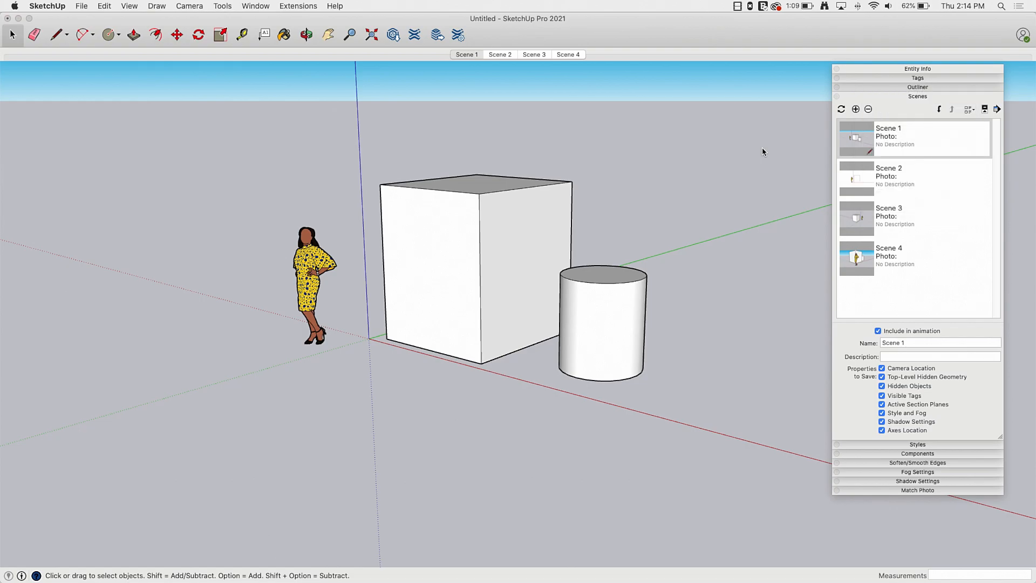
left_click(567, 54)
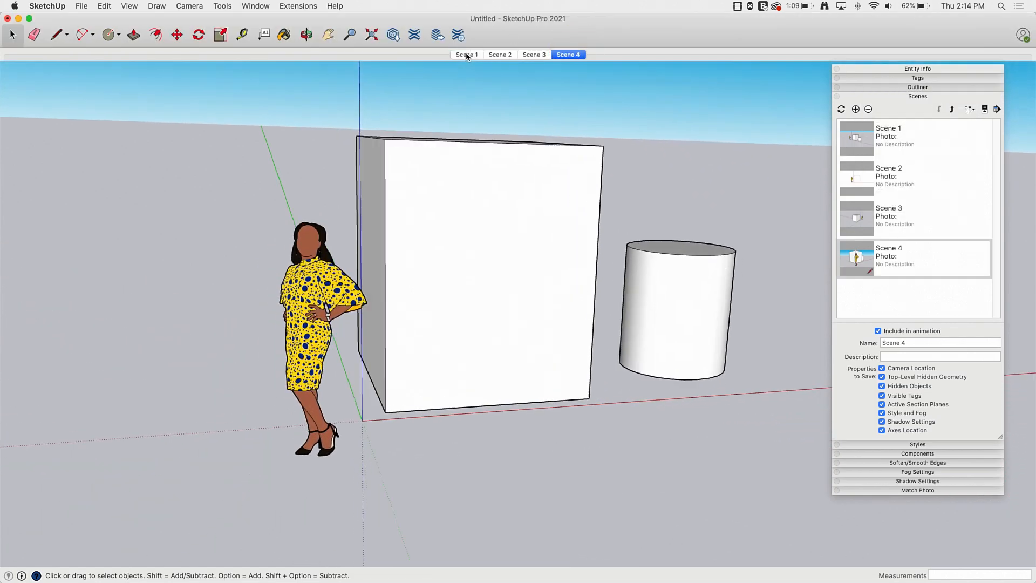
left_click(467, 54)
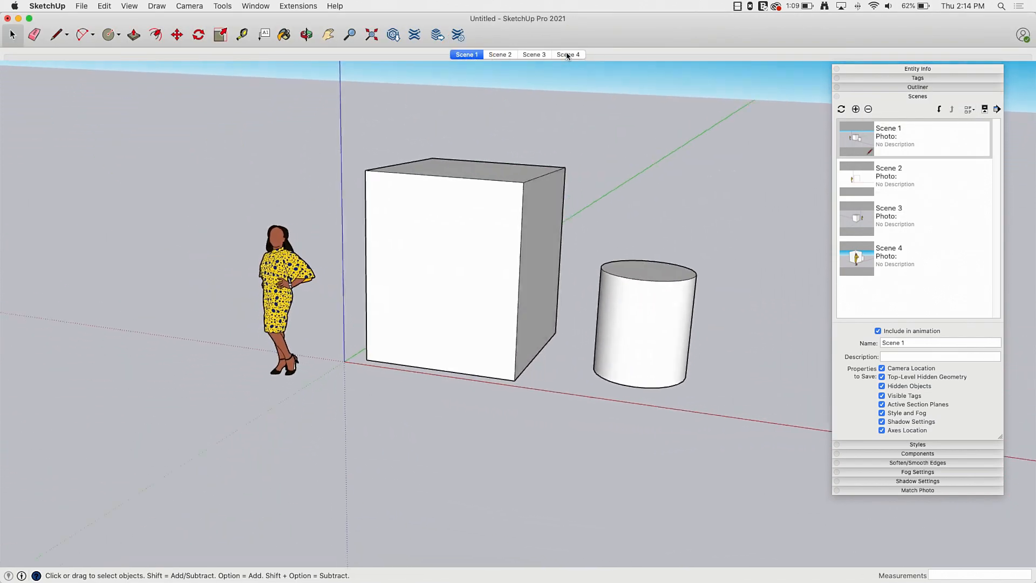
left_click(567, 54)
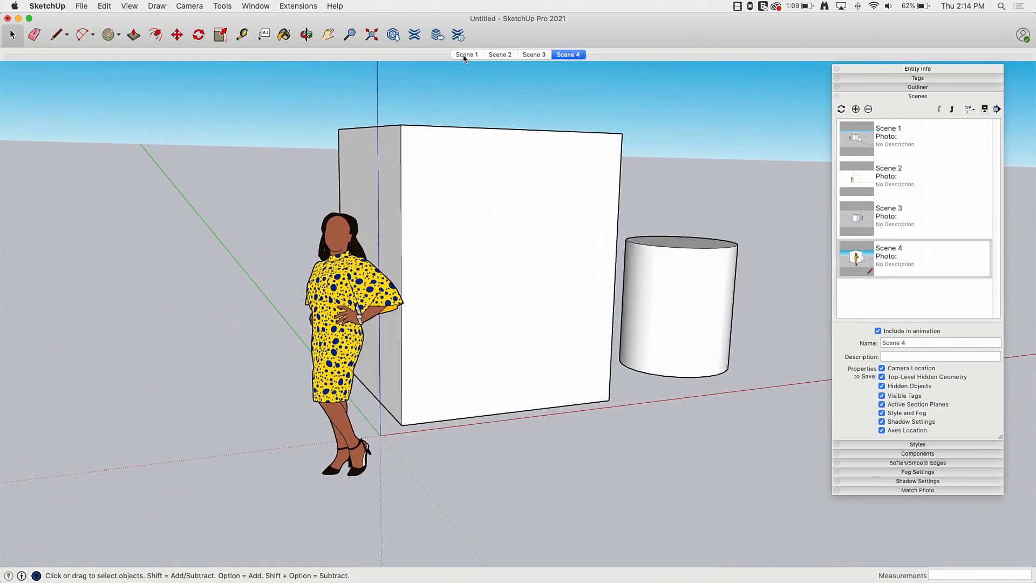
Cycle through Scenes 2 and 3 and settle back on Scene 1's perspective view.
left_click(500, 54)
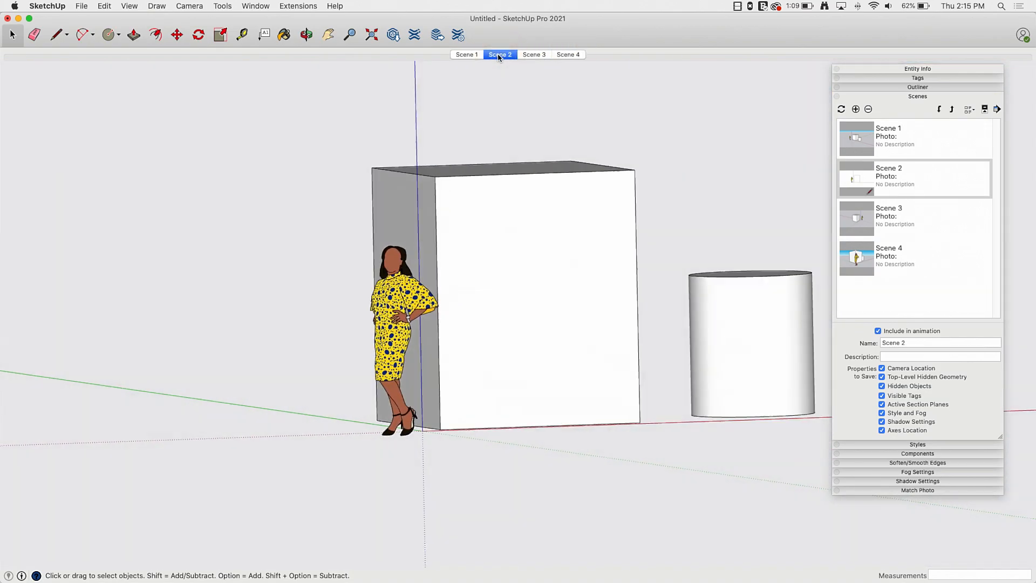
left_click(533, 54)
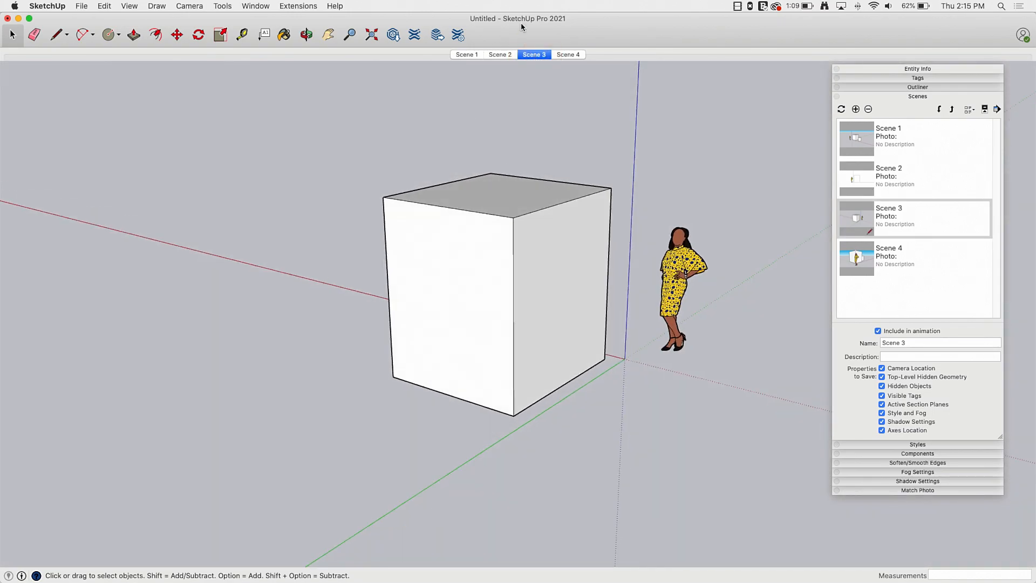
left_click(466, 54)
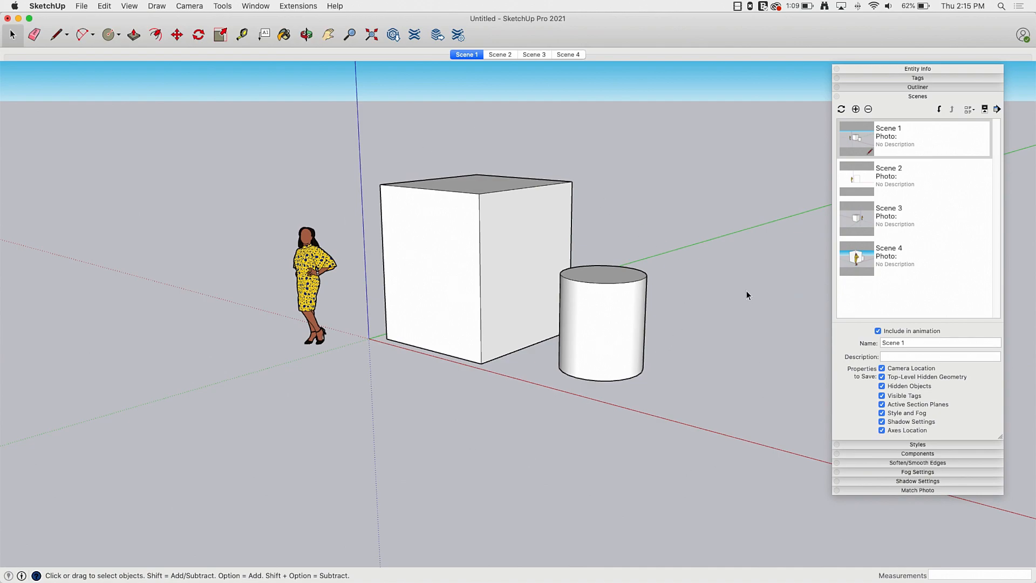
mouse_move(732, 346)
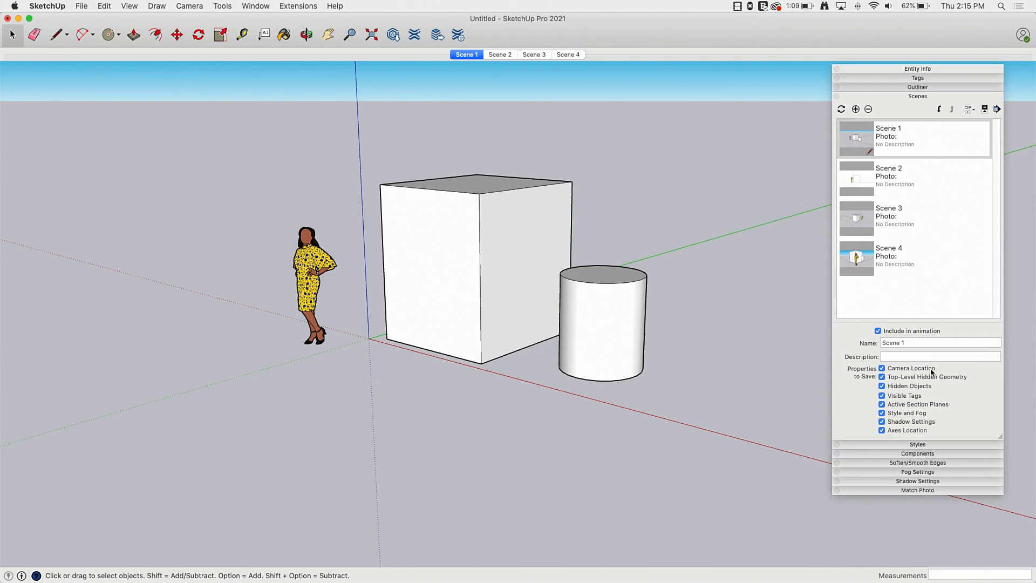
mouse_move(925, 193)
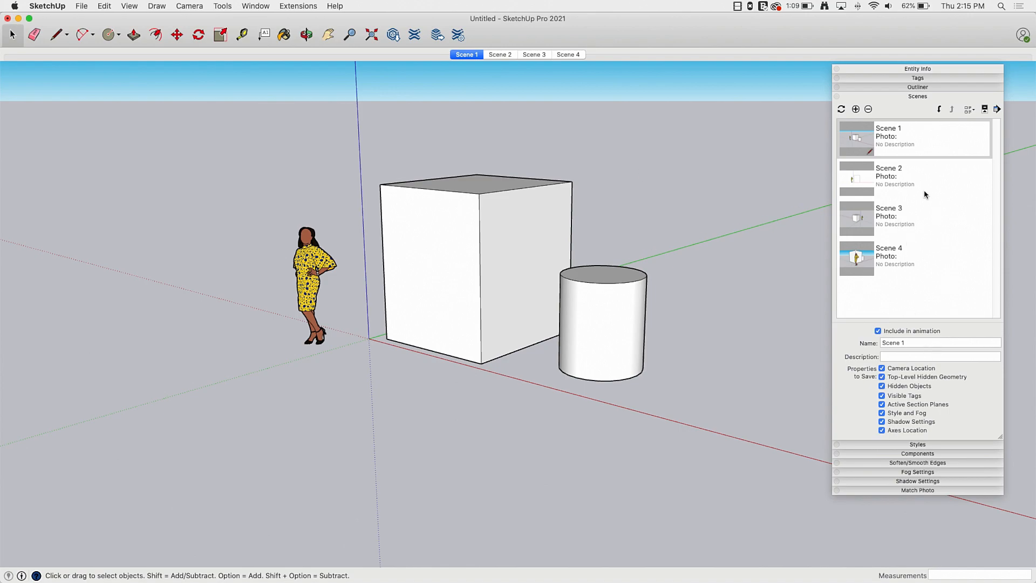
mouse_move(933, 150)
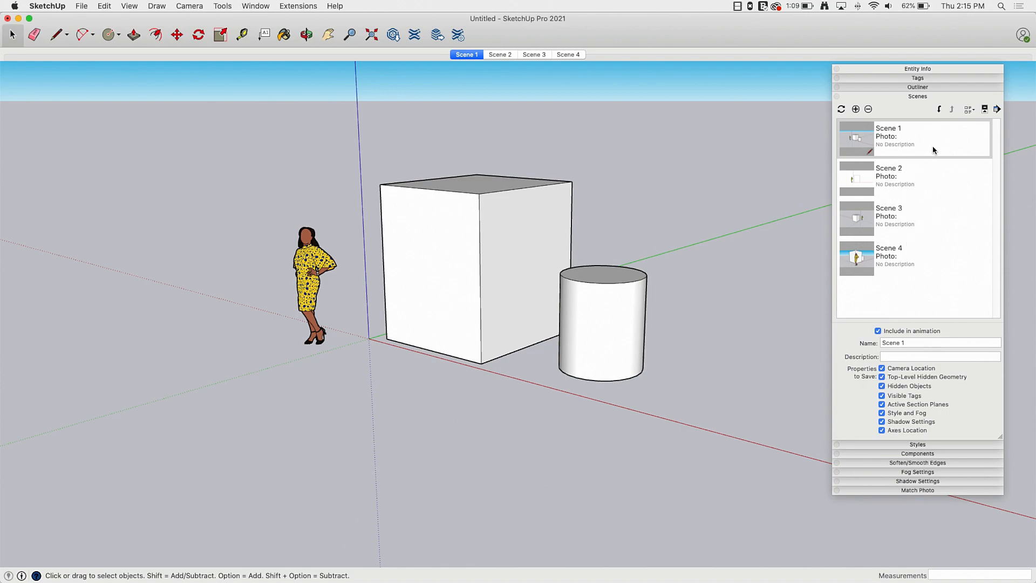